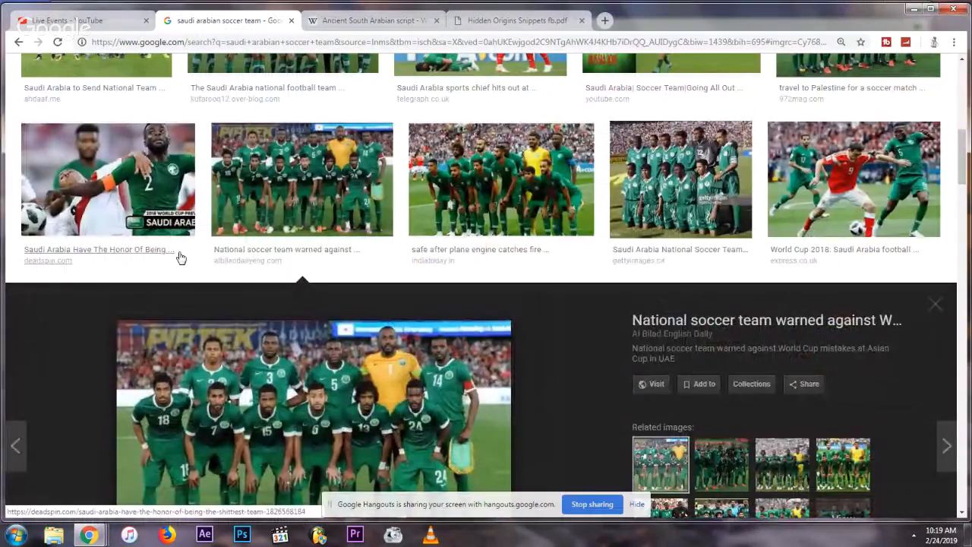
Step: Scroll the Saudi team image results and open the PressTV team photo preview
{"action": "scroll", "scroll_direction": "down", "scroll_amount": 3}
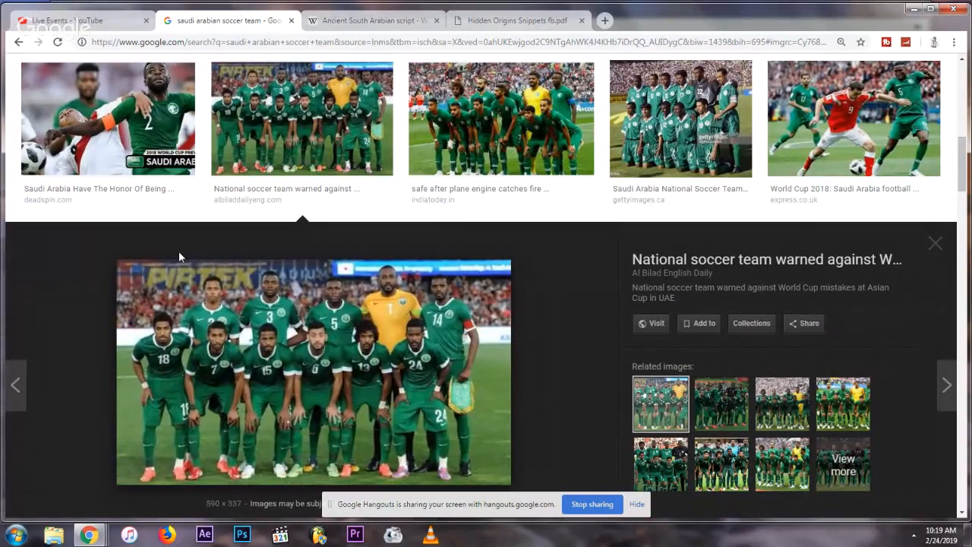
{"action": "scroll", "scroll_direction": "down", "scroll_amount": 3}
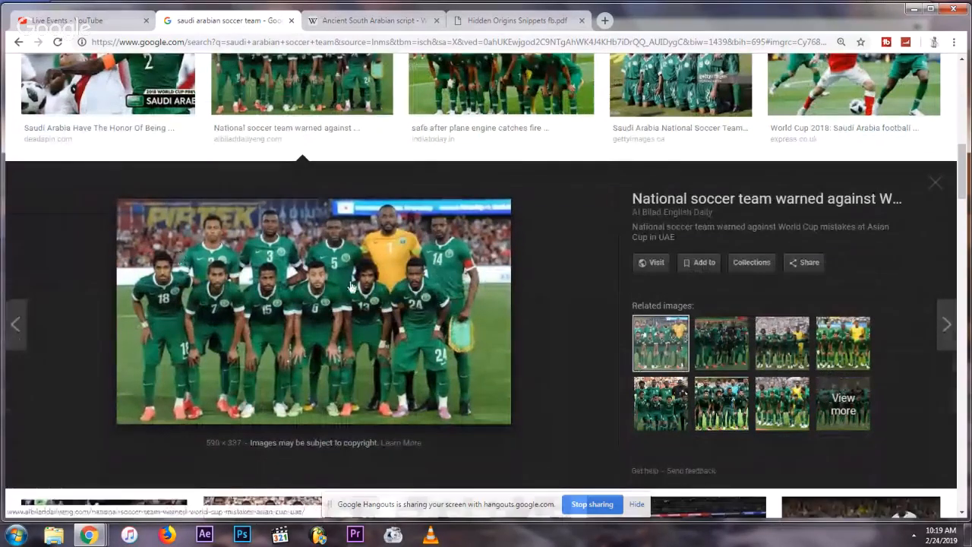
{"action": "mouse_move", "coordinate": [361, 281]}
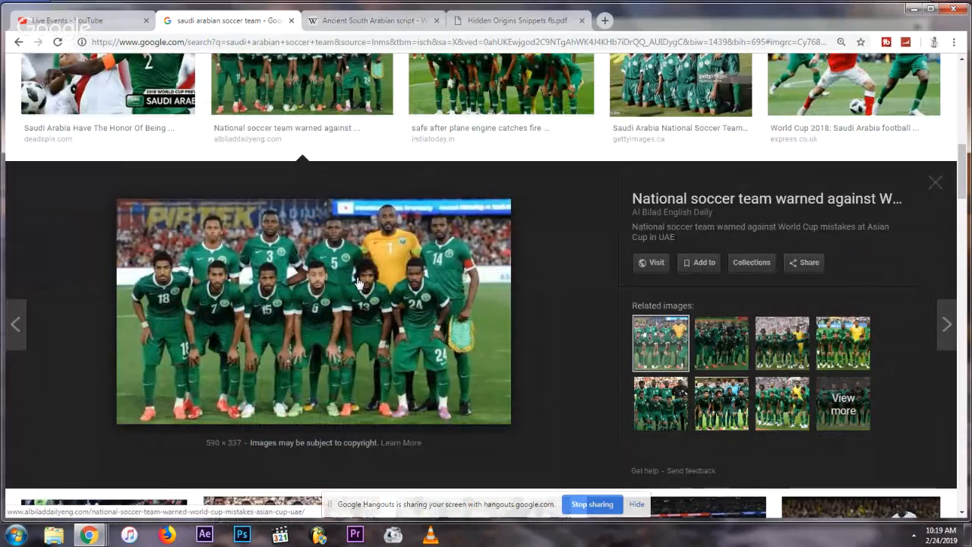
{"action": "mouse_move", "coordinate": [346, 243]}
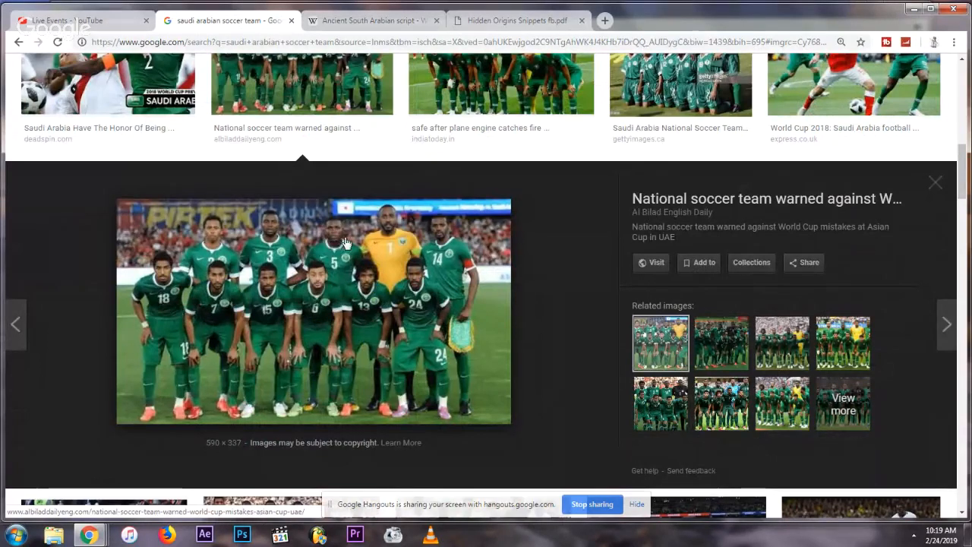
{"action": "mouse_move", "coordinate": [334, 234]}
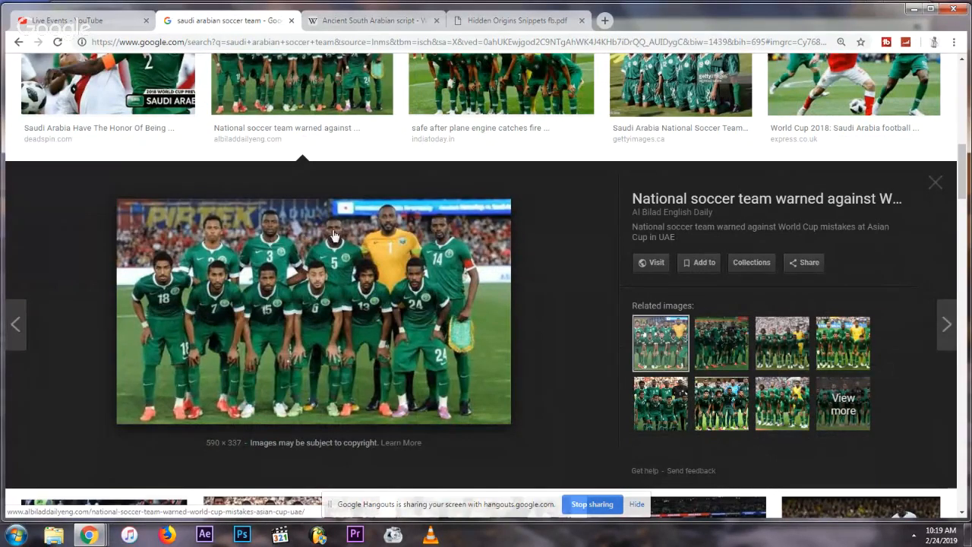
{"action": "mouse_move", "coordinate": [277, 236]}
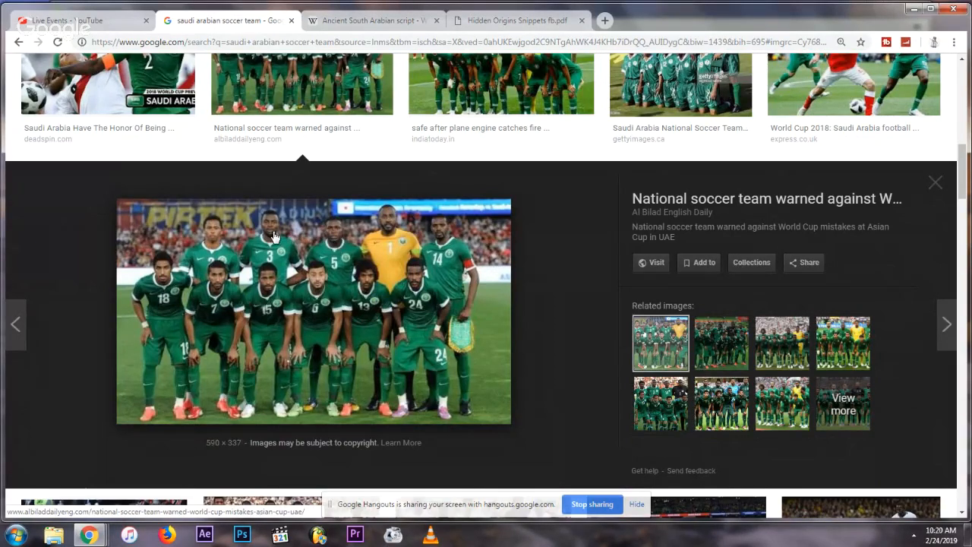
{"action": "mouse_move", "coordinate": [393, 239]}
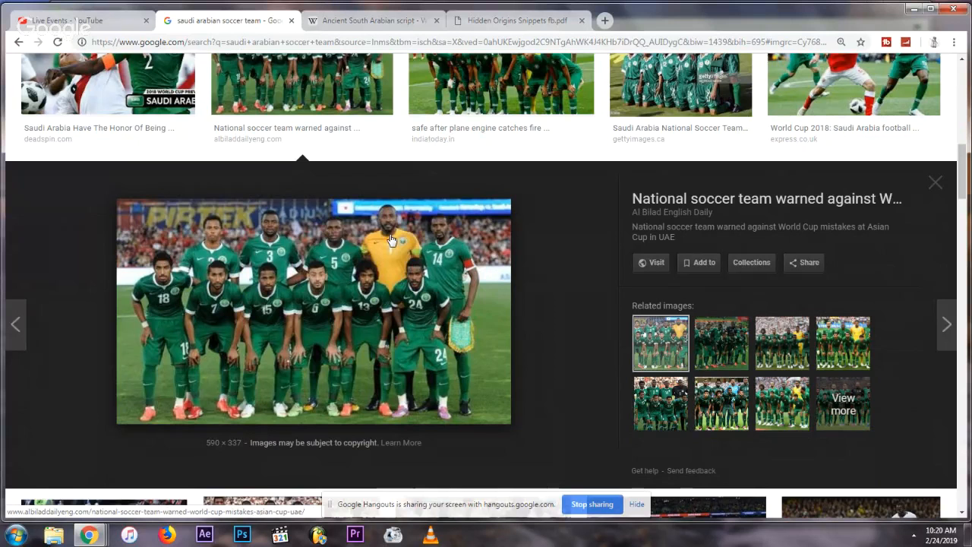
{"action": "mouse_move", "coordinate": [454, 270]}
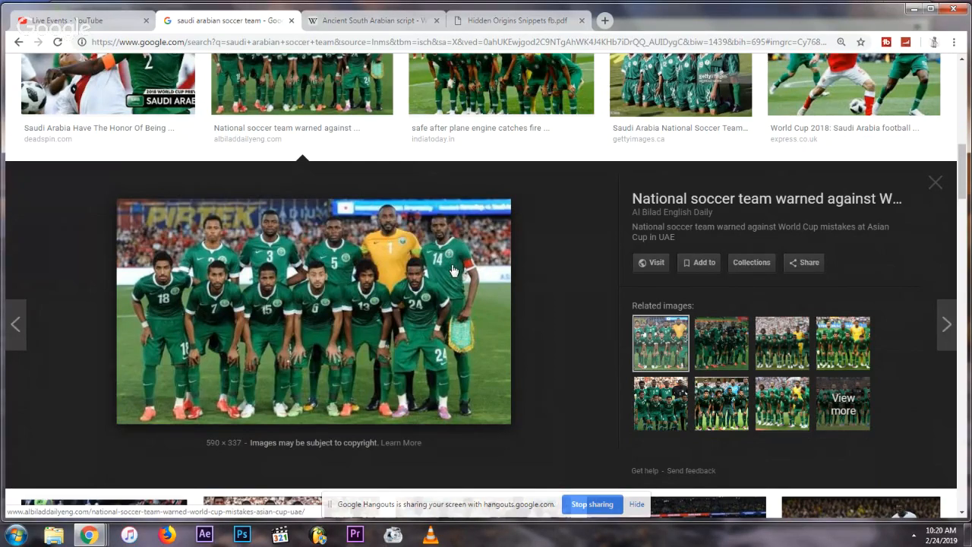
{"action": "mouse_move", "coordinate": [415, 299]}
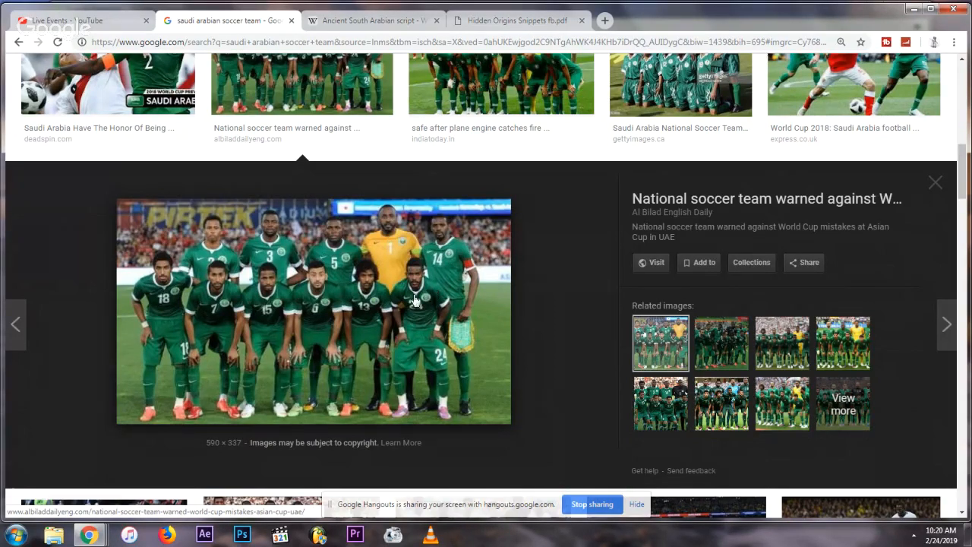
{"action": "mouse_move", "coordinate": [372, 285]}
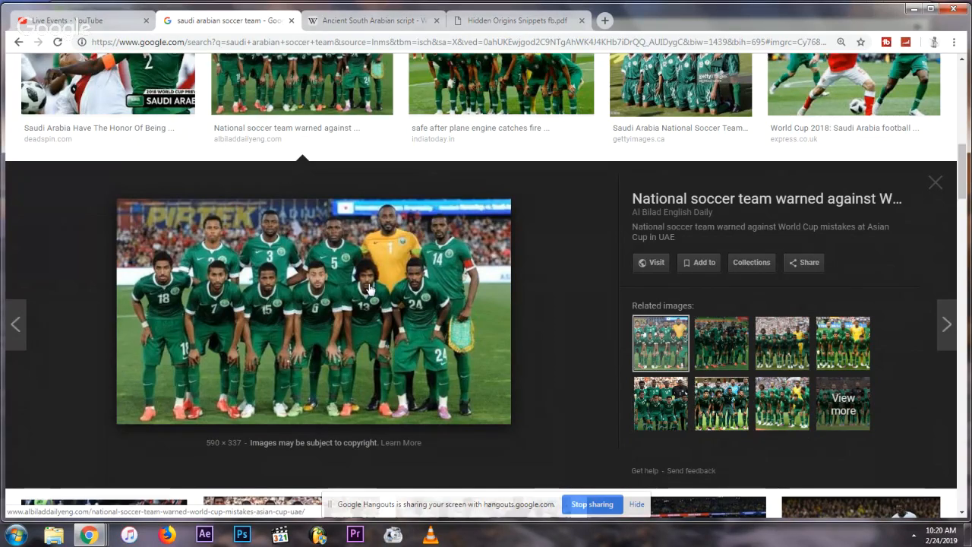
{"action": "mouse_move", "coordinate": [325, 297]}
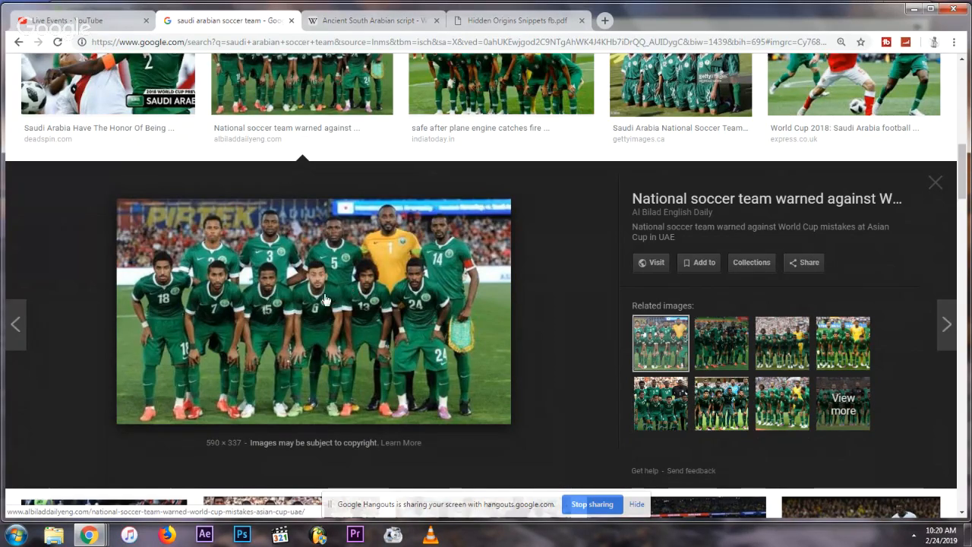
{"action": "mouse_move", "coordinate": [325, 287]}
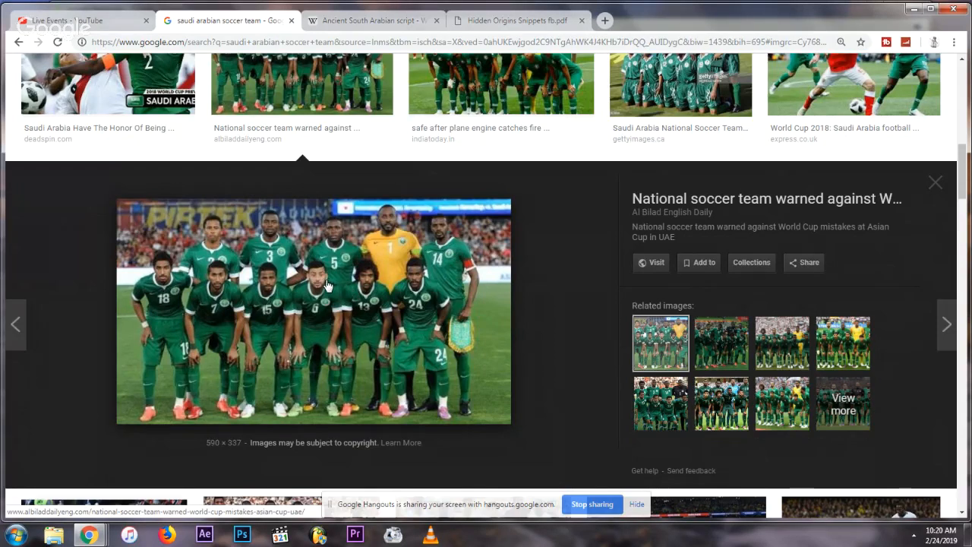
{"action": "mouse_move", "coordinate": [191, 302]}
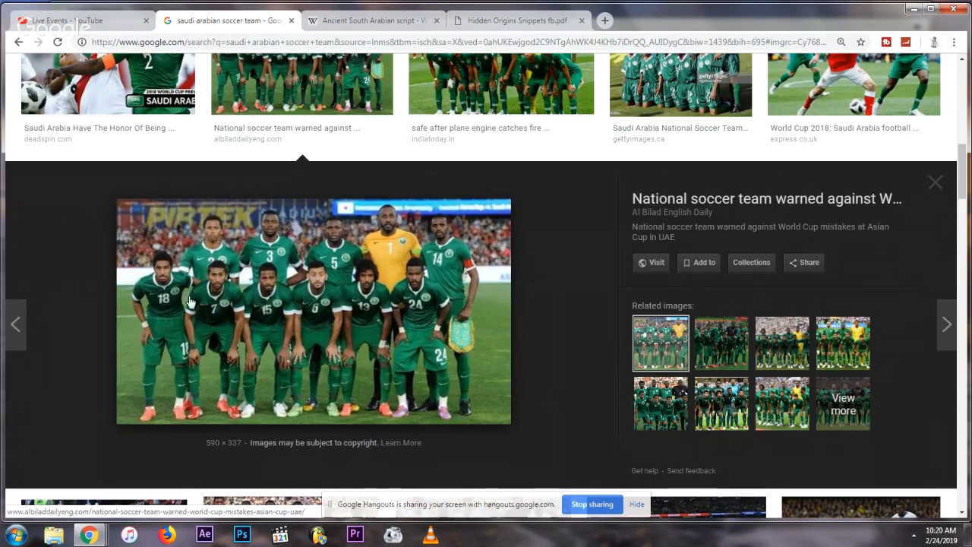
{"action": "mouse_move", "coordinate": [376, 314]}
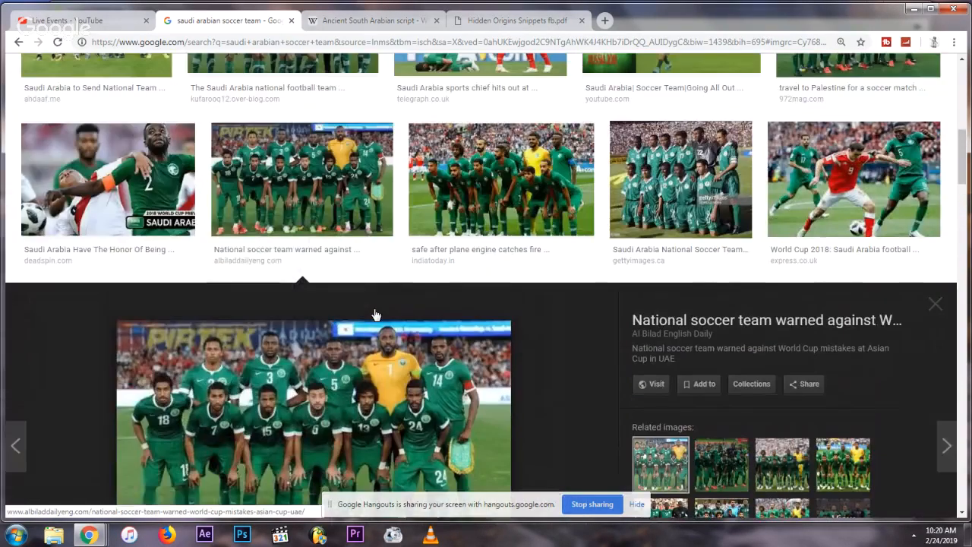
{"action": "left_click", "coordinate": [934, 304]}
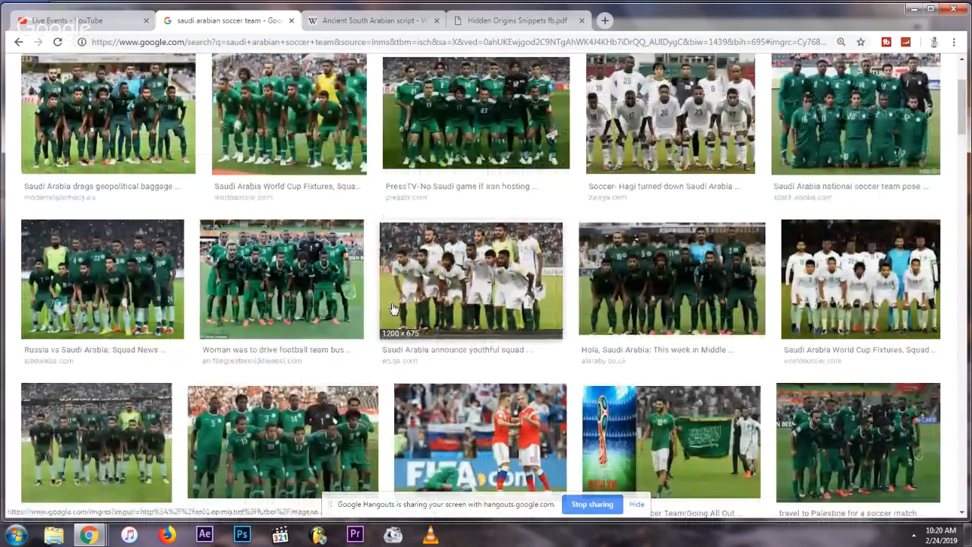
{"action": "mouse_move", "coordinate": [478, 119]}
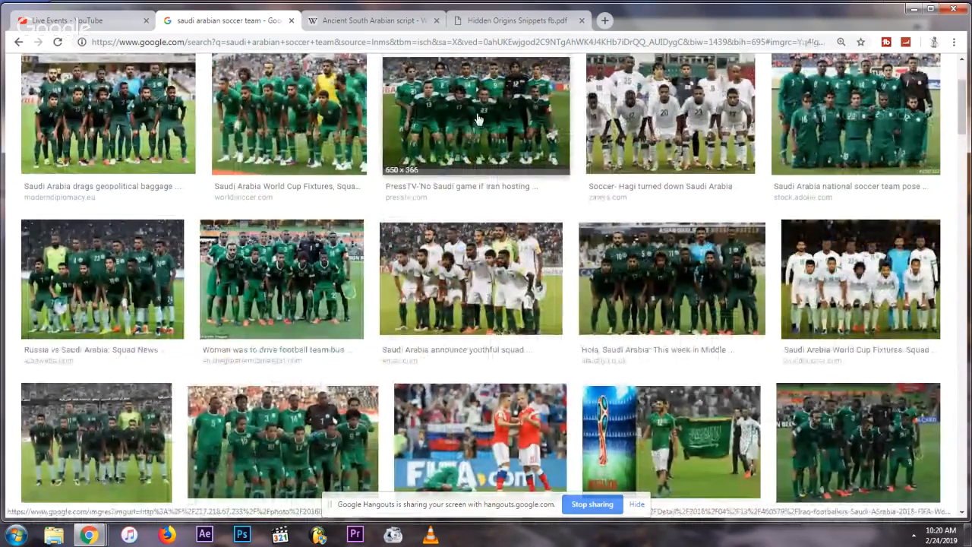
{"action": "left_click", "coordinate": [475, 114]}
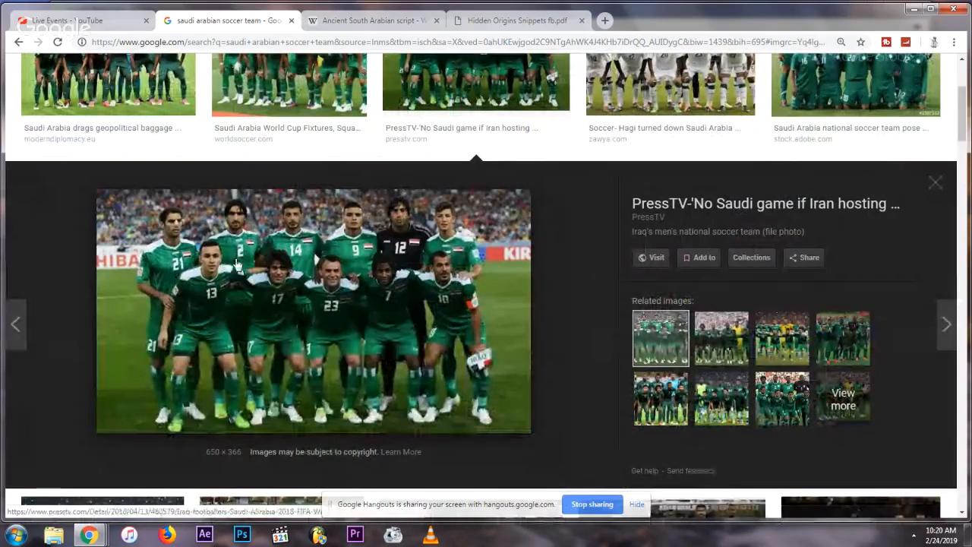
{"action": "mouse_move", "coordinate": [386, 290]}
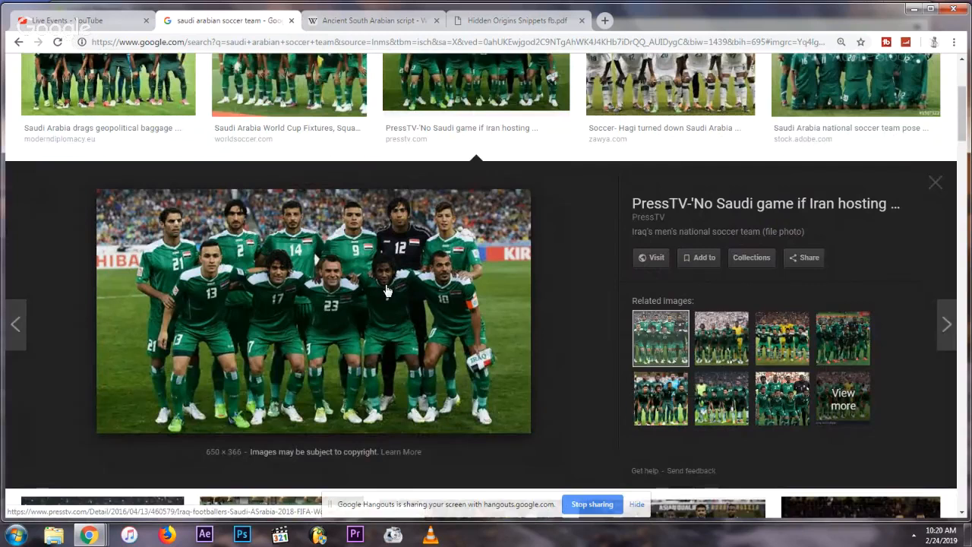
Step: Enlarge the Modern Diplomacy photo of the Saudi team in green kits
{"action": "scroll", "scroll_direction": "up", "scroll_amount": 3}
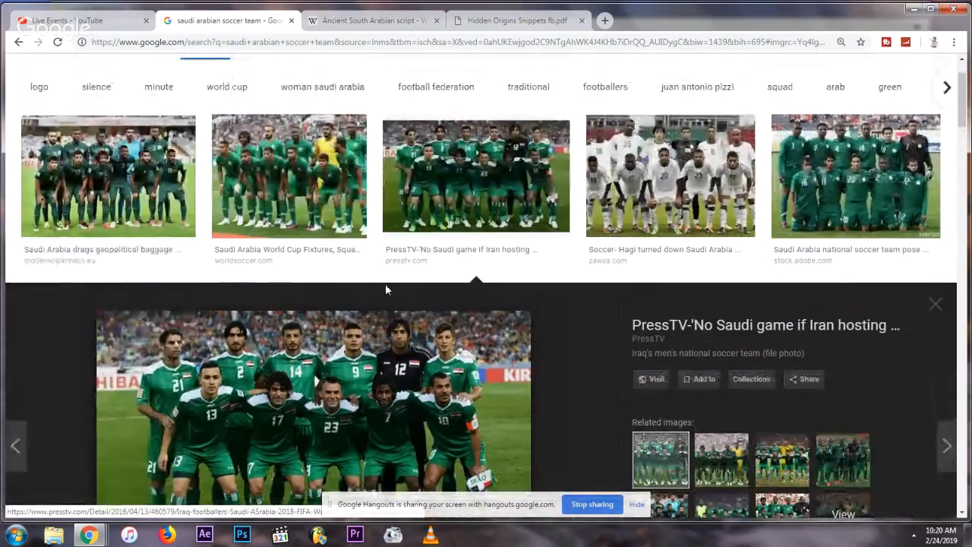
{"action": "mouse_move", "coordinate": [69, 170]}
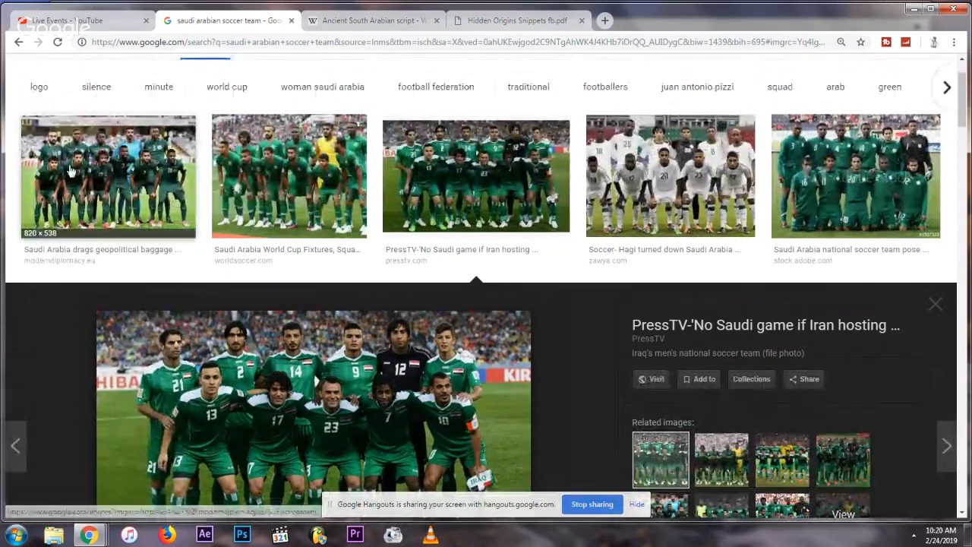
{"action": "left_click", "coordinate": [107, 175]}
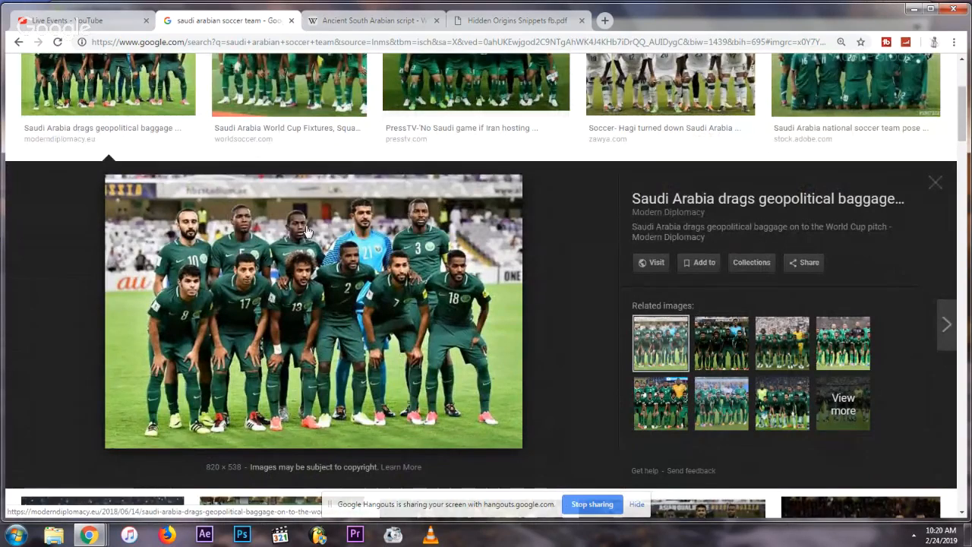
{"action": "mouse_move", "coordinate": [463, 274]}
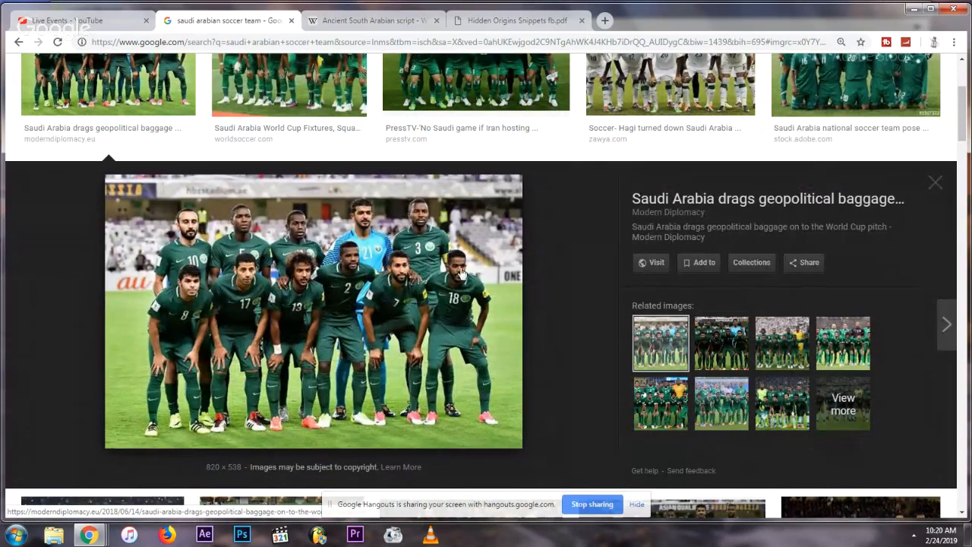
{"action": "mouse_move", "coordinate": [357, 278]}
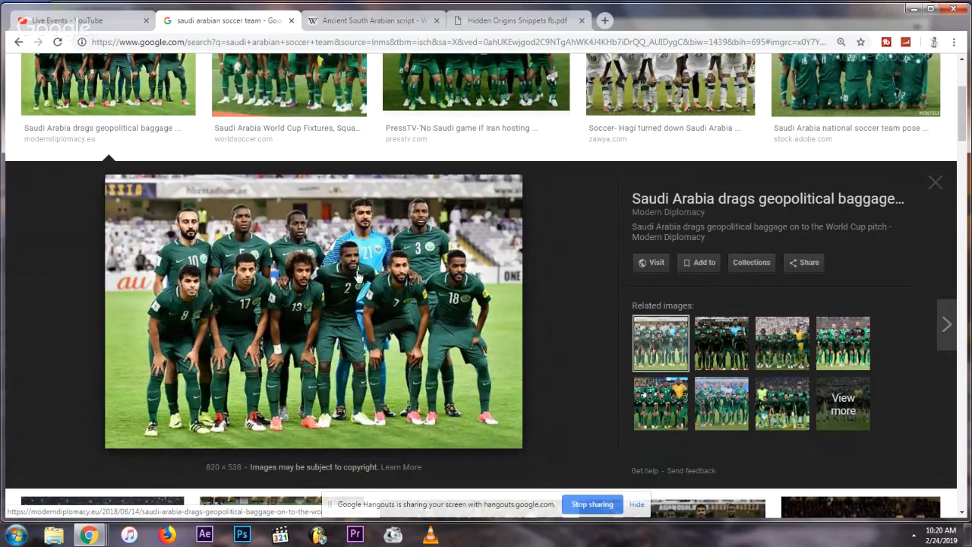
{"action": "mouse_move", "coordinate": [347, 257]}
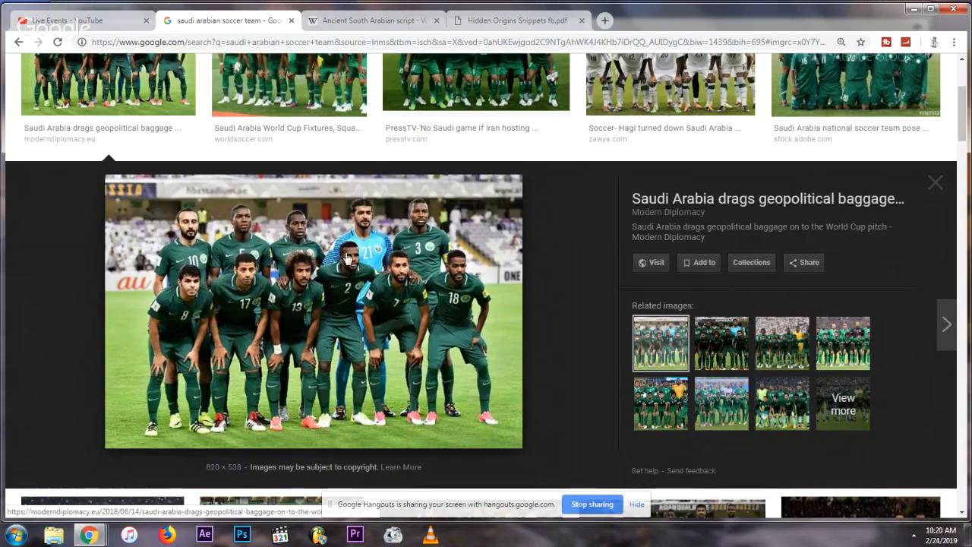
{"action": "mouse_move", "coordinate": [346, 251]}
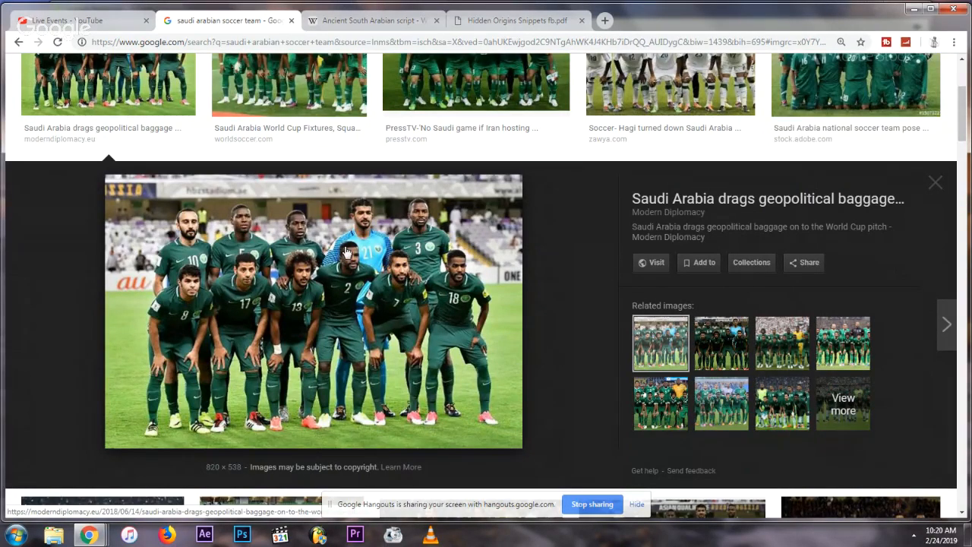
{"action": "mouse_move", "coordinate": [157, 122]}
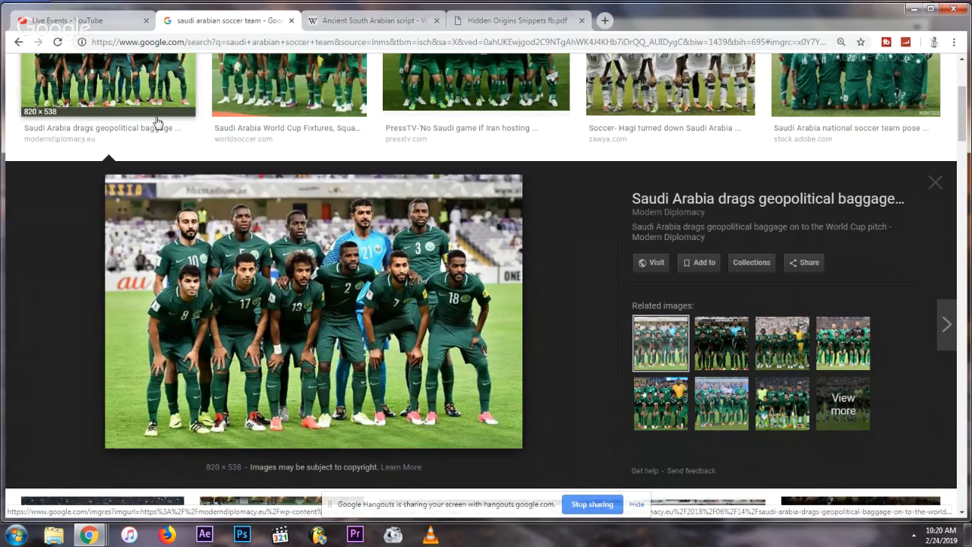
{"action": "scroll", "scroll_direction": "up", "scroll_amount": 3}
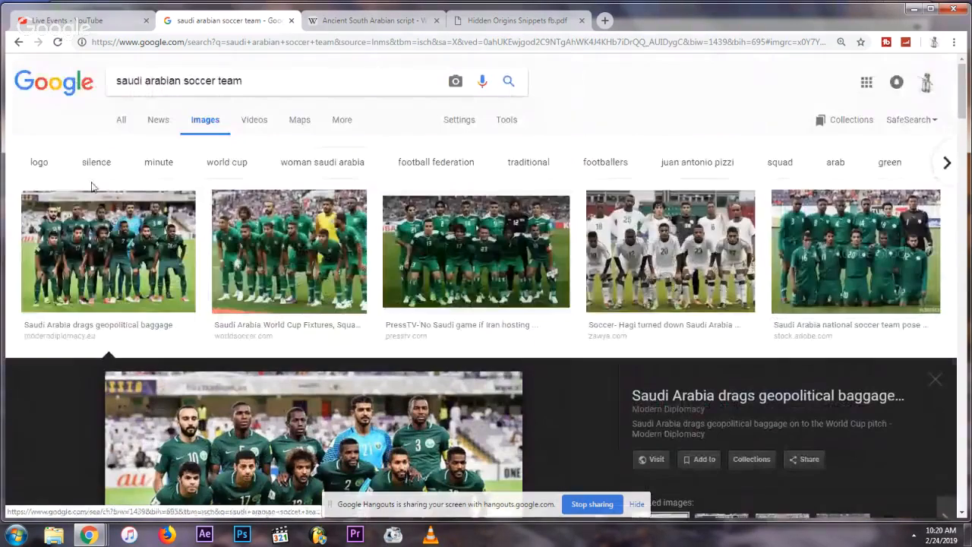
{"action": "mouse_move", "coordinate": [535, 243]}
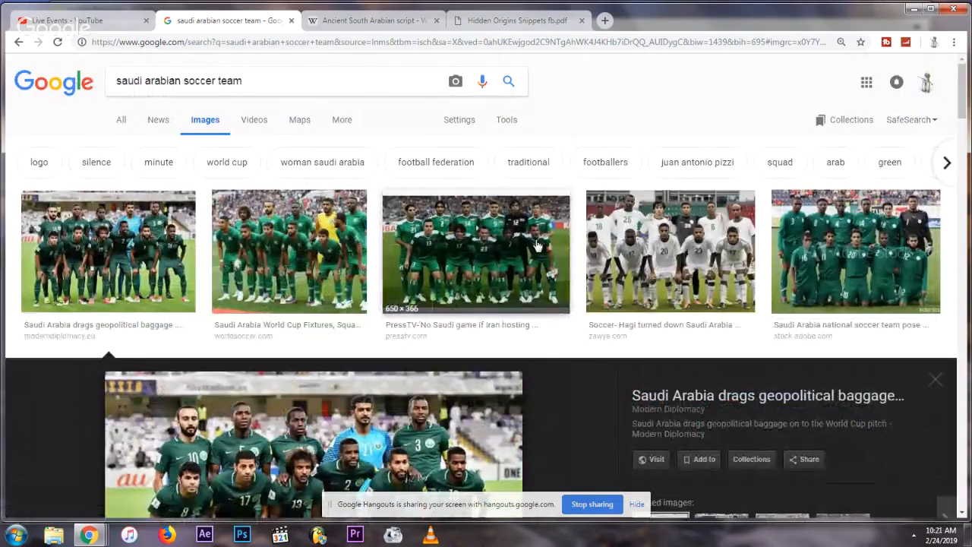
Step: Preview zawya's photo of Saudi Arabia's Olympic squad in white kits, scrolling the page
{"action": "left_click", "coordinate": [670, 251]}
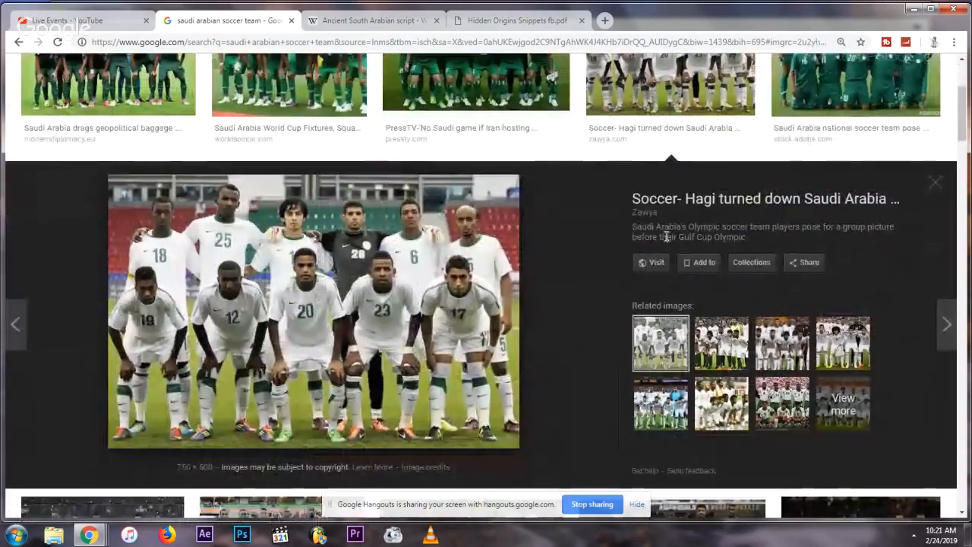
{"action": "mouse_move", "coordinate": [279, 295]}
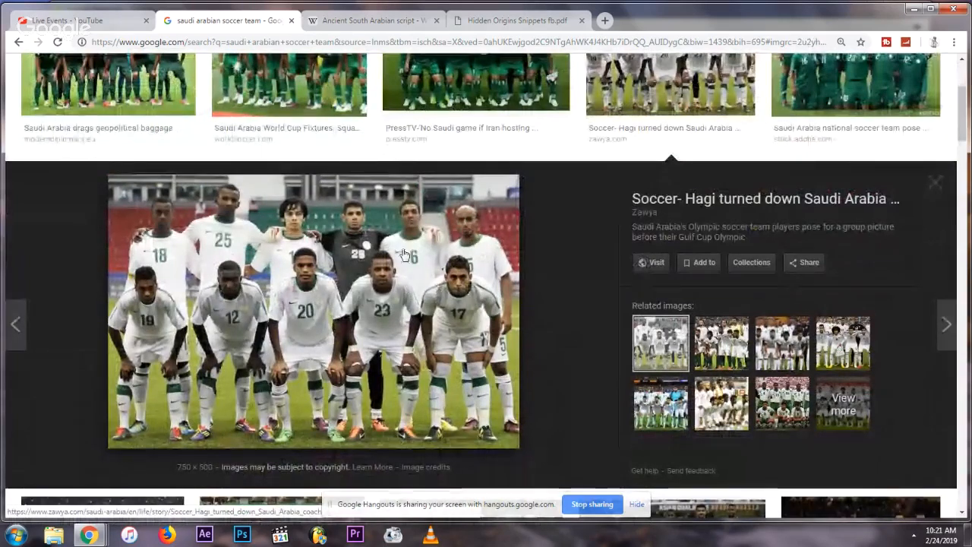
{"action": "mouse_move", "coordinate": [395, 217]}
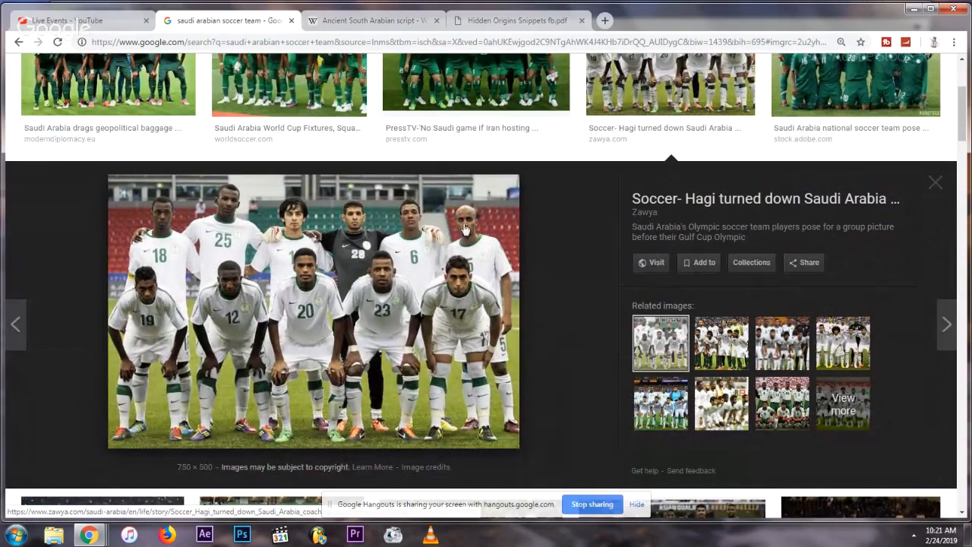
{"action": "mouse_move", "coordinate": [450, 252]}
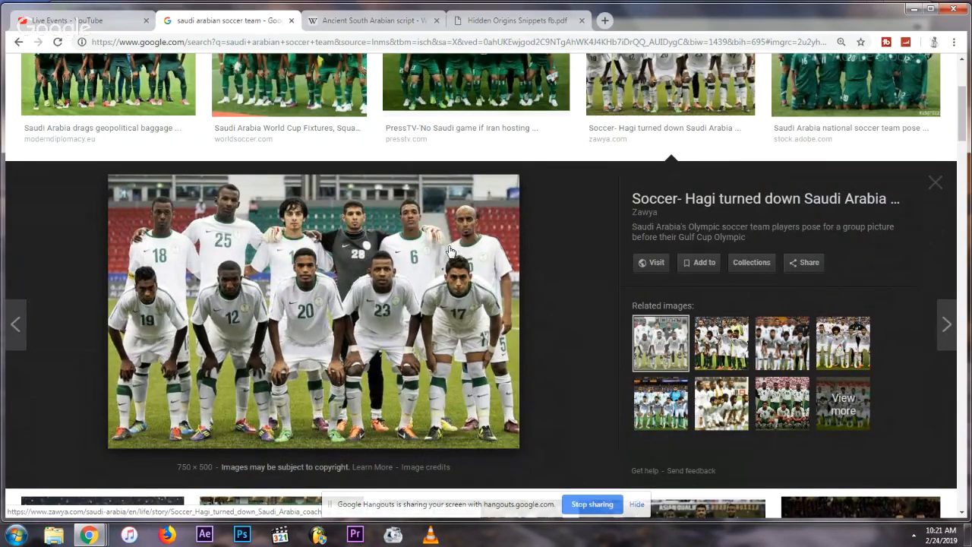
{"action": "mouse_move", "coordinate": [290, 296]}
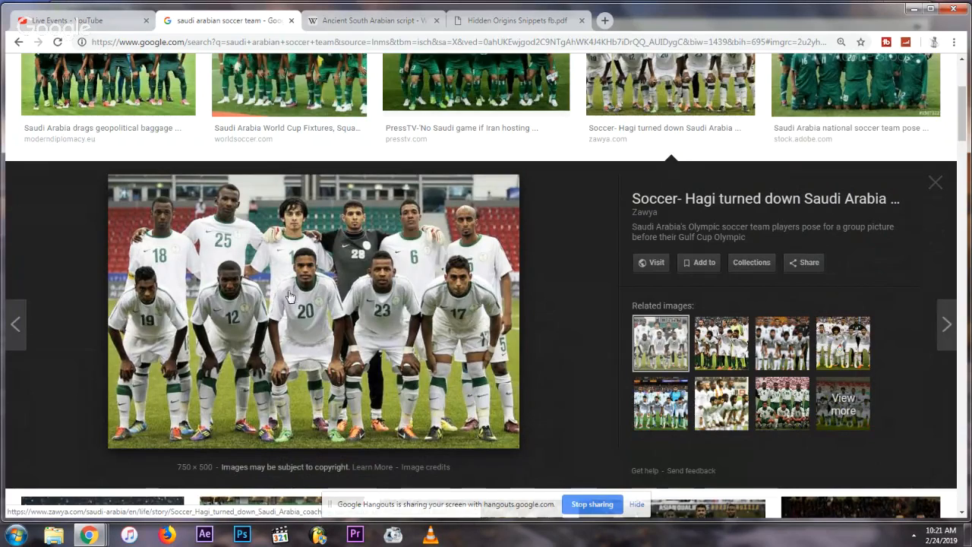
{"action": "mouse_move", "coordinate": [335, 294]}
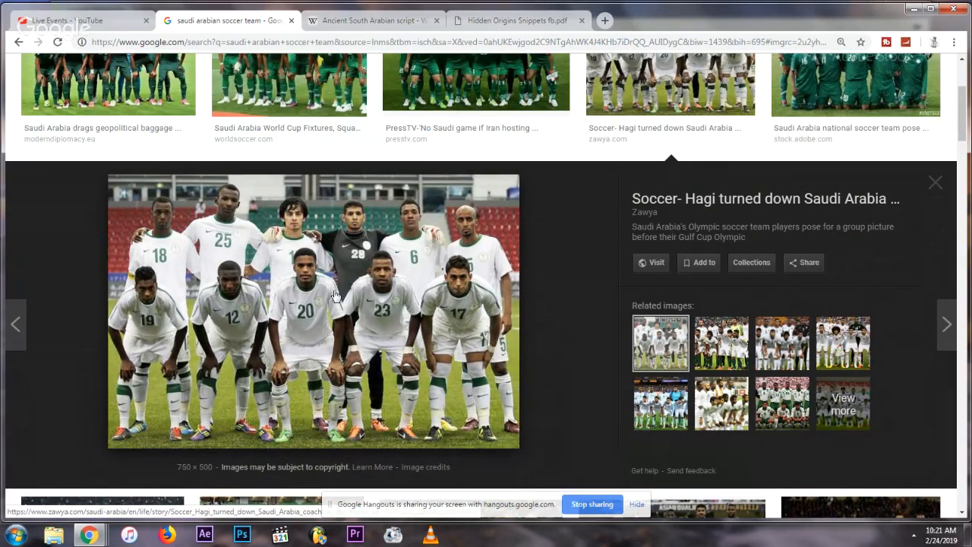
{"action": "mouse_move", "coordinate": [207, 240]}
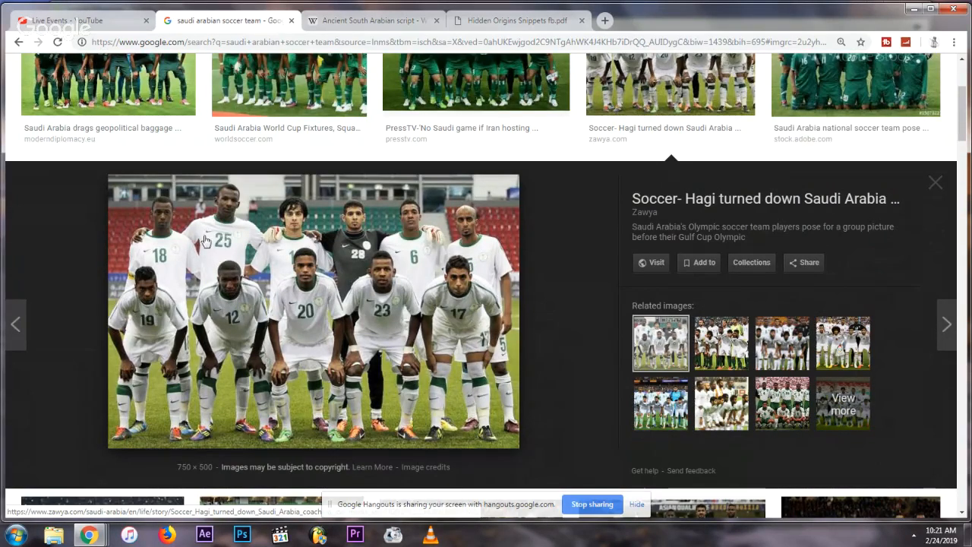
{"action": "mouse_move", "coordinate": [171, 304]}
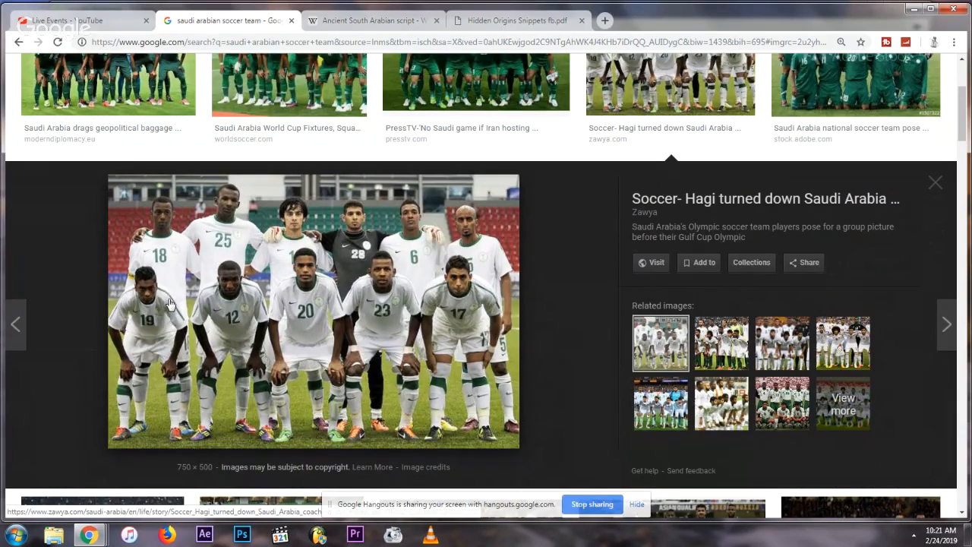
{"action": "scroll", "scroll_direction": "up", "scroll_amount": 3}
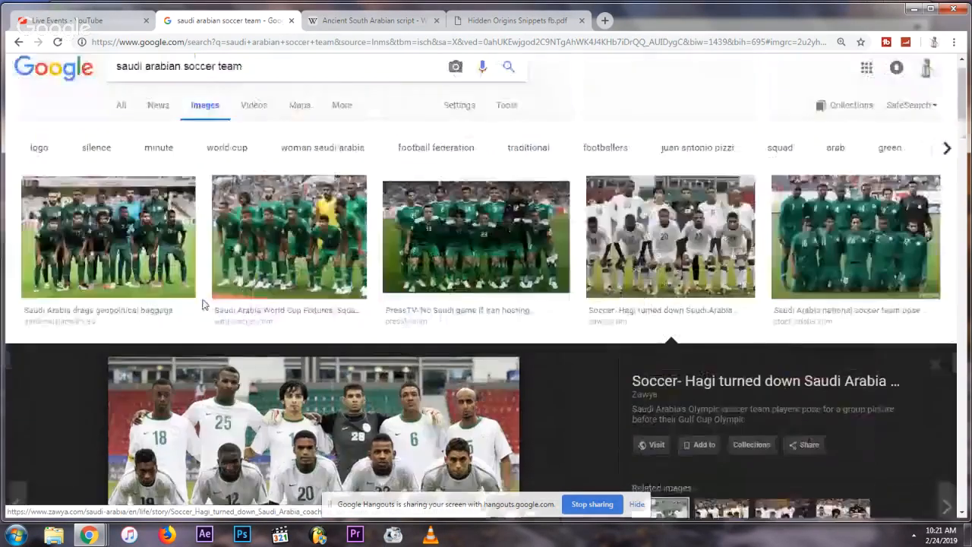
{"action": "scroll", "scroll_direction": "down", "scroll_amount": 3}
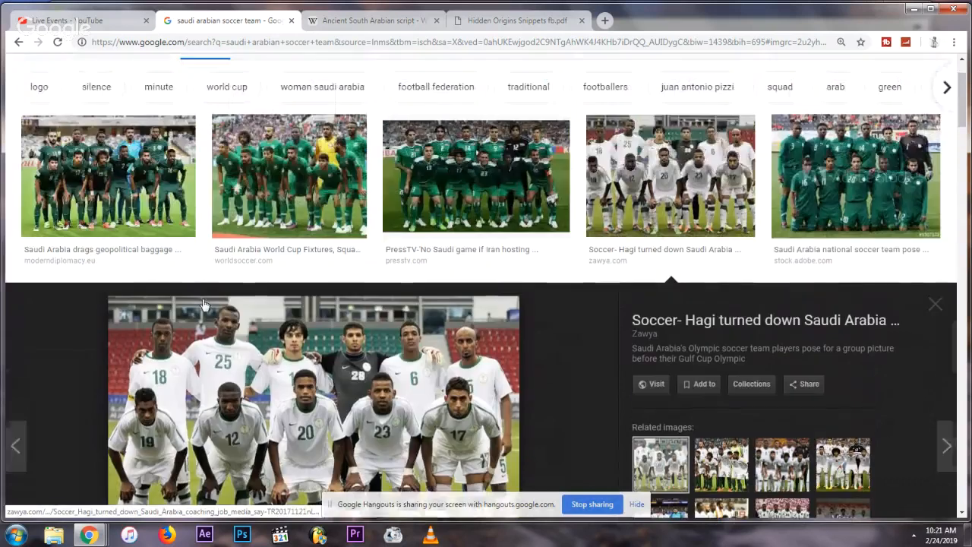
{"action": "scroll", "scroll_direction": "up", "scroll_amount": 3}
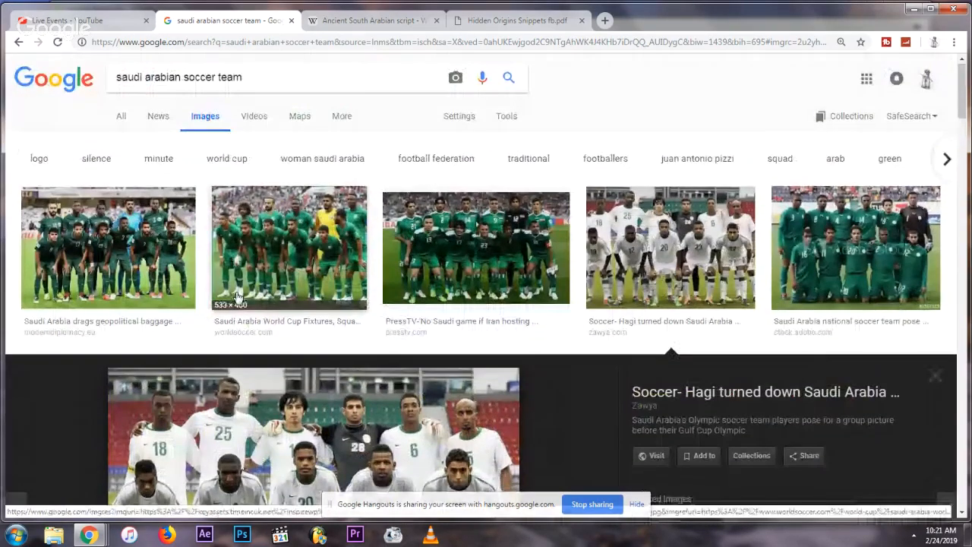
{"action": "scroll", "scroll_direction": "down", "scroll_amount": 3}
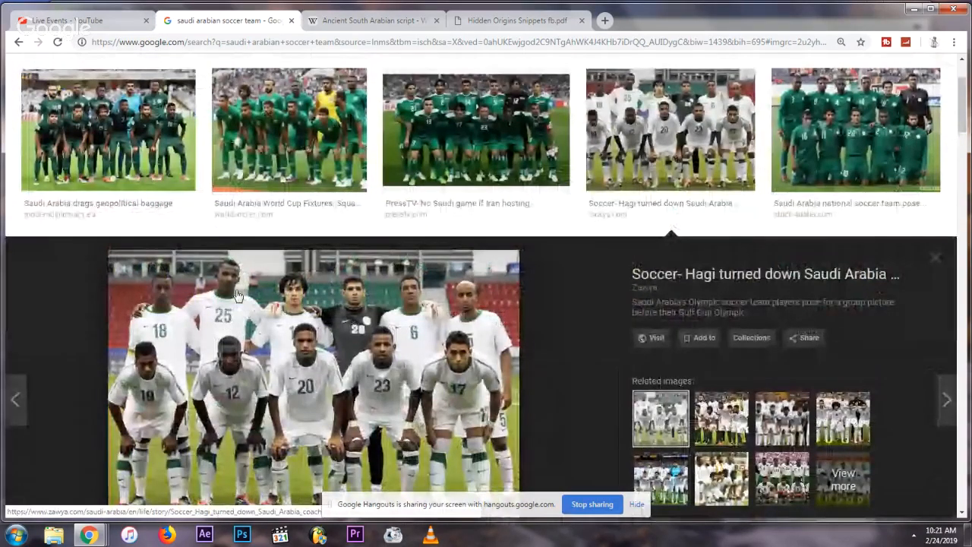
{"action": "scroll", "scroll_direction": "up", "scroll_amount": 3}
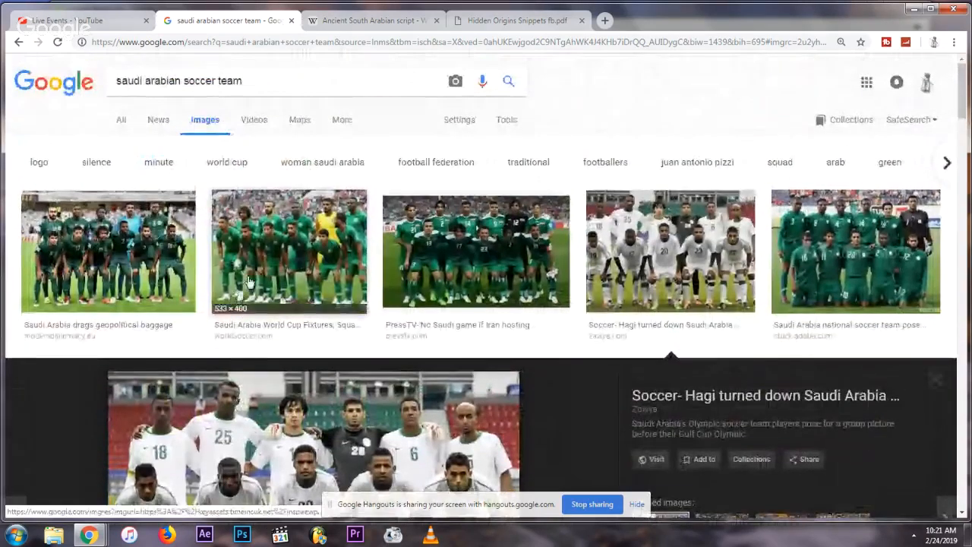
{"action": "mouse_move", "coordinate": [941, 379]}
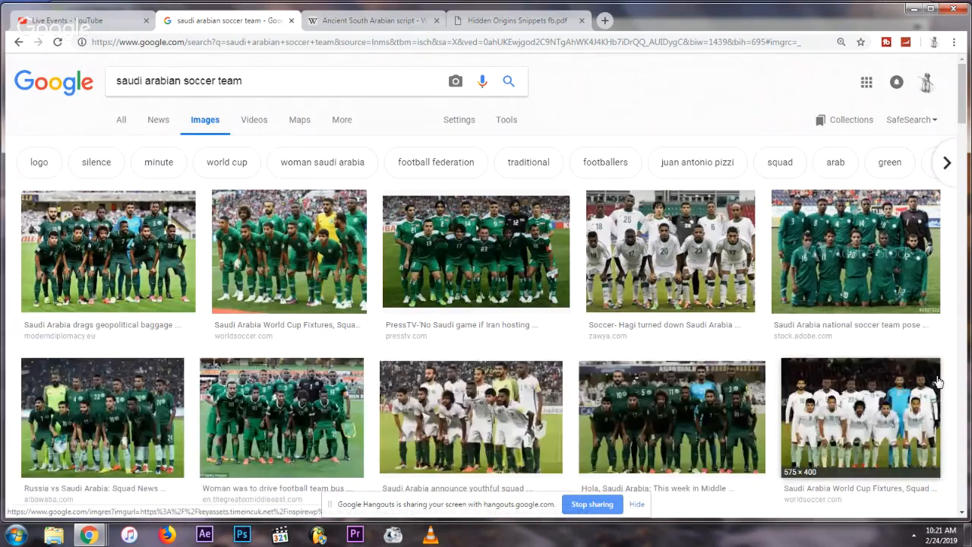
Step: Preview the green-kit and travel-to-Palestine team photos, then scroll to later results
{"action": "scroll", "scroll_direction": "down", "scroll_amount": 3}
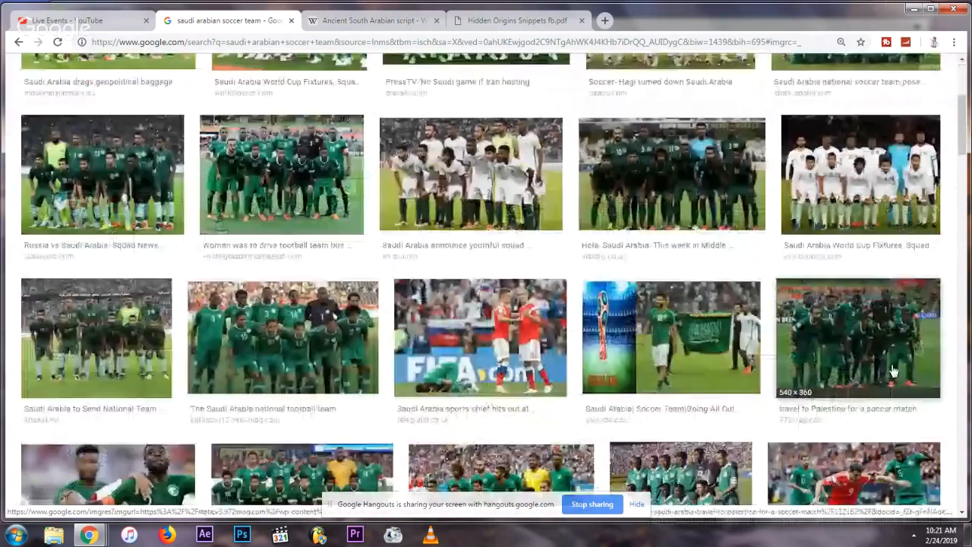
{"action": "left_click", "coordinate": [283, 337]}
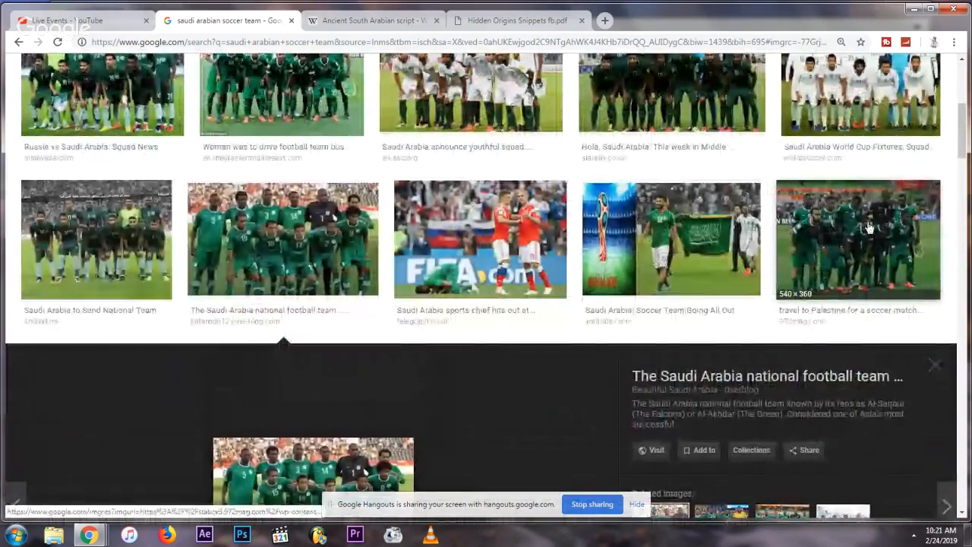
{"action": "left_click", "coordinate": [858, 239]}
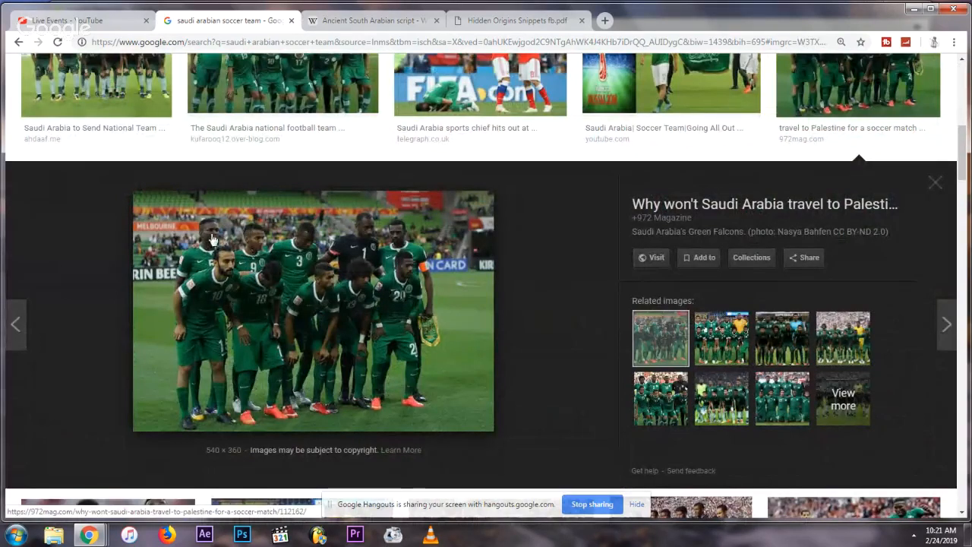
{"action": "mouse_move", "coordinate": [940, 185]}
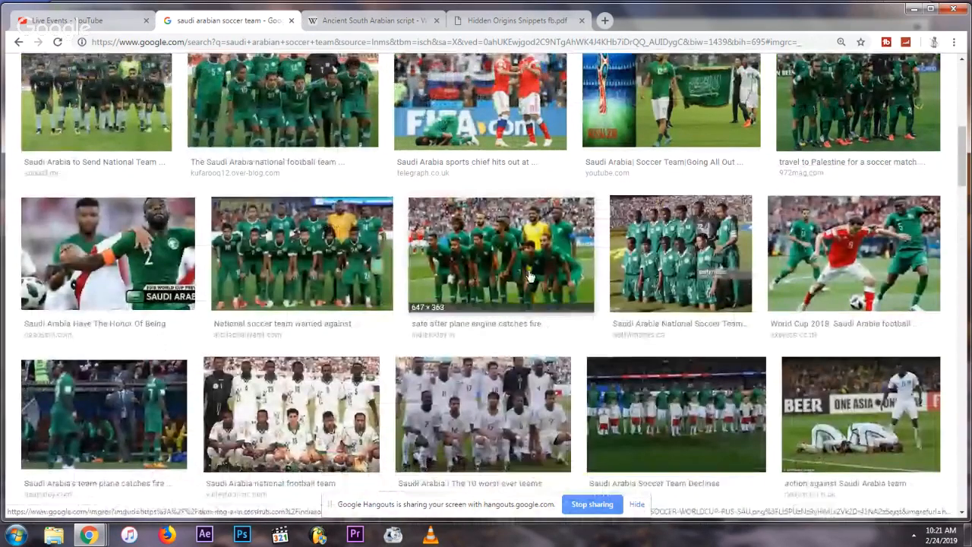
{"action": "scroll", "scroll_direction": "down", "scroll_amount": 3}
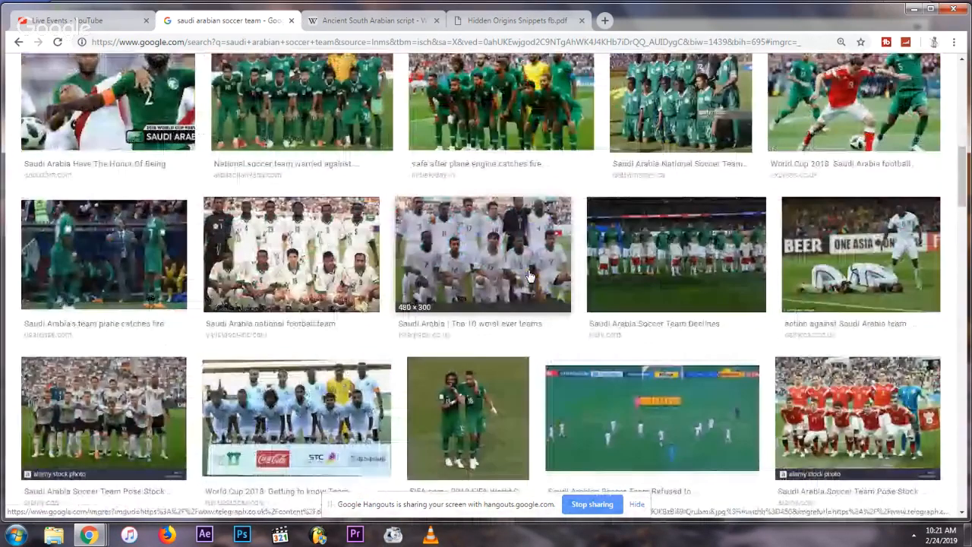
Step: Open the Getty Images photo of the green-kit Saudi national soccer team
{"action": "left_click", "coordinate": [679, 103]}
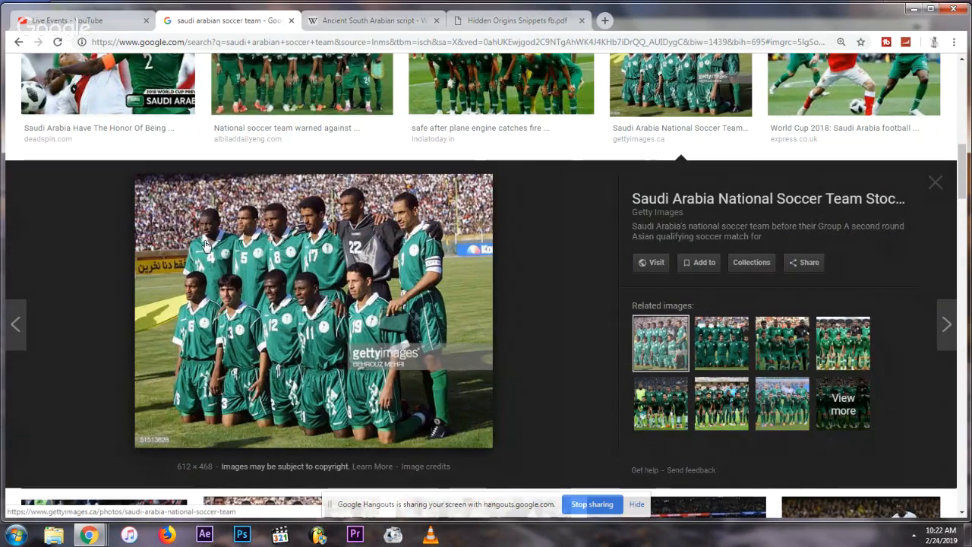
{"action": "mouse_move", "coordinate": [206, 233]}
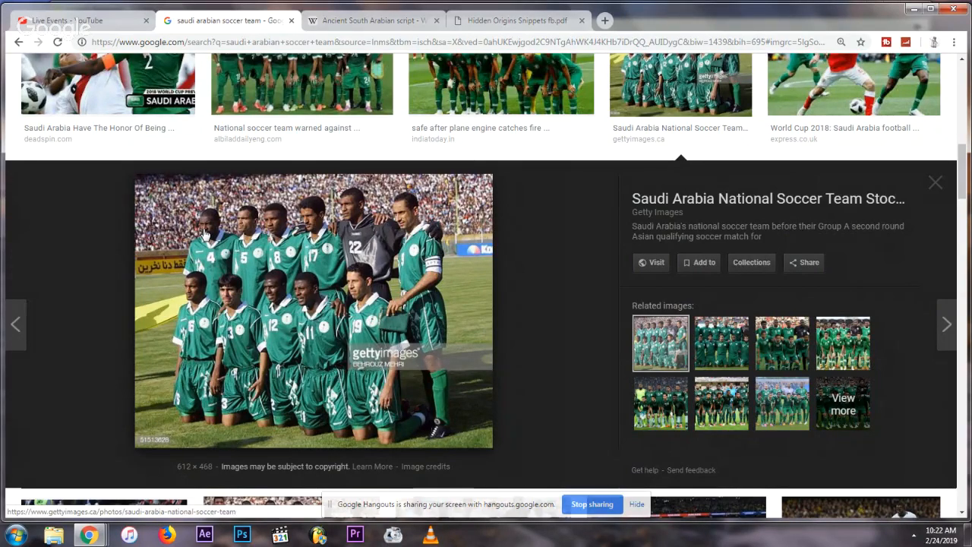
{"action": "mouse_move", "coordinate": [189, 303]}
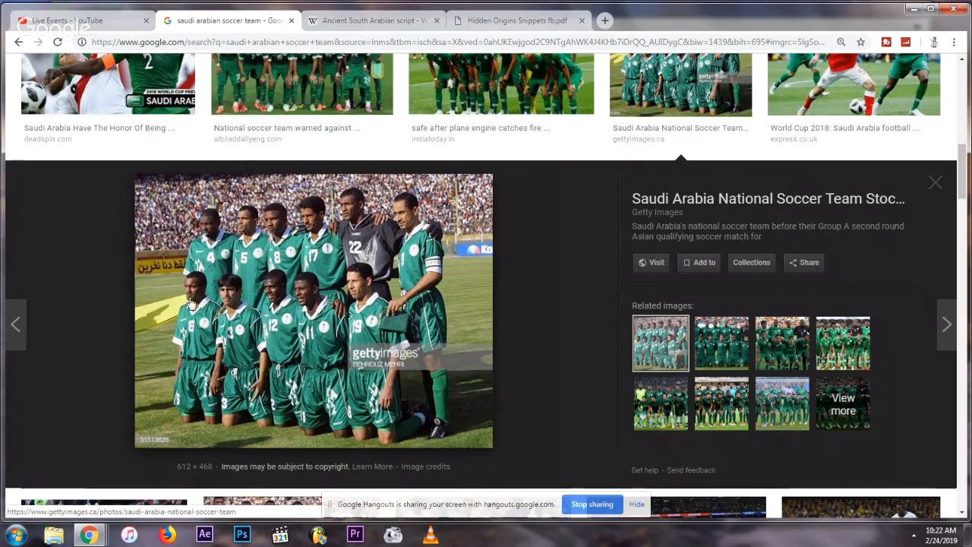
{"action": "mouse_move", "coordinate": [296, 292]}
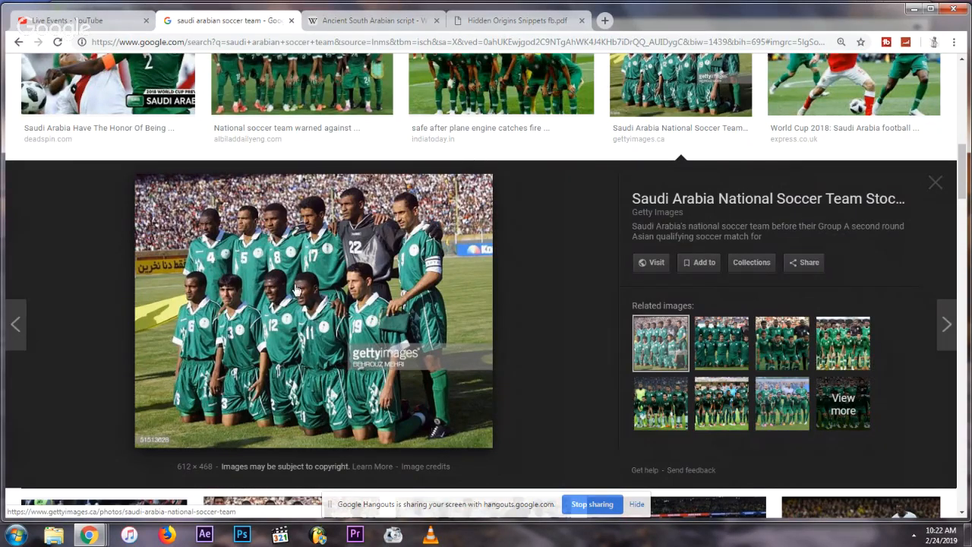
{"action": "mouse_move", "coordinate": [319, 300]}
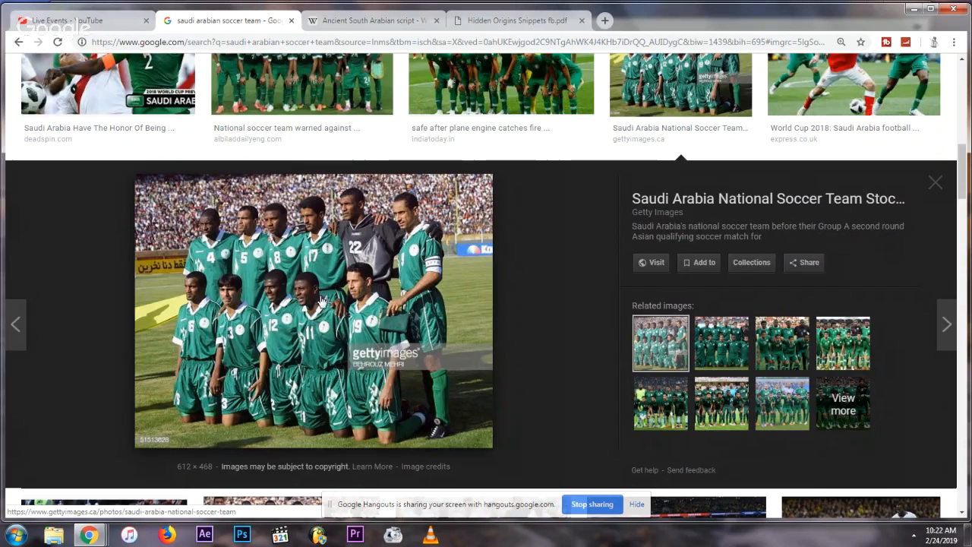
{"action": "mouse_move", "coordinate": [403, 266]}
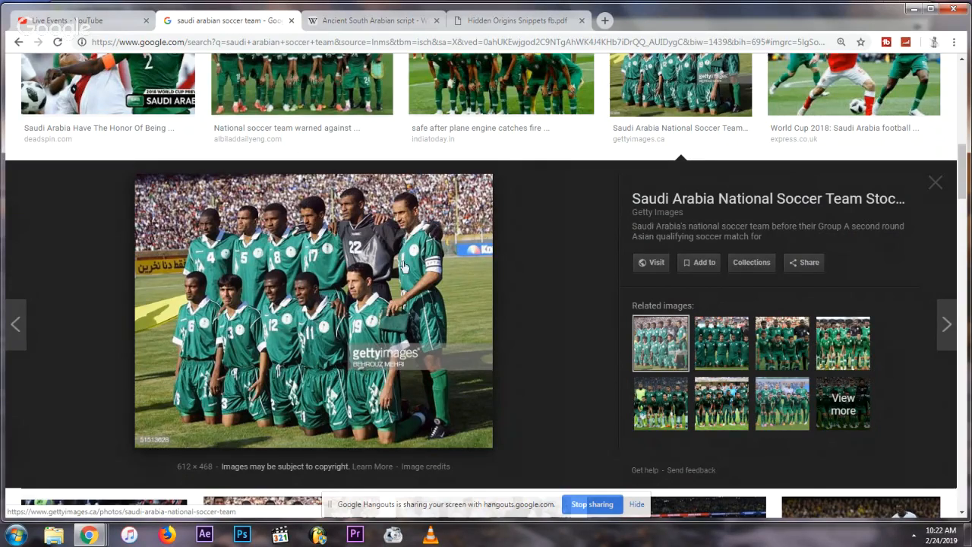
{"action": "mouse_move", "coordinate": [346, 274]}
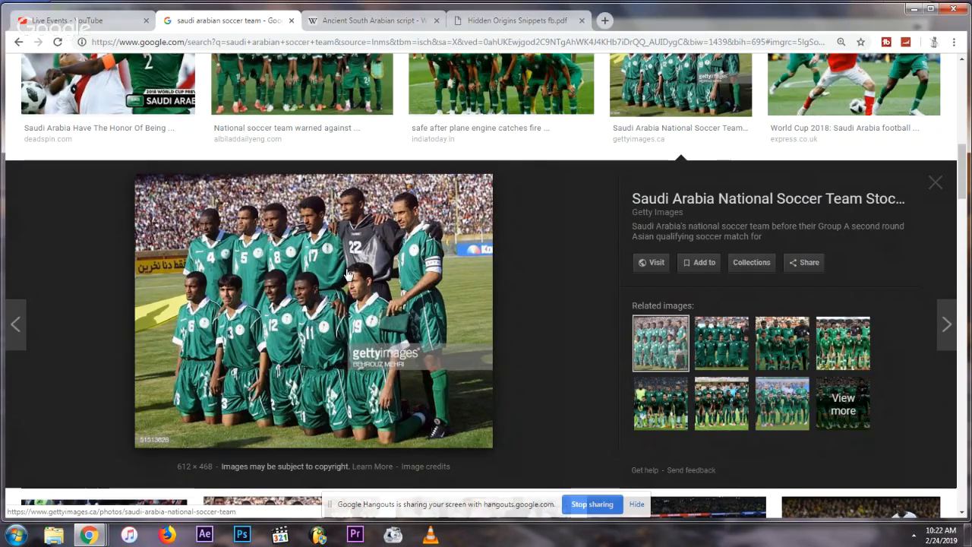
{"action": "mouse_move", "coordinate": [232, 304]}
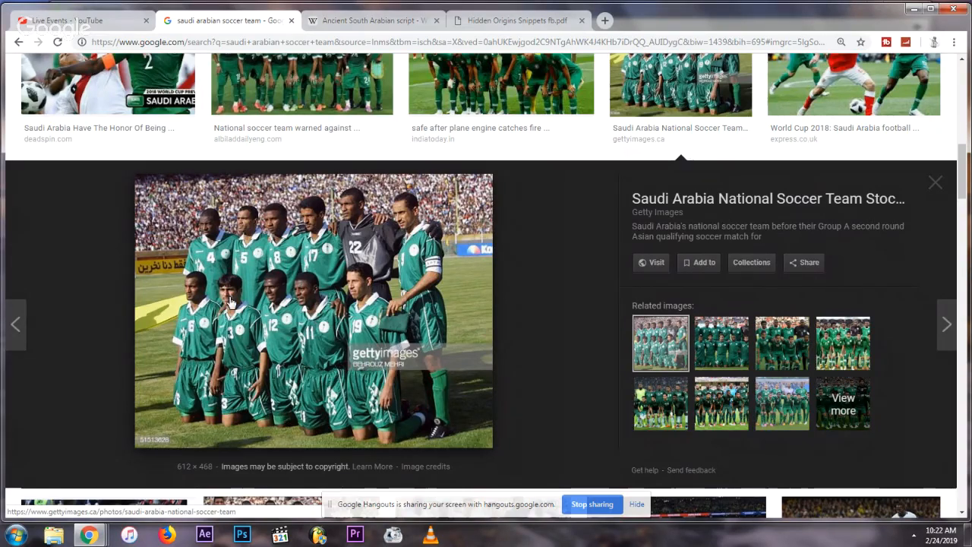
{"action": "mouse_move", "coordinate": [265, 289]}
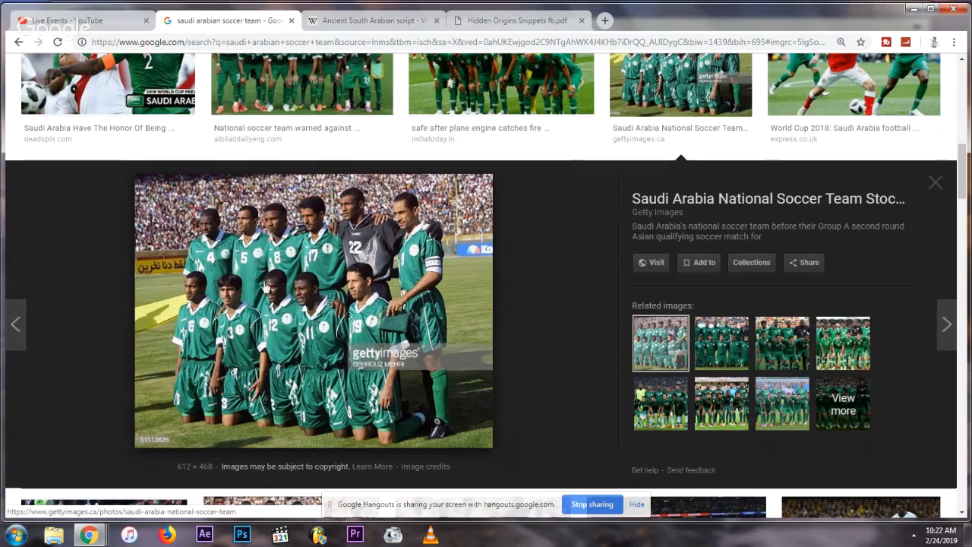
{"action": "mouse_move", "coordinate": [205, 241]}
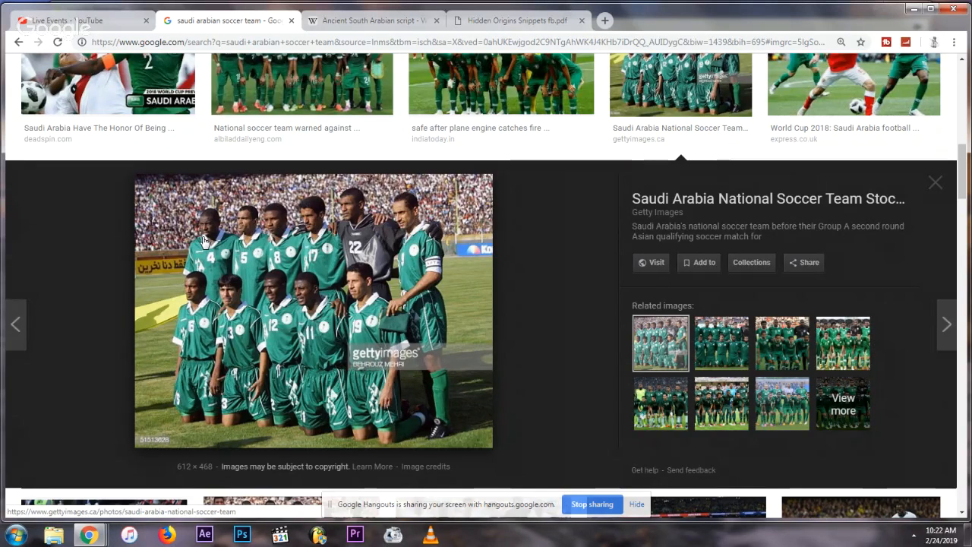
{"action": "mouse_move", "coordinate": [271, 284]}
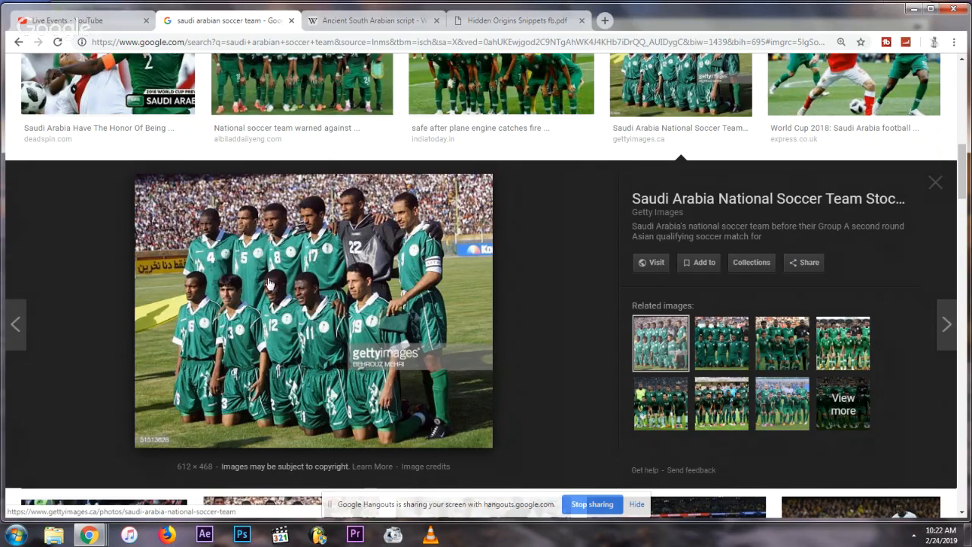
{"action": "mouse_move", "coordinate": [215, 233]}
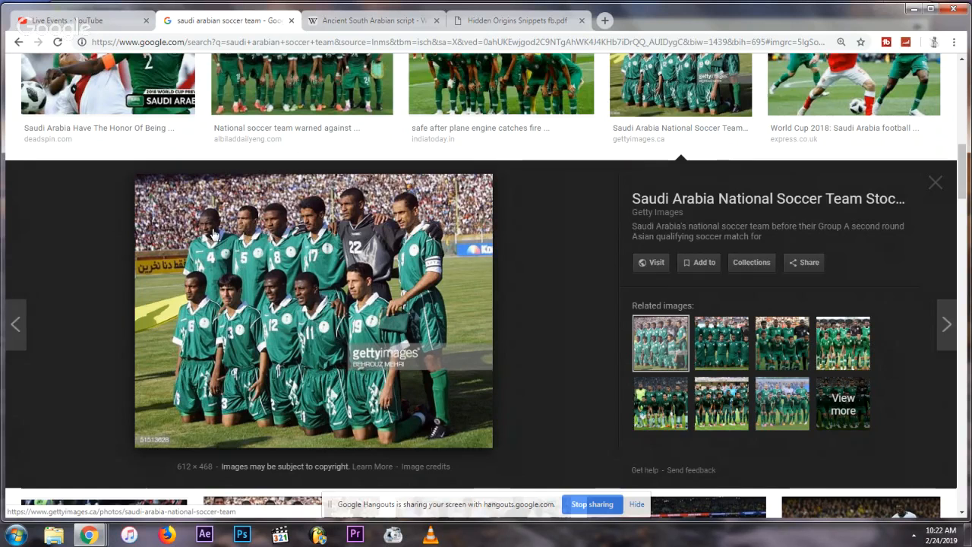
{"action": "mouse_move", "coordinate": [214, 234]}
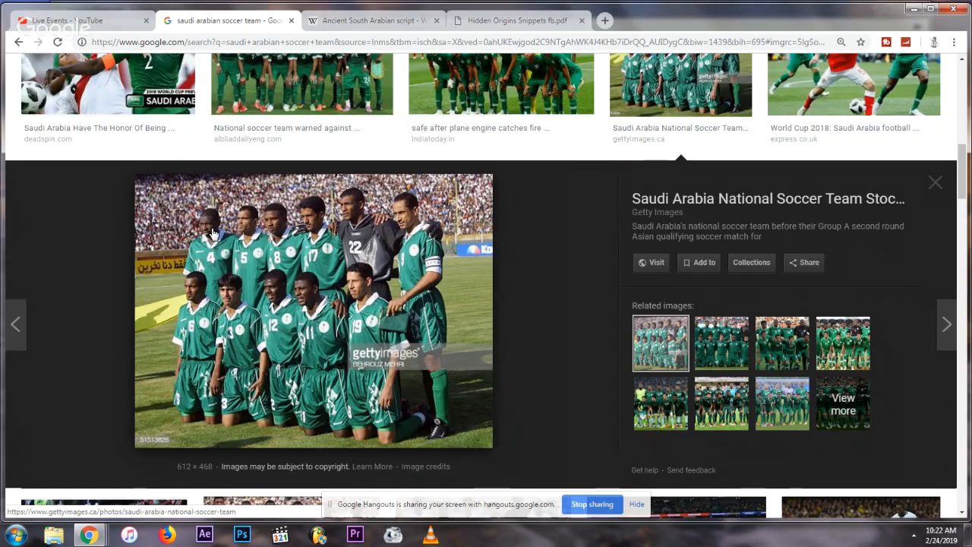
{"action": "mouse_move", "coordinate": [213, 228]}
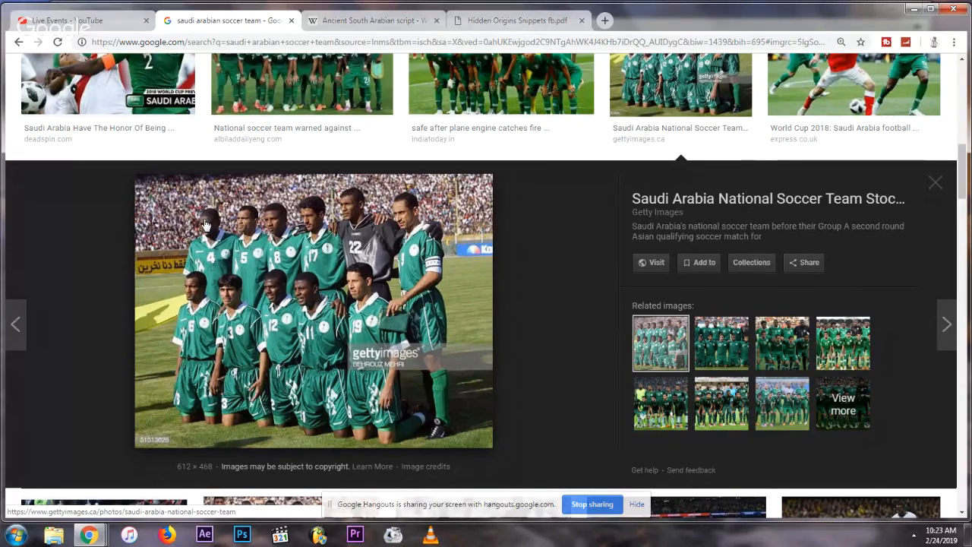
{"action": "mouse_move", "coordinate": [211, 199]}
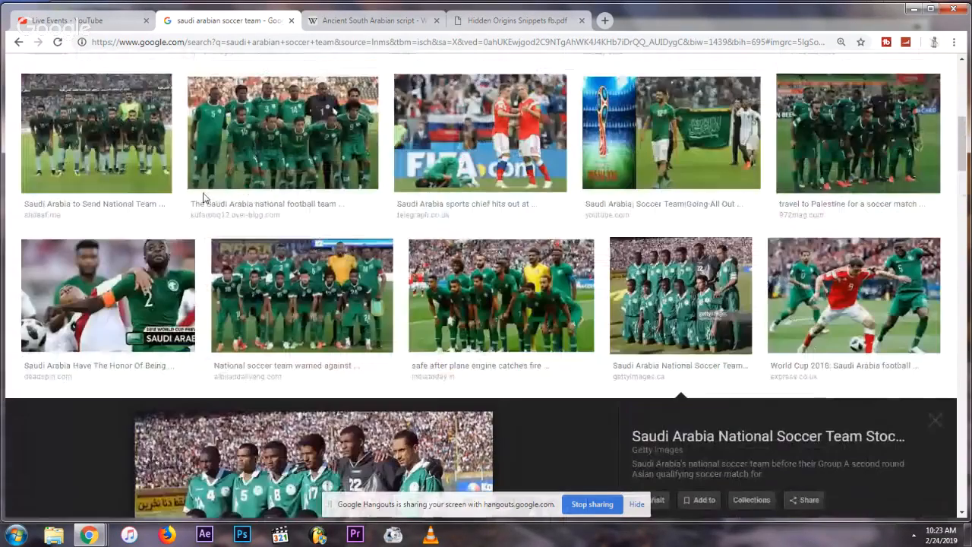
Step: Enlarge the Alamy photo of Saudi players lining up in Melbourne, January 2015
{"action": "scroll", "scroll_direction": "up", "scroll_amount": 3}
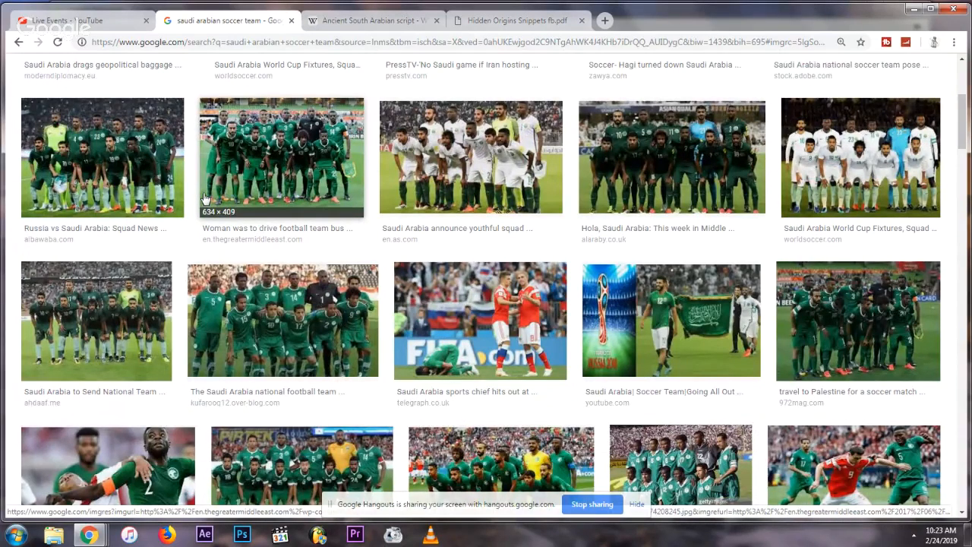
{"action": "left_click", "coordinate": [282, 319]}
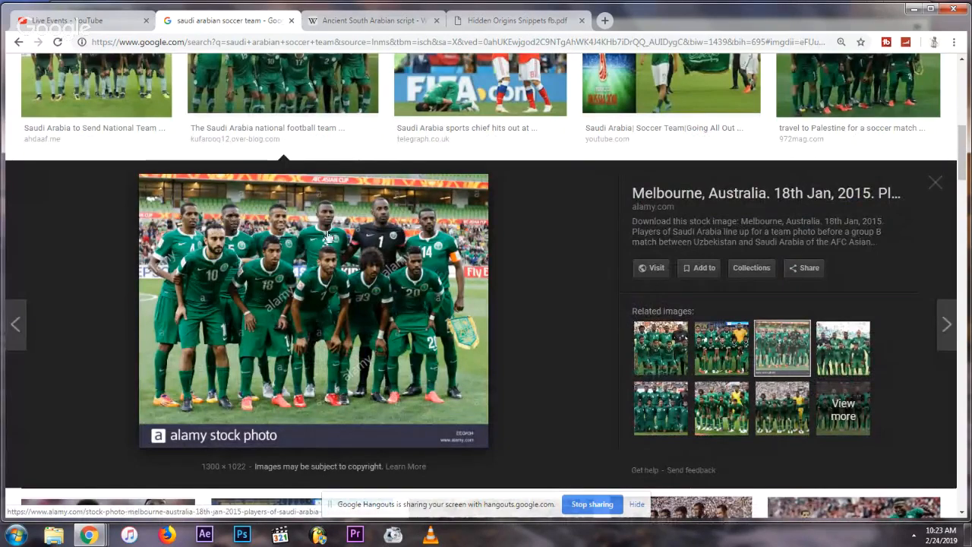
{"action": "mouse_move", "coordinate": [384, 227]}
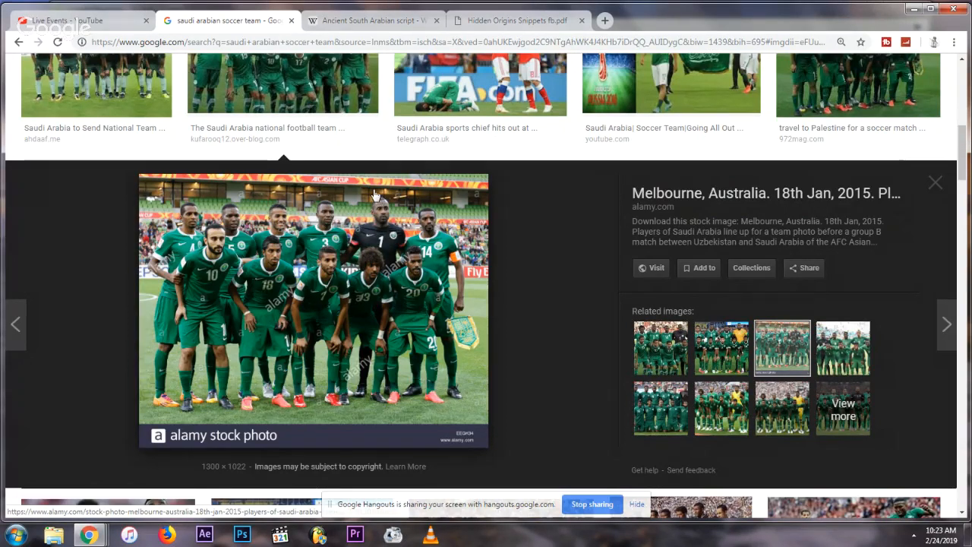
{"action": "mouse_move", "coordinate": [319, 230]}
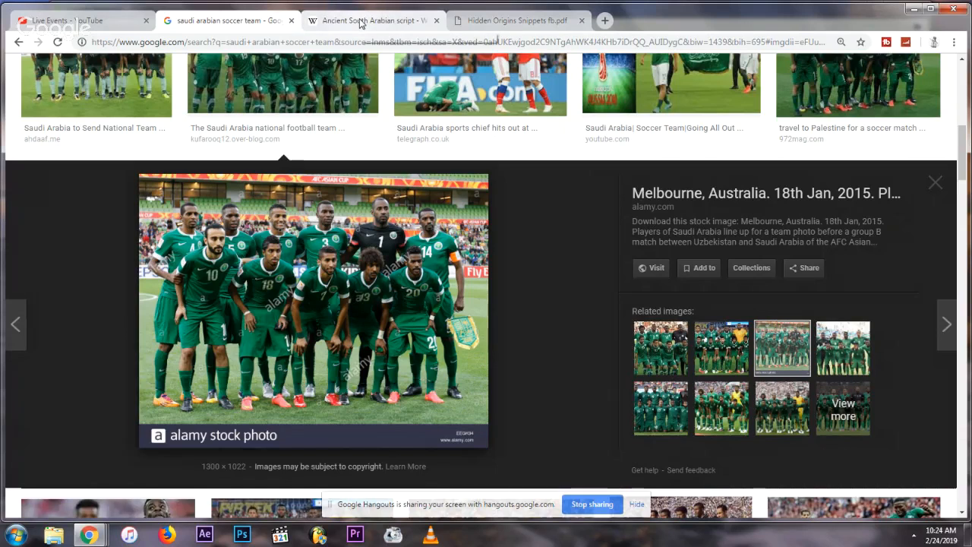
Step: Return to the Ancient South Arabian script tab and read its introduction and infobox
{"action": "left_click", "coordinate": [372, 20]}
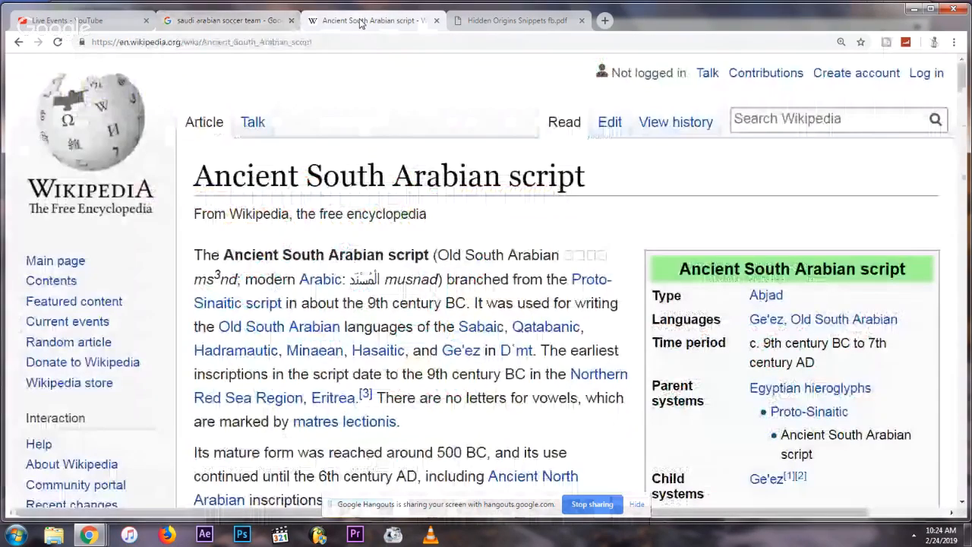
{"action": "scroll", "scroll_direction": "down", "scroll_amount": 3}
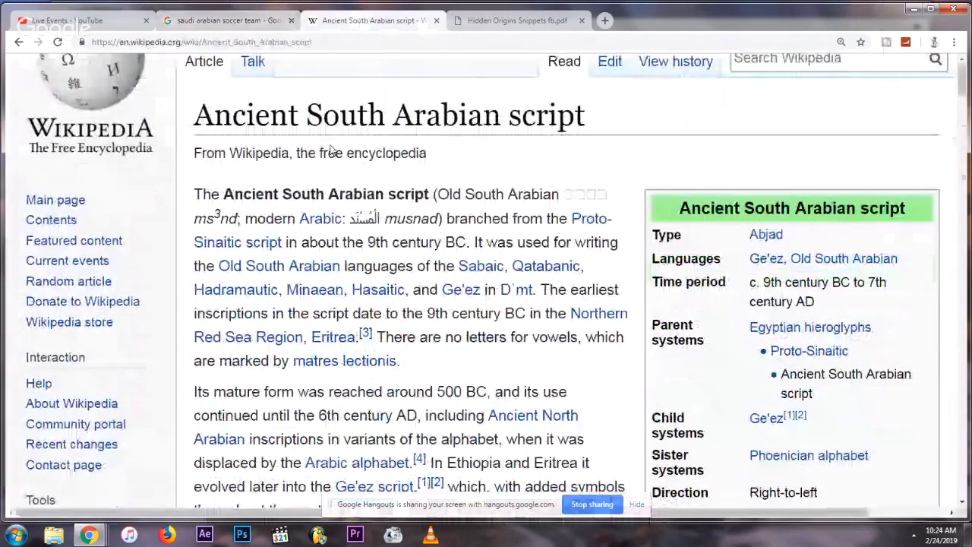
{"action": "scroll", "scroll_direction": "down", "scroll_amount": 3}
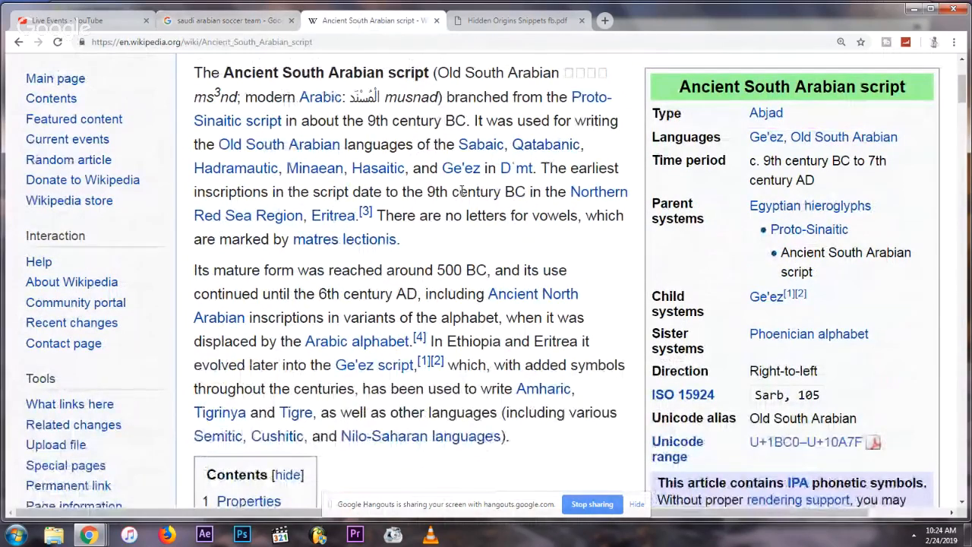
{"action": "scroll", "scroll_direction": "up", "scroll_amount": 3}
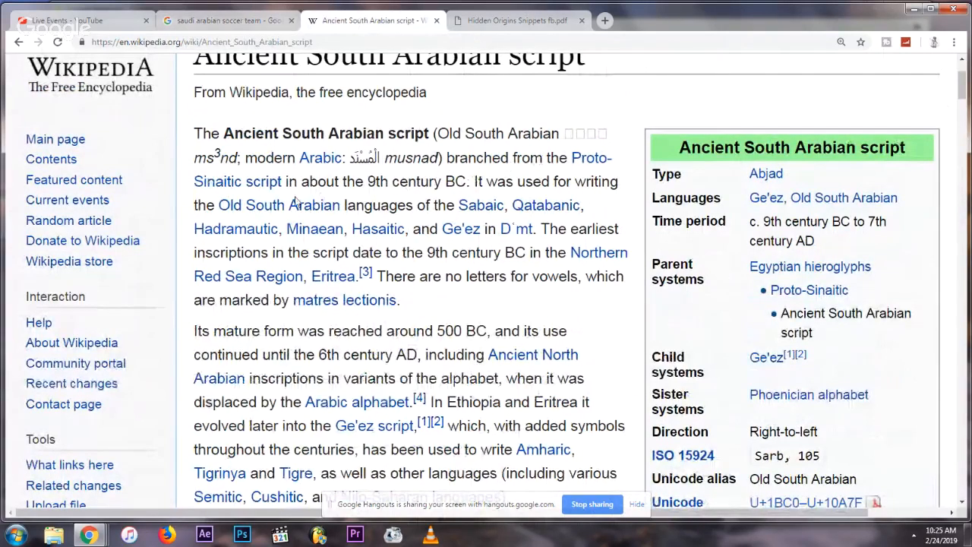
{"action": "mouse_move", "coordinate": [474, 190]}
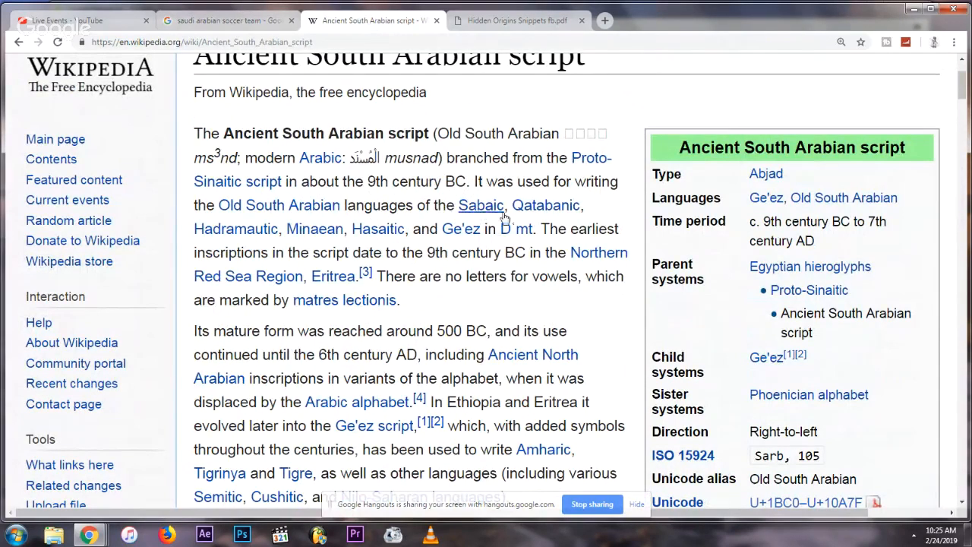
{"action": "mouse_move", "coordinate": [546, 205]}
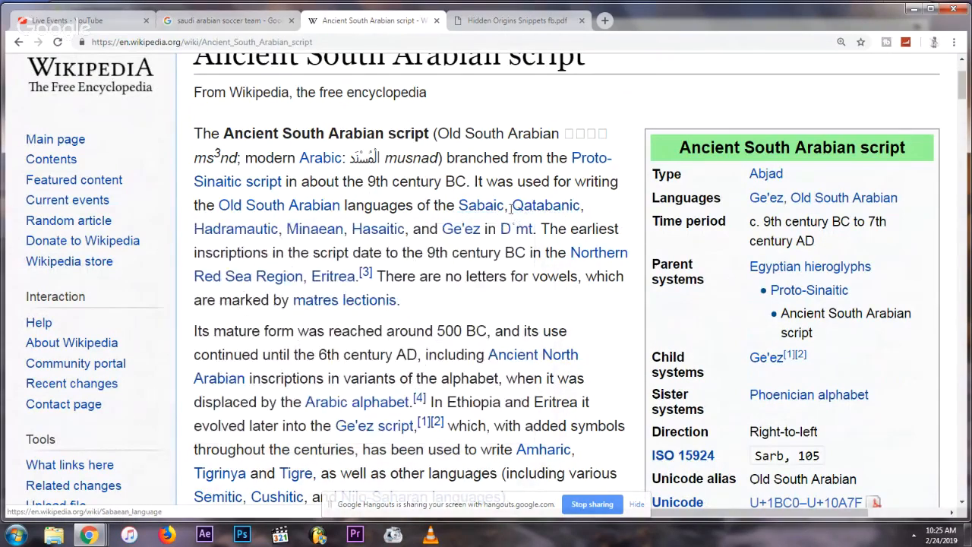
{"action": "mouse_move", "coordinate": [350, 244]}
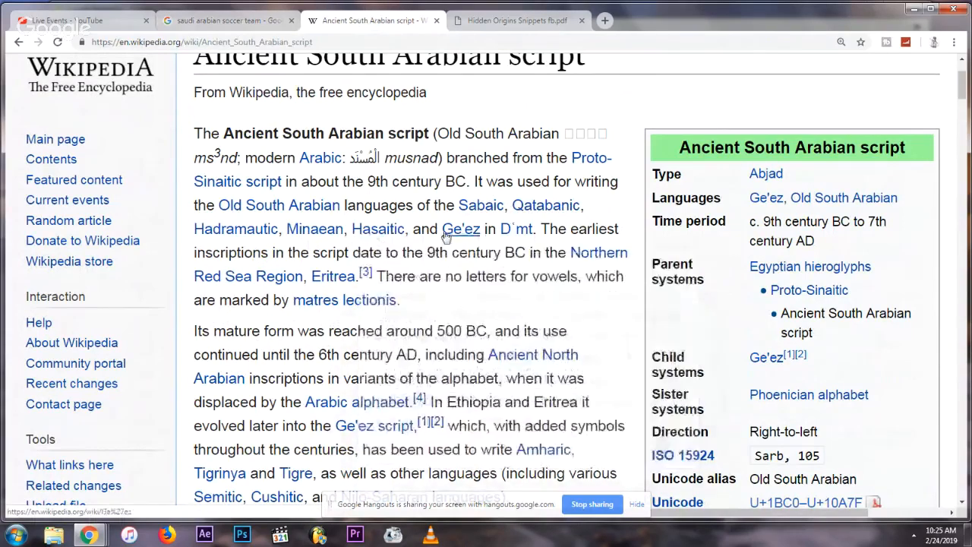
{"action": "mouse_move", "coordinate": [517, 229]}
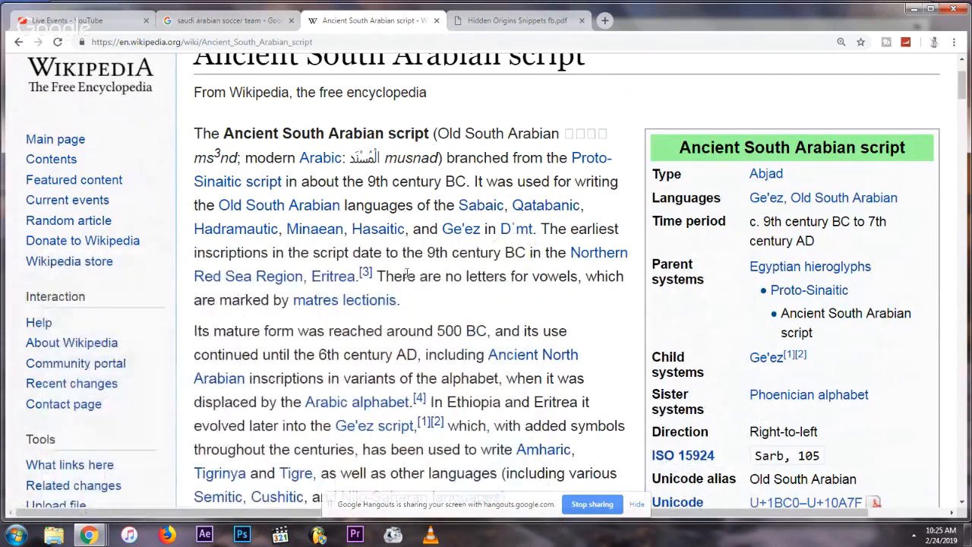
{"action": "mouse_move", "coordinate": [516, 229]}
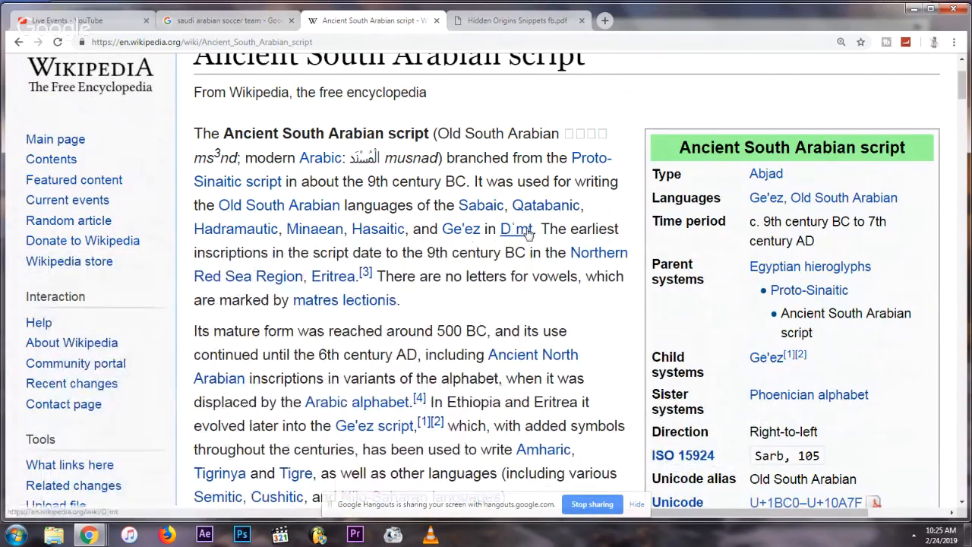
{"action": "mouse_move", "coordinate": [518, 229]}
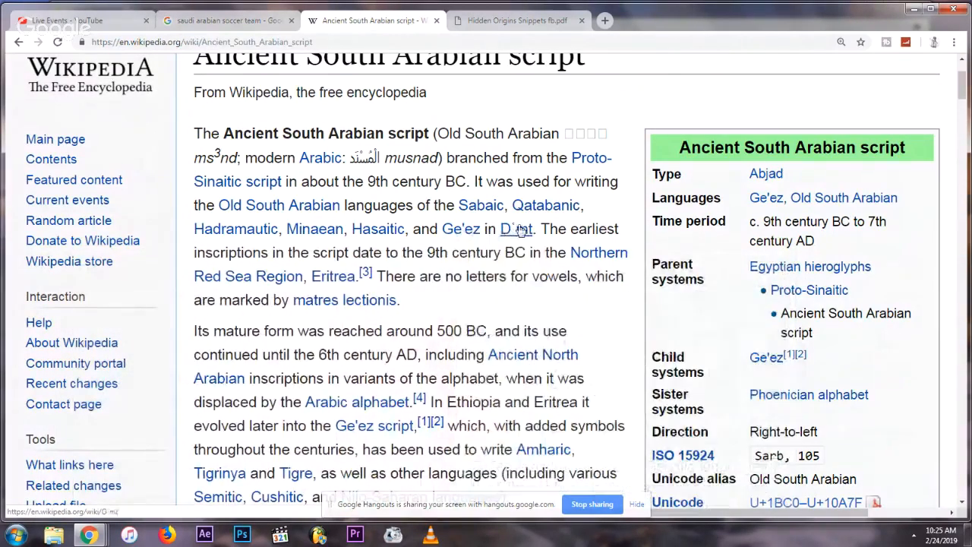
{"action": "mouse_move", "coordinate": [516, 228]}
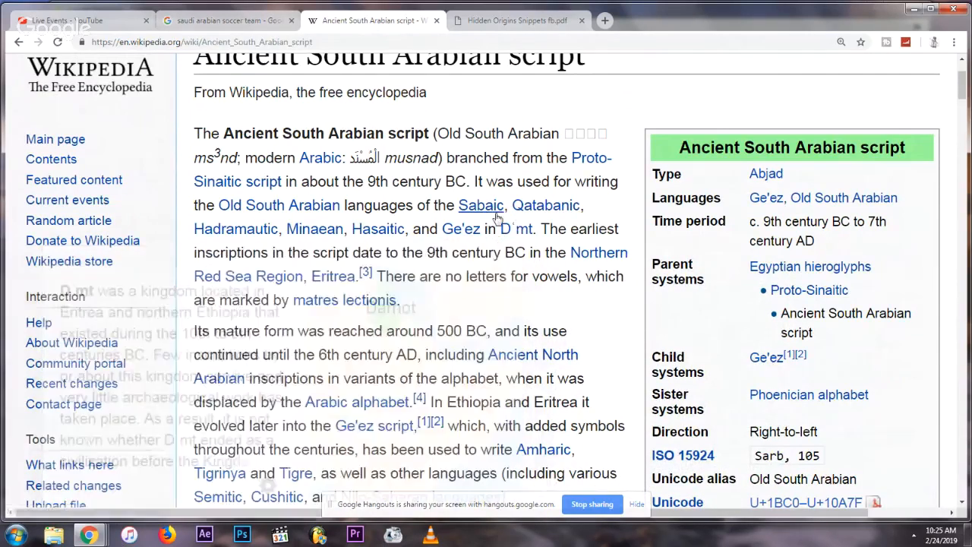
{"action": "mouse_move", "coordinate": [481, 205]}
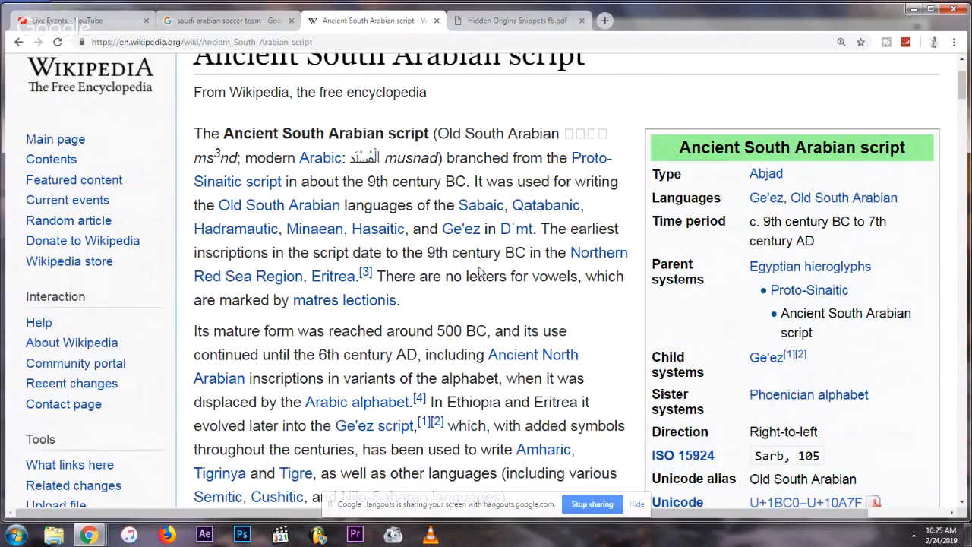
{"action": "mouse_move", "coordinate": [344, 299]}
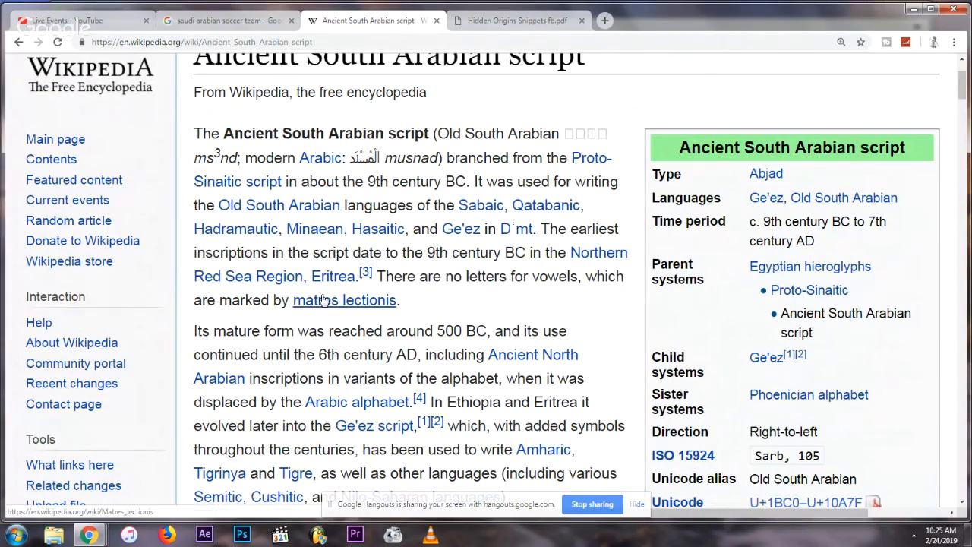
{"action": "mouse_move", "coordinate": [516, 228]}
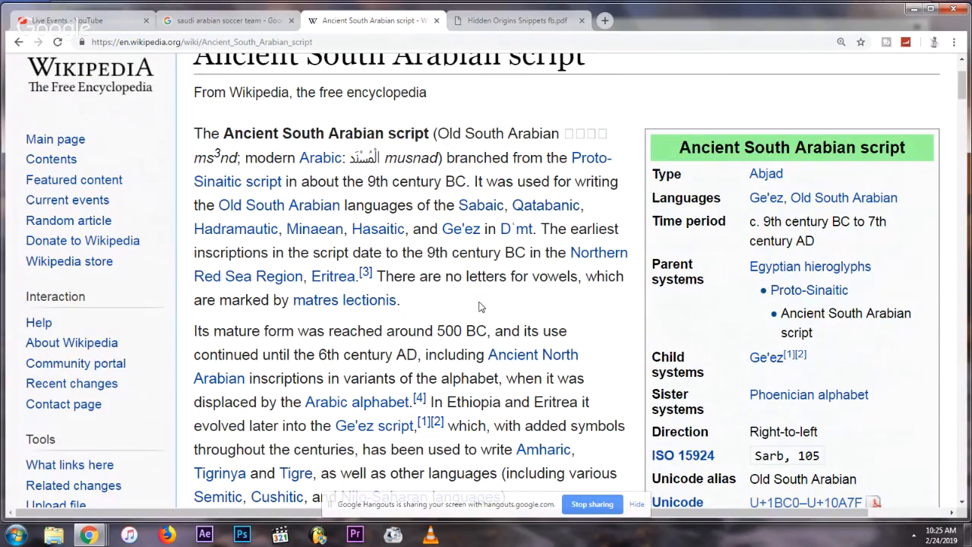
{"action": "mouse_move", "coordinate": [562, 280]}
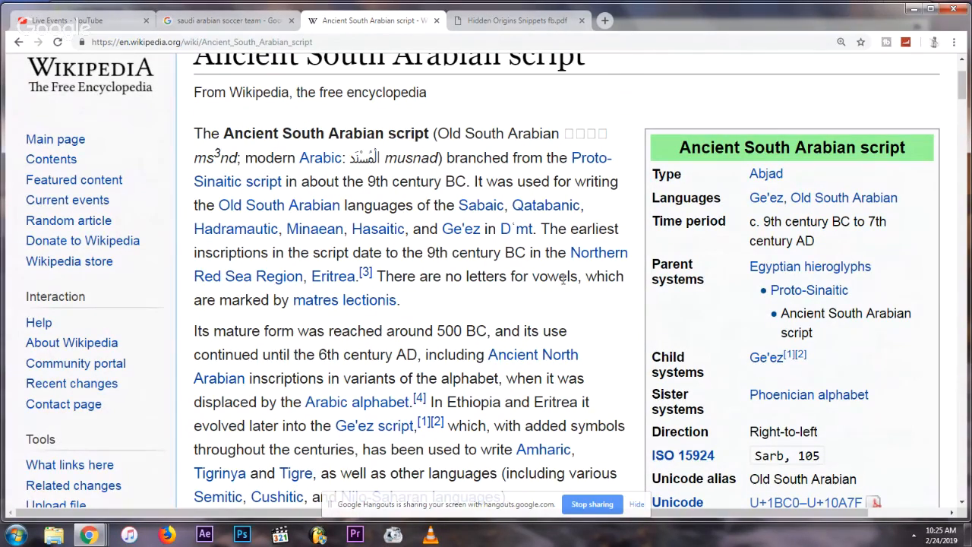
{"action": "mouse_move", "coordinate": [766, 357]}
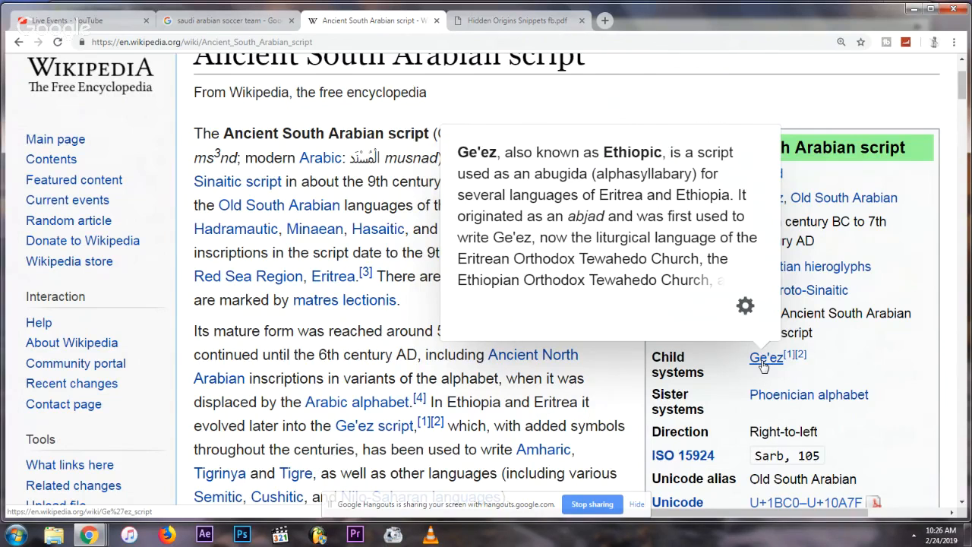
{"action": "mouse_move", "coordinate": [725, 362]}
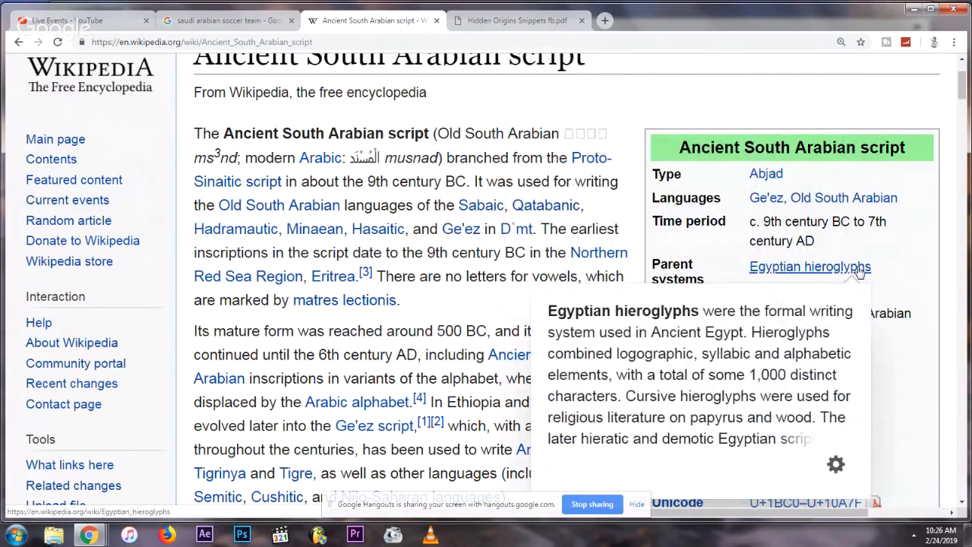
{"action": "mouse_move", "coordinate": [437, 296]}
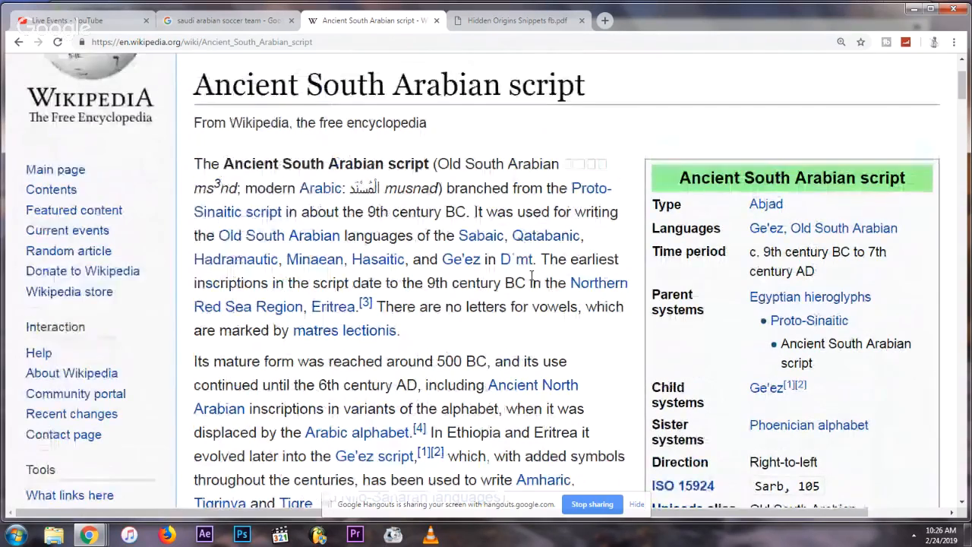
Step: Scroll up and down through the Ancient South Arabian script article
{"action": "scroll", "scroll_direction": "up", "scroll_amount": 3}
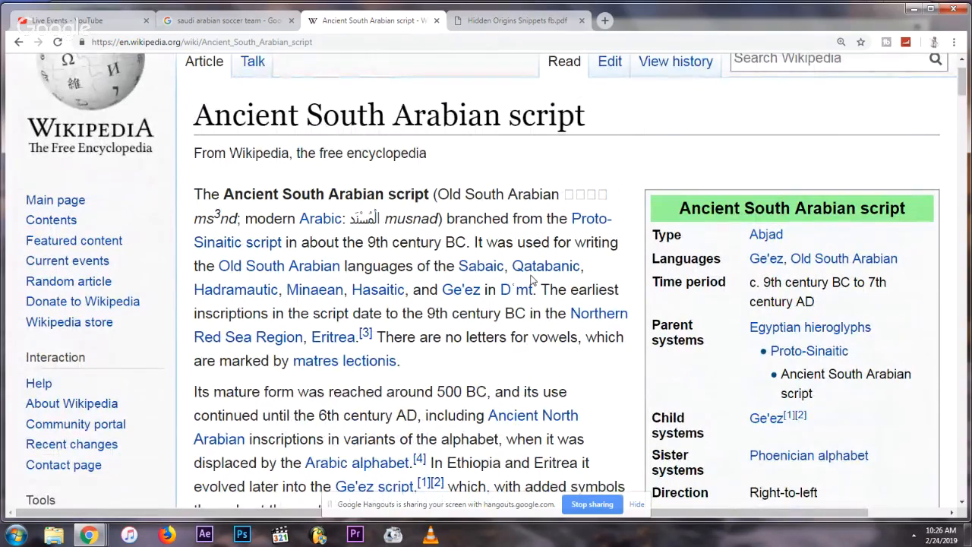
{"action": "scroll", "scroll_direction": "down", "scroll_amount": 3}
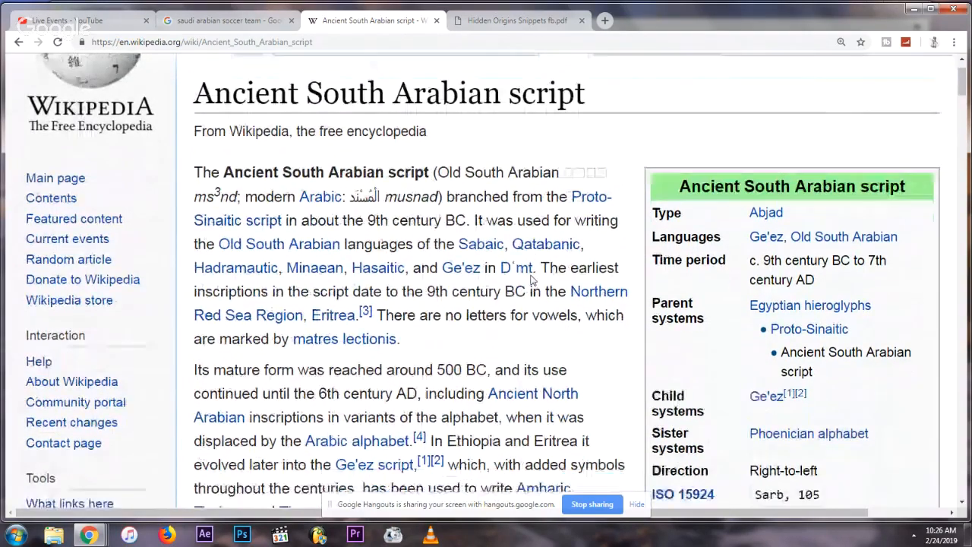
{"action": "scroll", "scroll_direction": "down", "scroll_amount": 3}
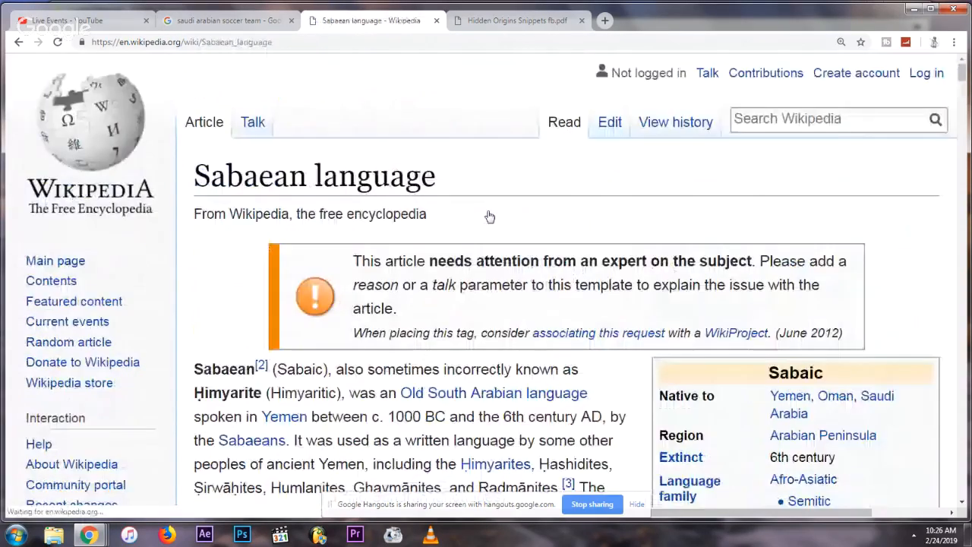
{"action": "scroll", "scroll_direction": "down", "scroll_amount": 3}
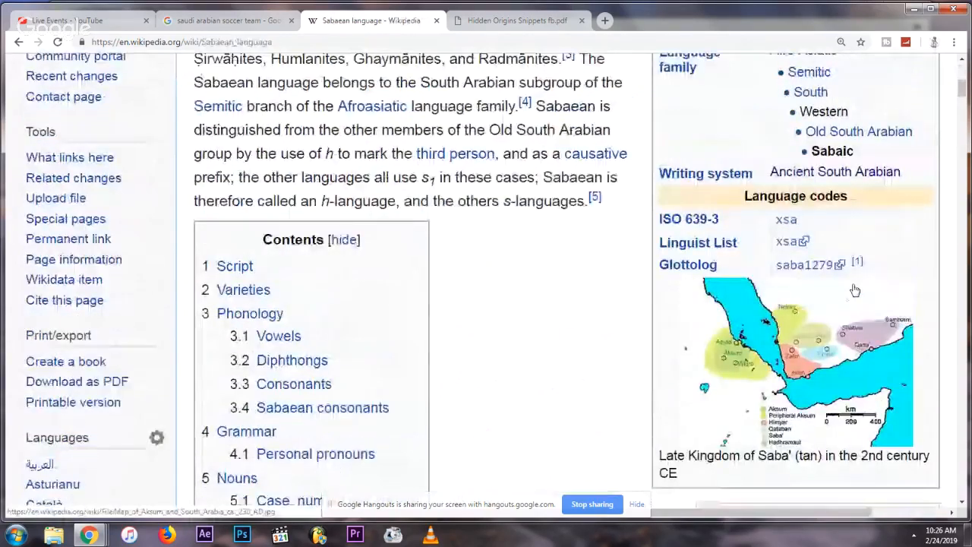
{"action": "scroll", "scroll_direction": "up", "scroll_amount": 3}
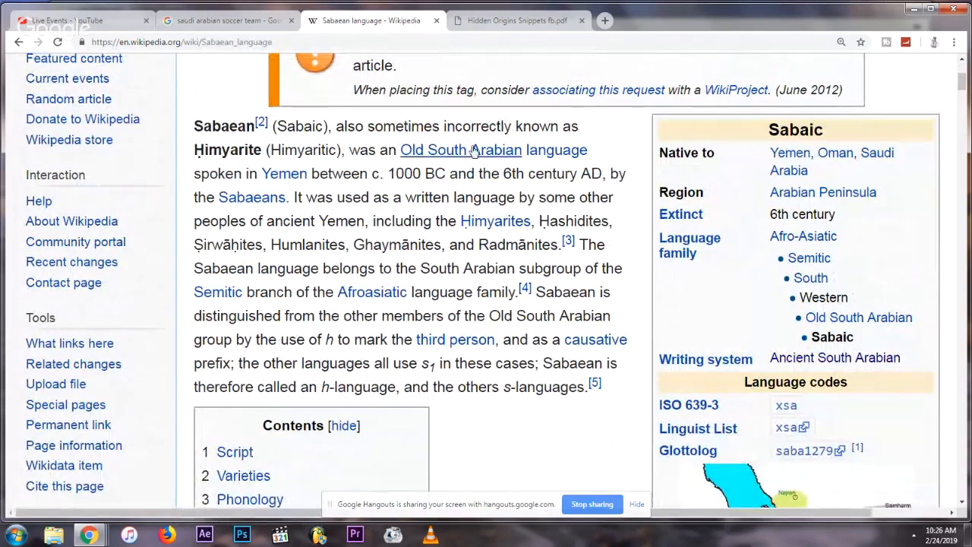
{"action": "mouse_move", "coordinate": [845, 418]}
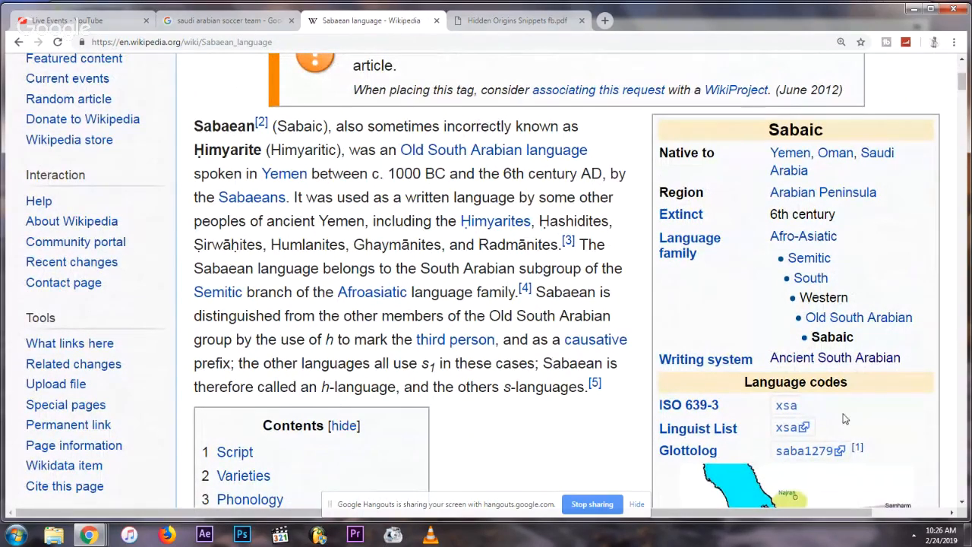
{"action": "left_click", "coordinate": [728, 486]}
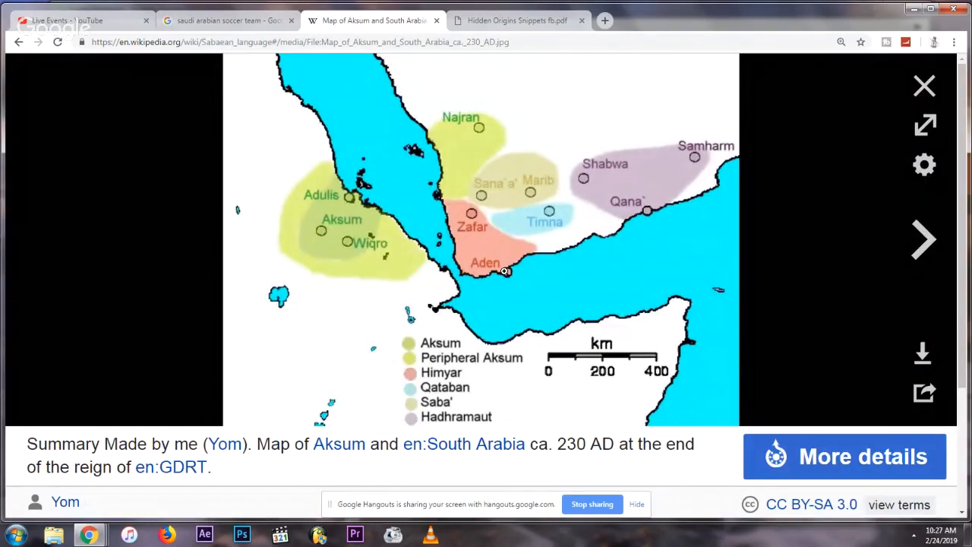
{"action": "mouse_move", "coordinate": [279, 241]}
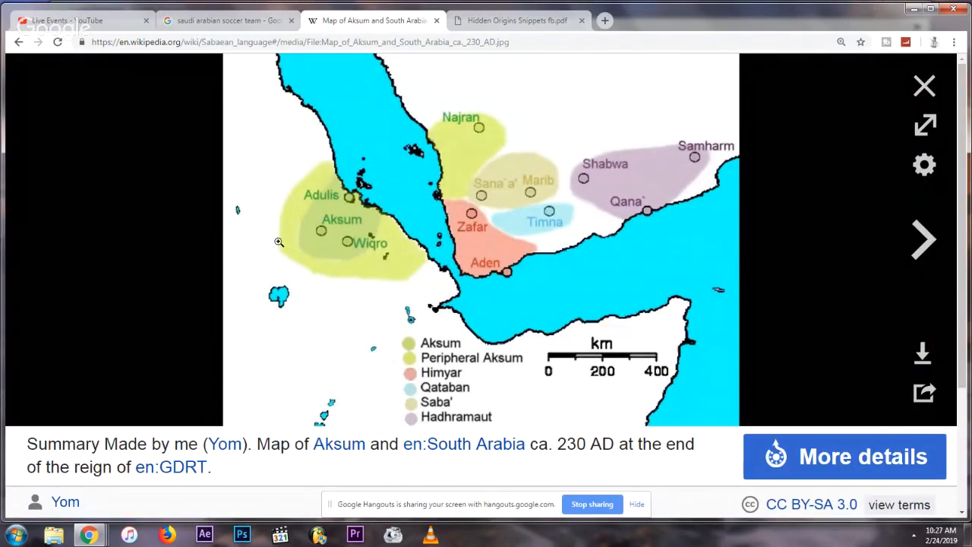
{"action": "mouse_move", "coordinate": [523, 198]}
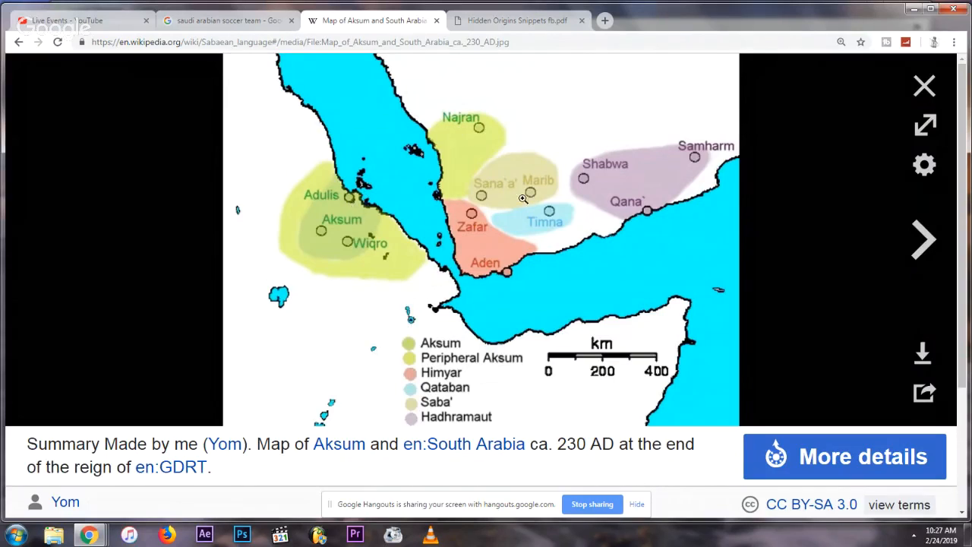
{"action": "mouse_move", "coordinate": [325, 170]}
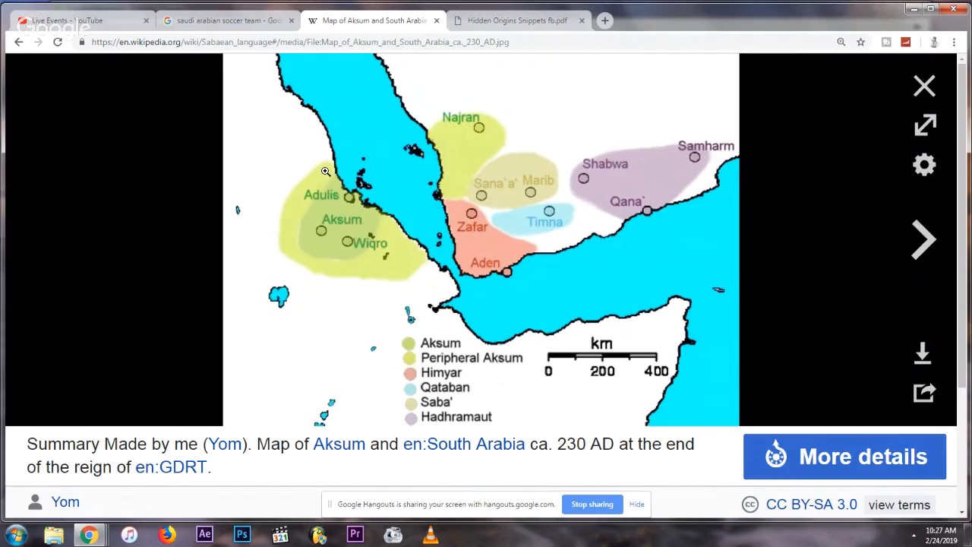
{"action": "mouse_move", "coordinate": [415, 281]}
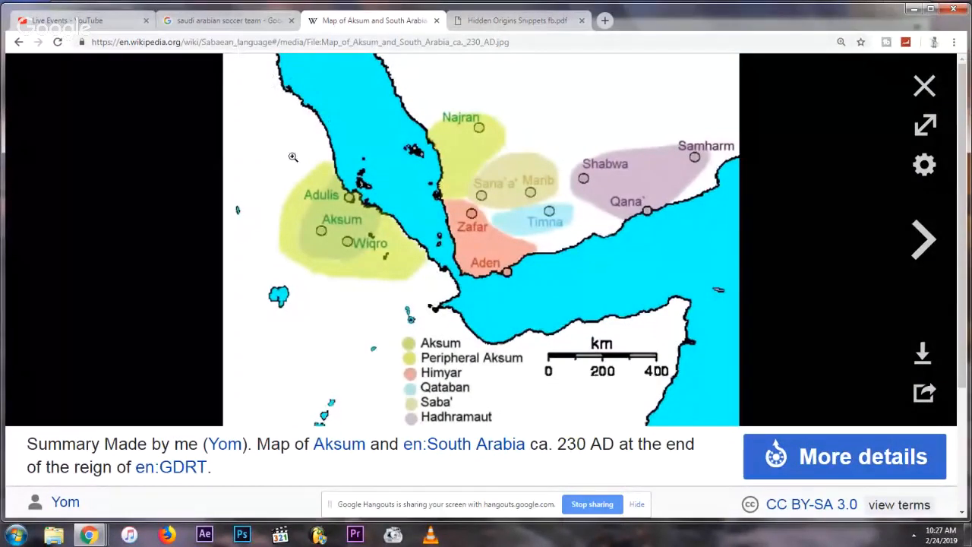
{"action": "mouse_move", "coordinate": [263, 131]}
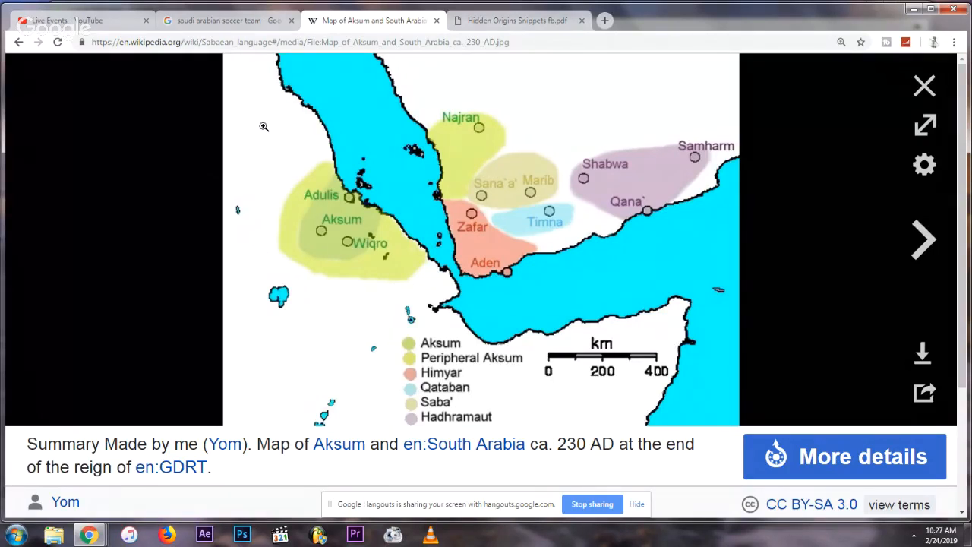
{"action": "mouse_move", "coordinate": [269, 150]}
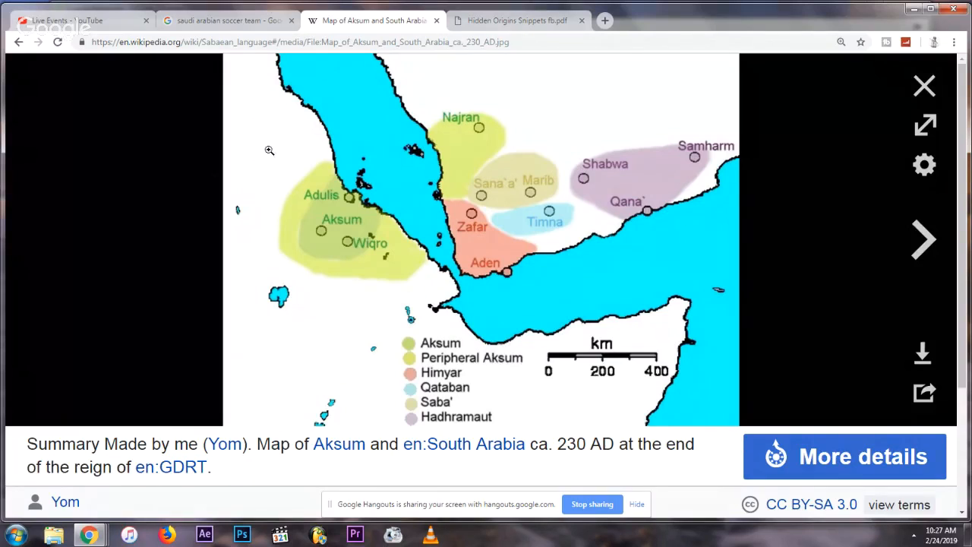
{"action": "mouse_move", "coordinate": [271, 145]}
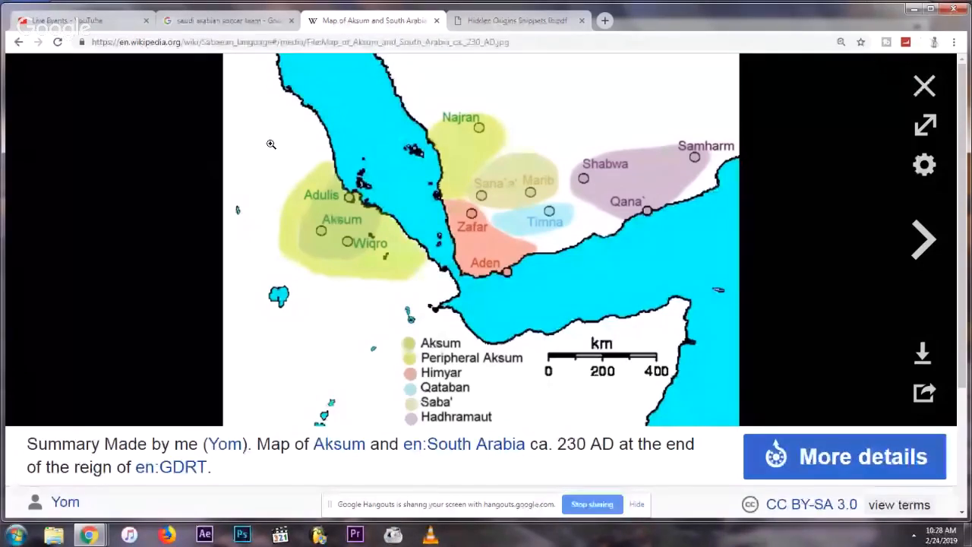
Step: Close the soccer results and Wikipedia tabs, then scroll the Hidden Origins PDF to the Aim page
{"action": "left_click", "coordinate": [291, 20]}
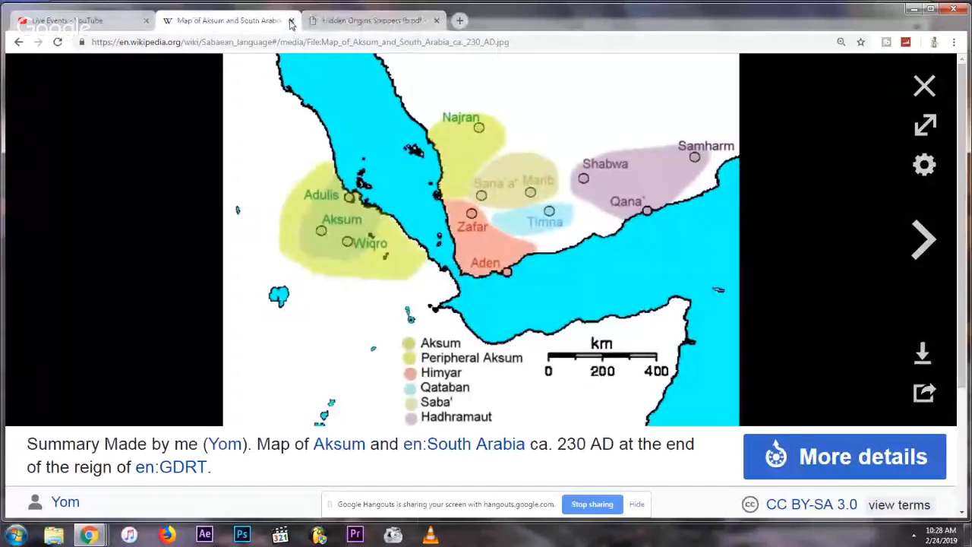
{"action": "left_click", "coordinate": [291, 20]}
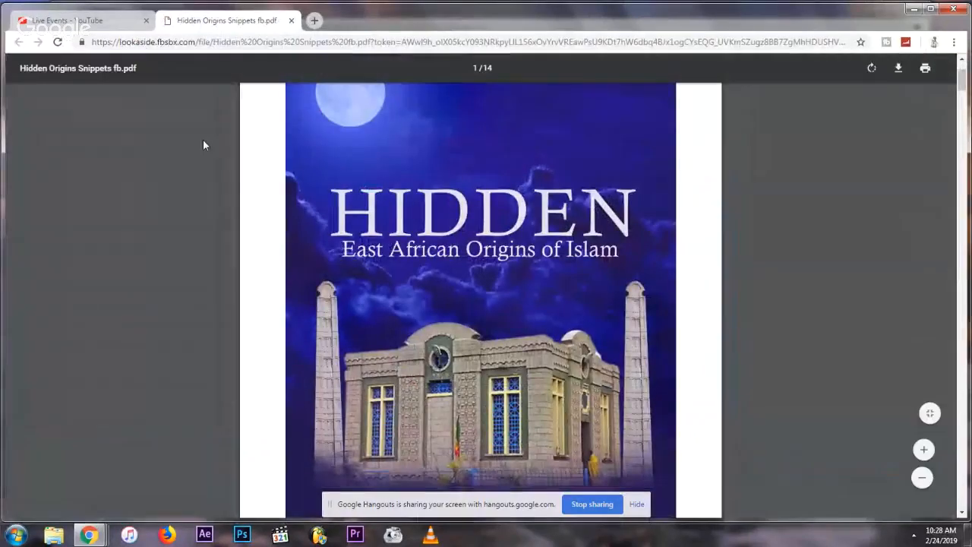
{"action": "scroll", "scroll_direction": "down", "scroll_amount": 3}
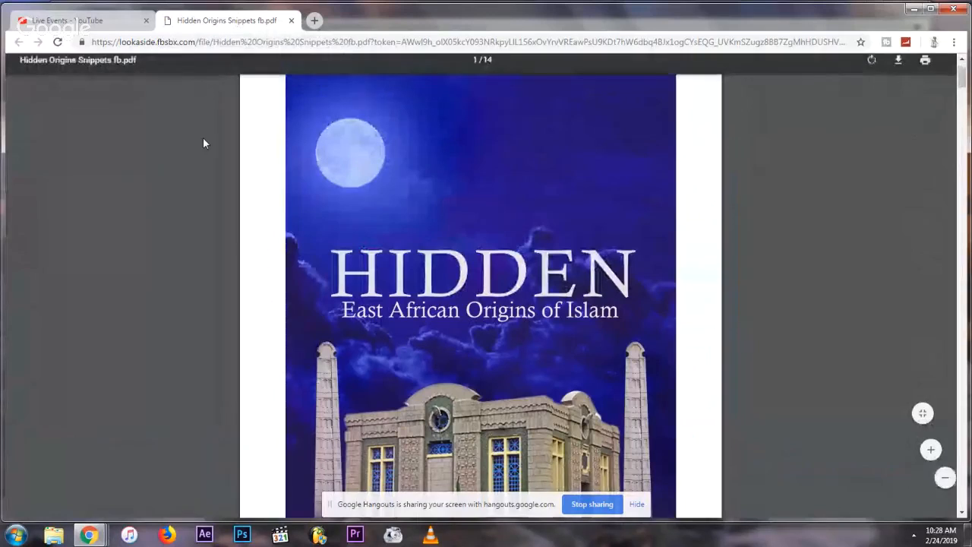
{"action": "scroll", "scroll_direction": "down", "scroll_amount": 3}
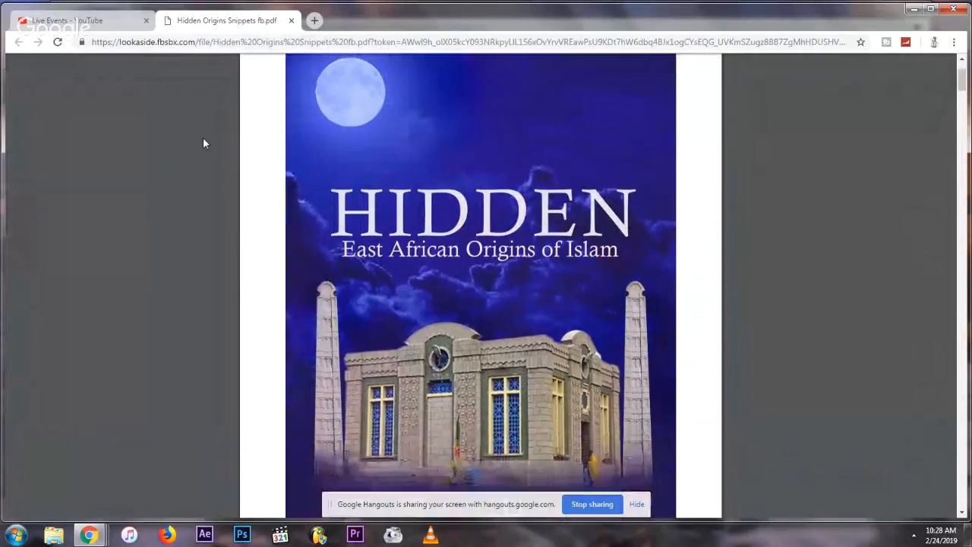
{"action": "scroll", "scroll_direction": "down", "scroll_amount": 3}
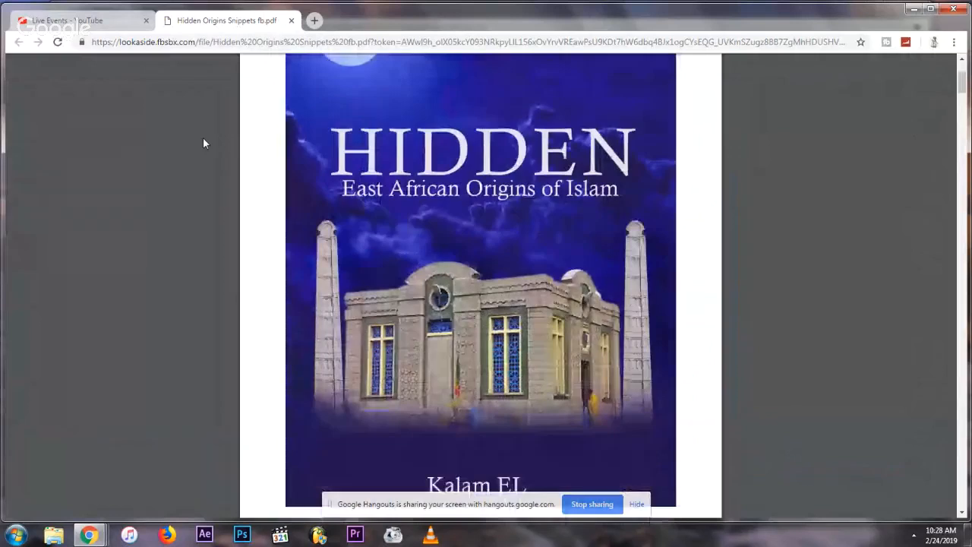
{"action": "scroll", "scroll_direction": "down", "scroll_amount": 3}
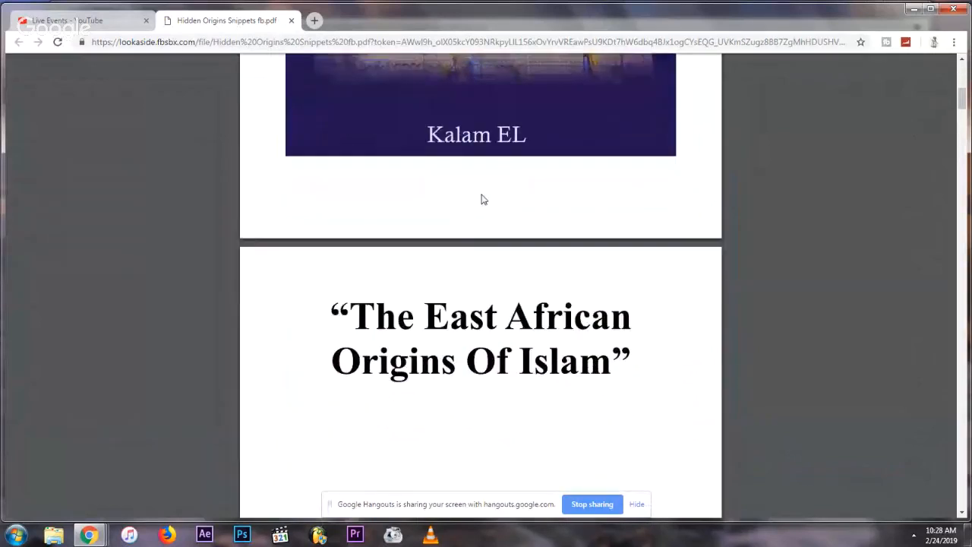
{"action": "scroll", "scroll_direction": "down", "scroll_amount": 3}
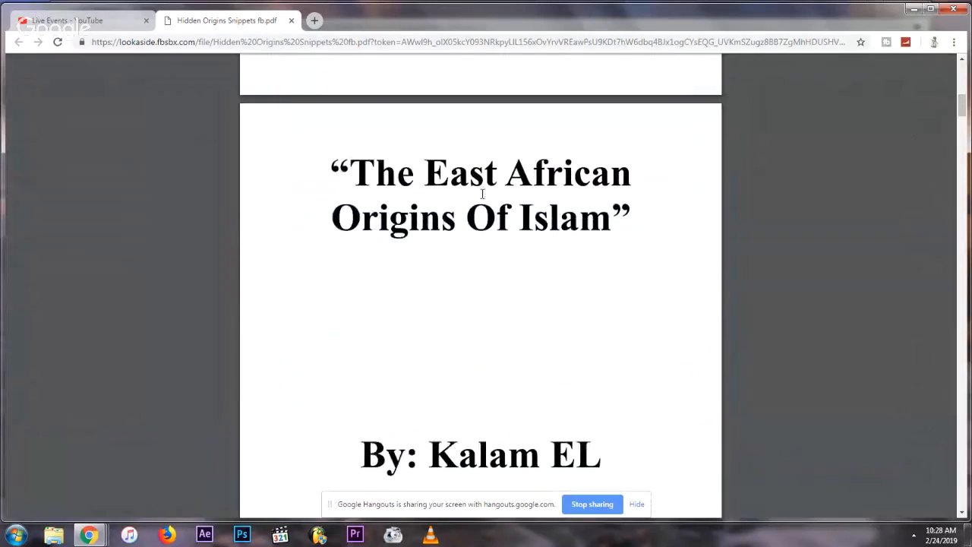
{"action": "scroll", "scroll_direction": "down", "scroll_amount": 3}
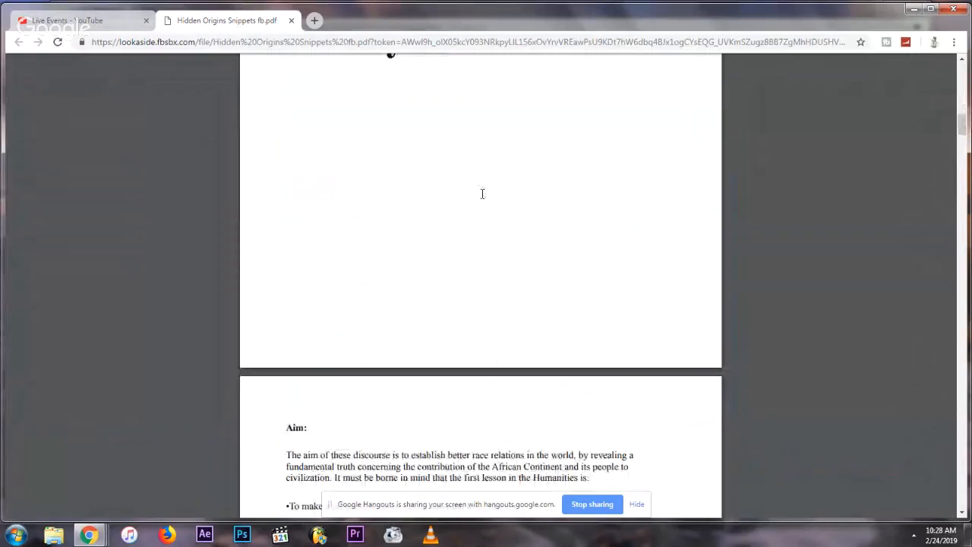
{"action": "scroll", "scroll_direction": "down", "scroll_amount": 3}
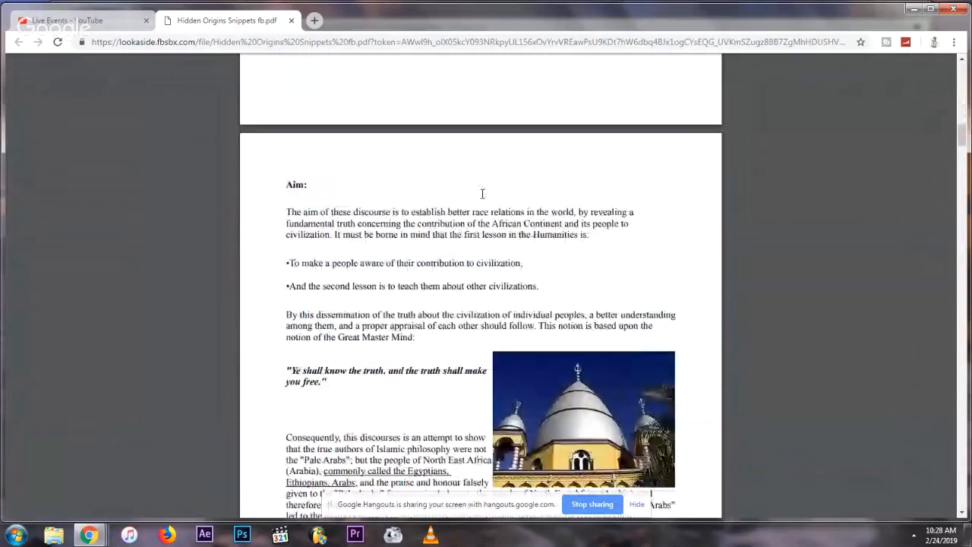
Step: Scroll the PDF to the mosque photo and 'Ye shall know the truth' quote
{"action": "scroll", "scroll_direction": "down", "scroll_amount": 3}
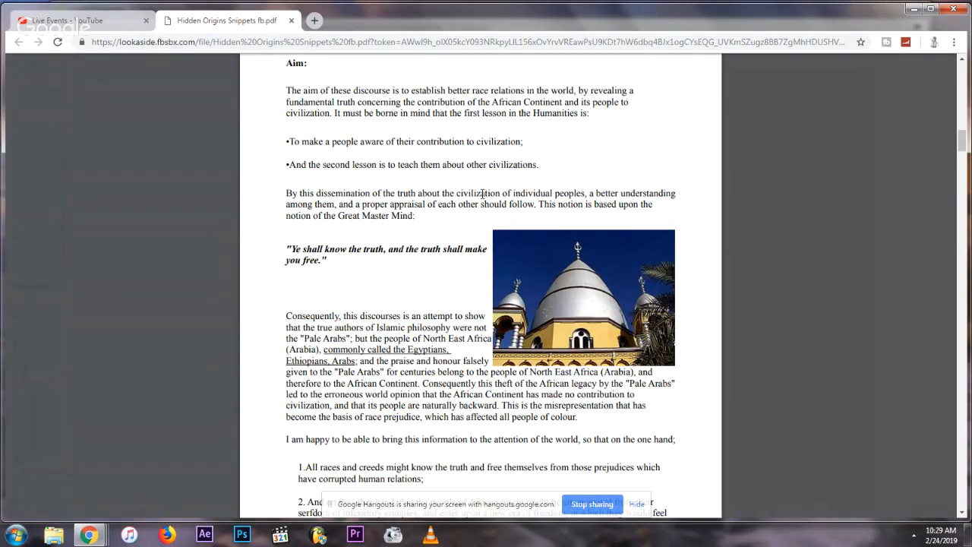
{"action": "mouse_move", "coordinate": [465, 224]}
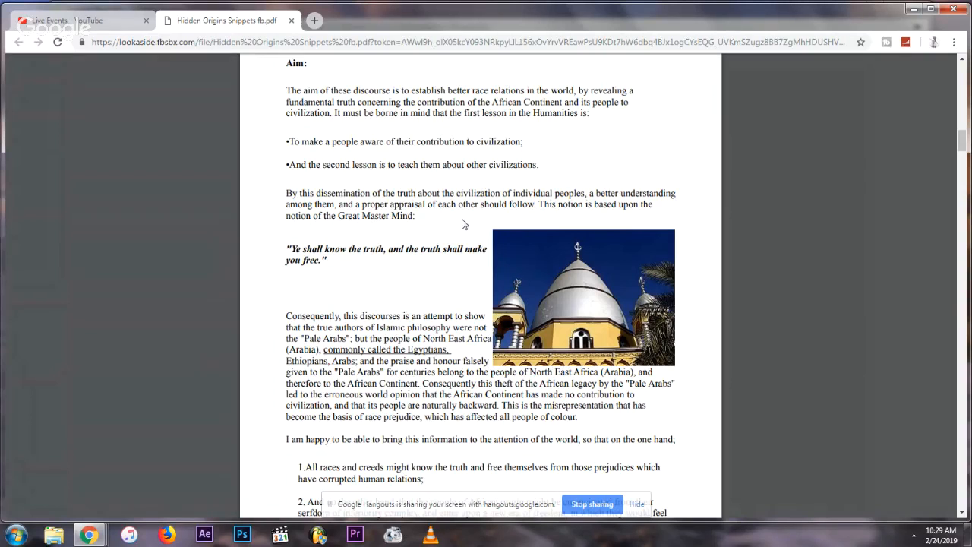
{"action": "mouse_move", "coordinate": [463, 216]}
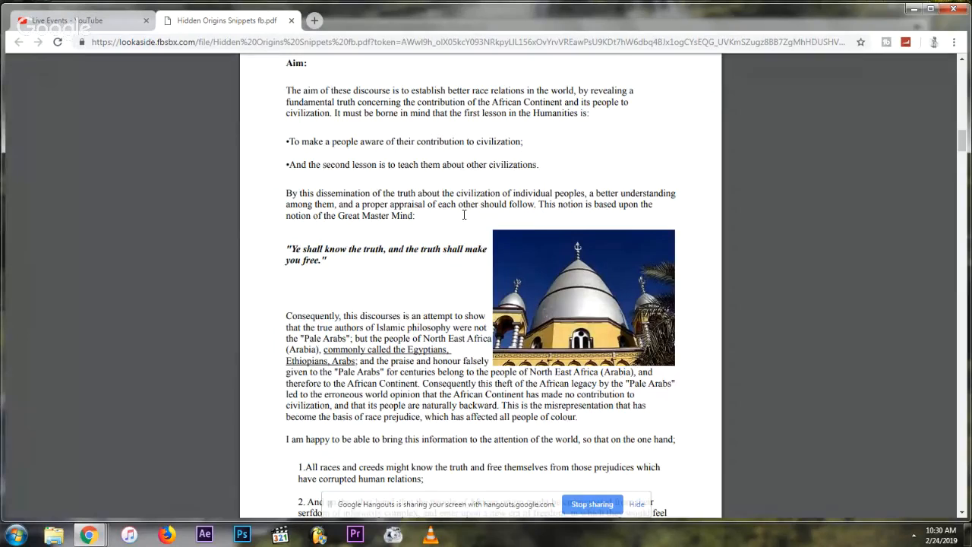
{"action": "scroll", "scroll_direction": "down", "scroll_amount": 3}
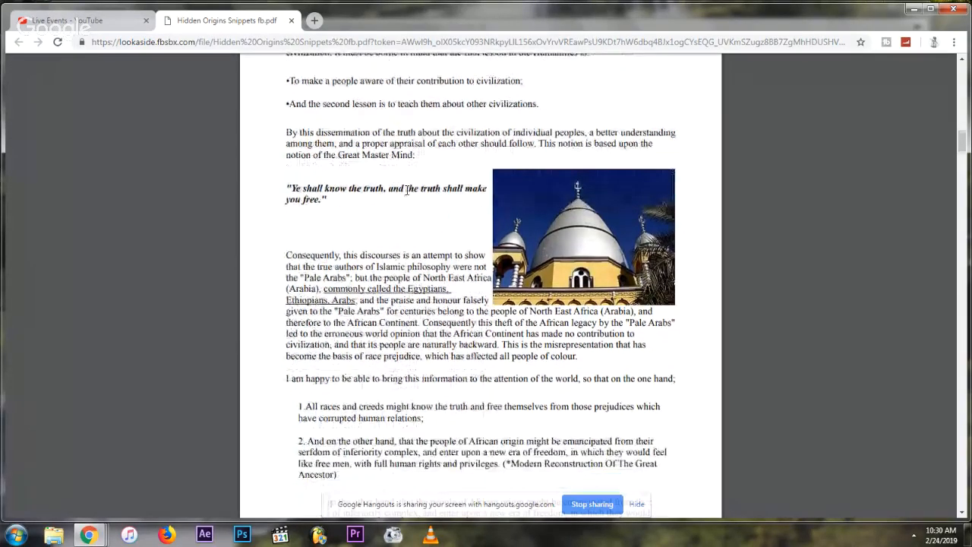
{"action": "scroll", "scroll_direction": "down", "scroll_amount": 3}
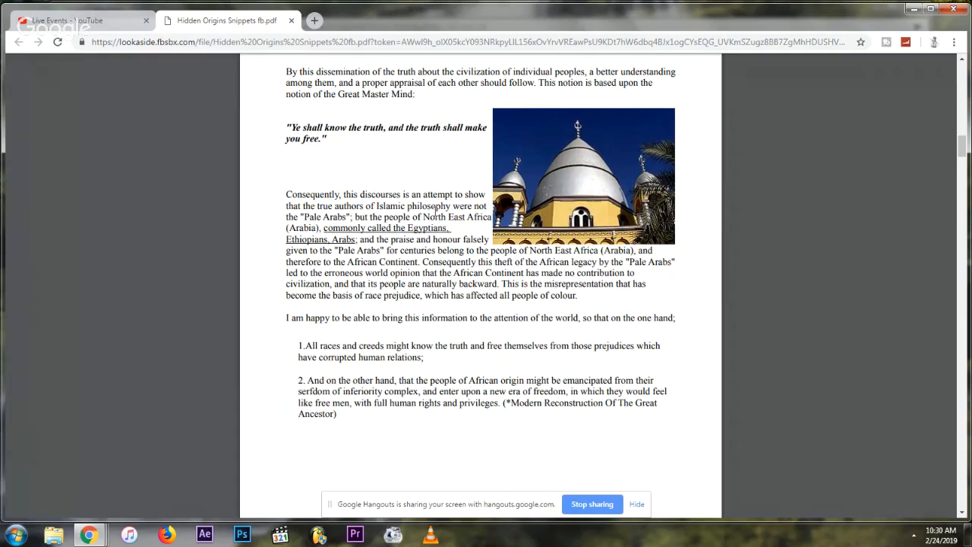
Step: Scroll past the Research Question definitions to Chapter 1, 'Who is Muhammad?'
{"action": "scroll", "scroll_direction": "down", "scroll_amount": 3}
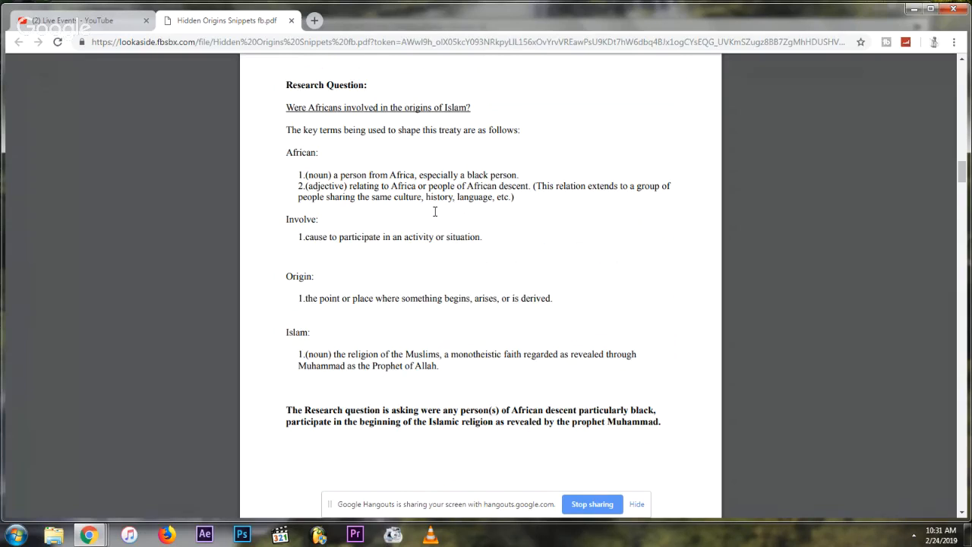
{"action": "mouse_move", "coordinate": [438, 222]}
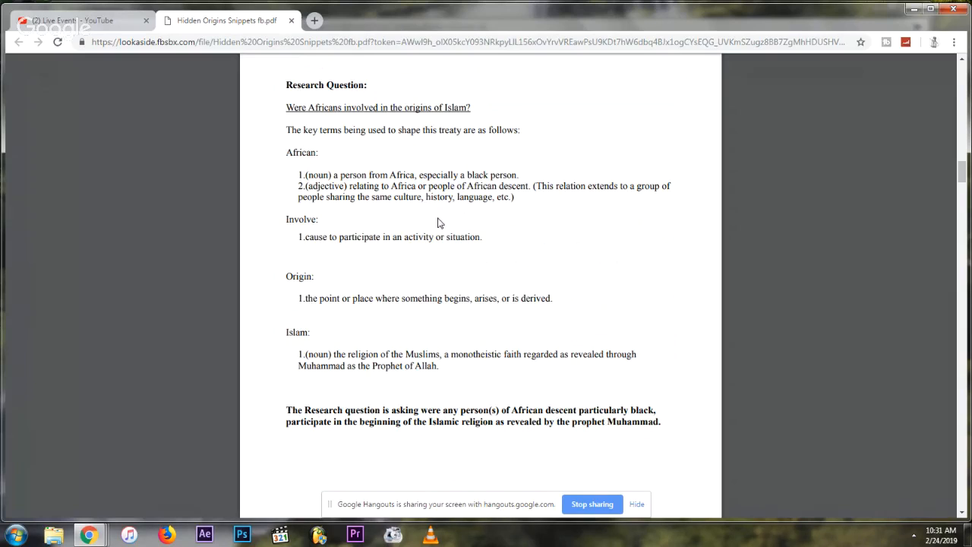
{"action": "scroll", "scroll_direction": "down", "scroll_amount": 3}
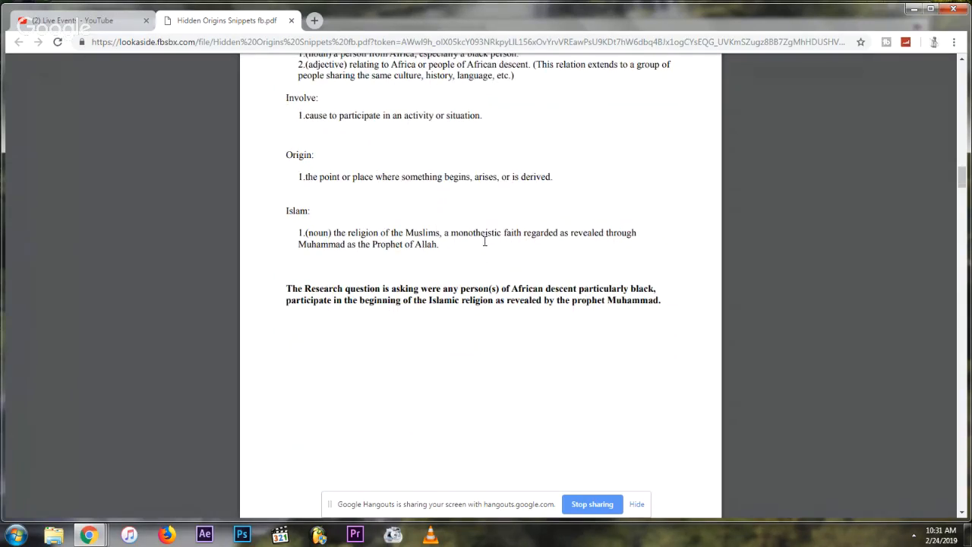
{"action": "scroll", "scroll_direction": "down", "scroll_amount": 3}
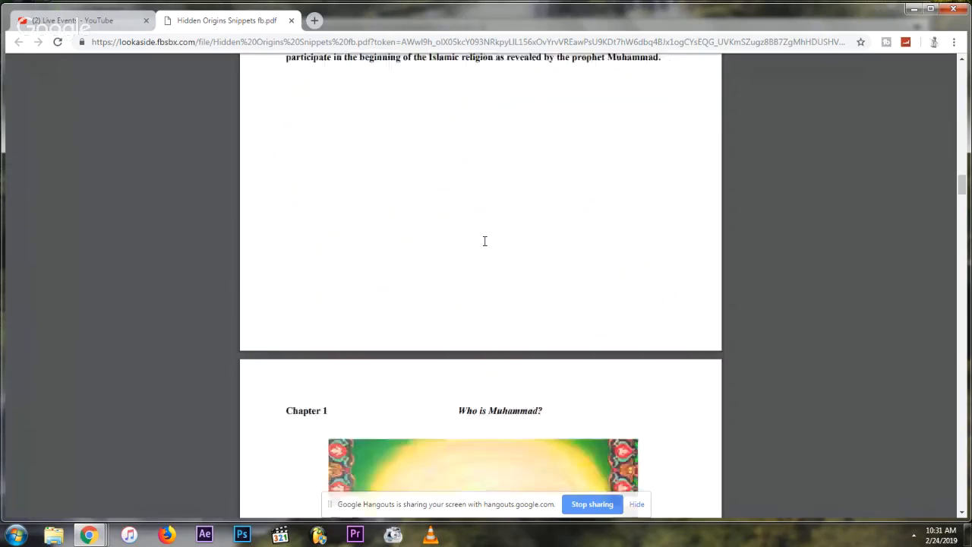
Step: Scroll past the 'Muhammad The Ethiopian Prophet' portrait and Priori section to the Ethiopia page
{"action": "scroll", "scroll_direction": "down", "scroll_amount": 3}
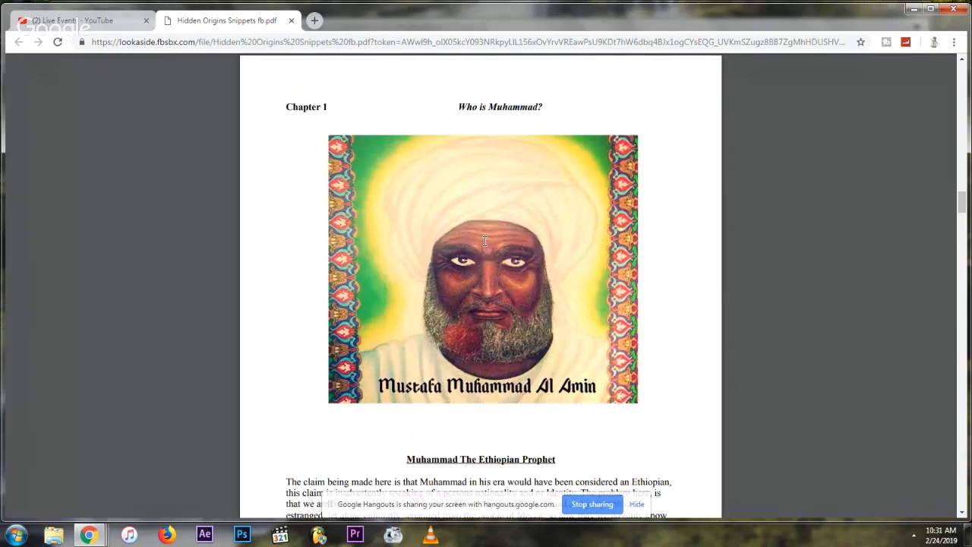
{"action": "scroll", "scroll_direction": "down", "scroll_amount": 3}
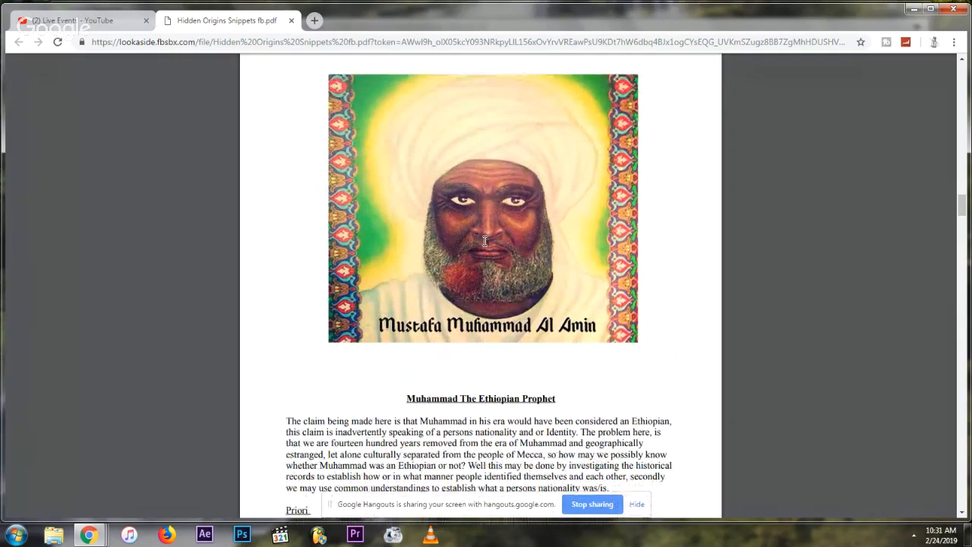
{"action": "scroll", "scroll_direction": "down", "scroll_amount": 3}
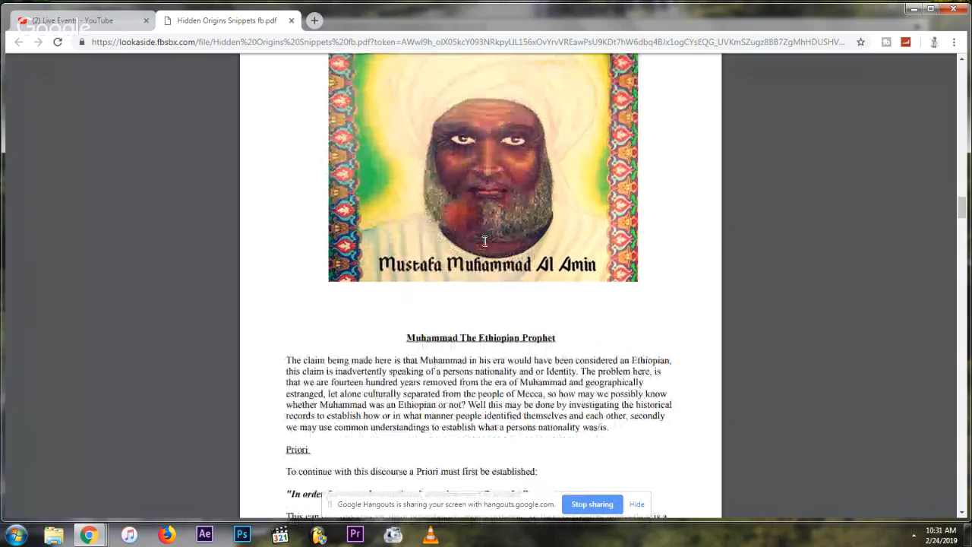
{"action": "scroll", "scroll_direction": "down", "scroll_amount": 3}
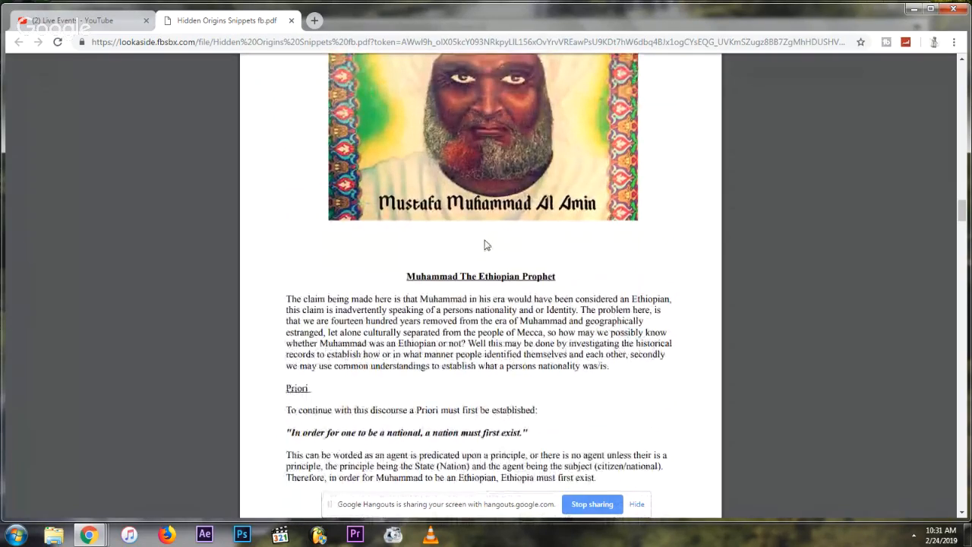
{"action": "scroll", "scroll_direction": "down", "scroll_amount": 3}
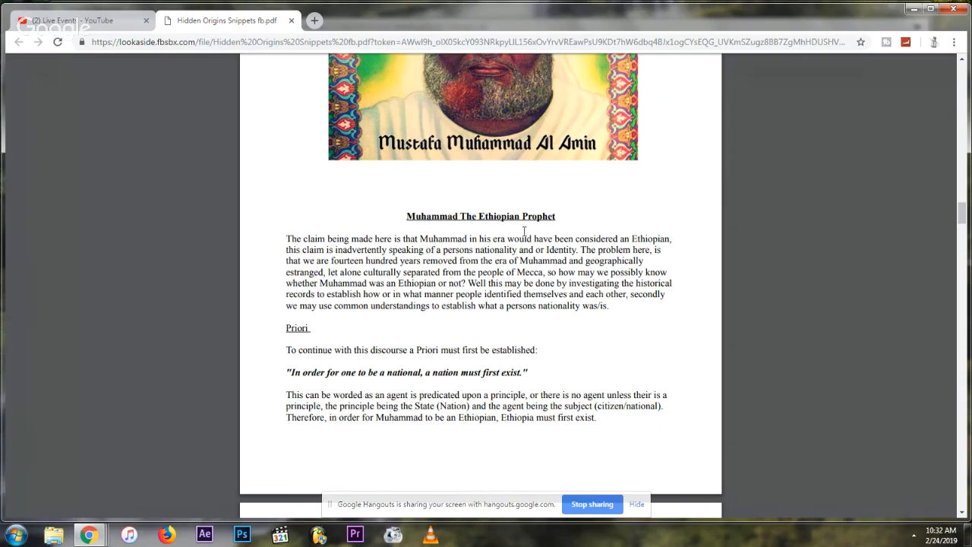
{"action": "scroll", "scroll_direction": "down", "scroll_amount": 3}
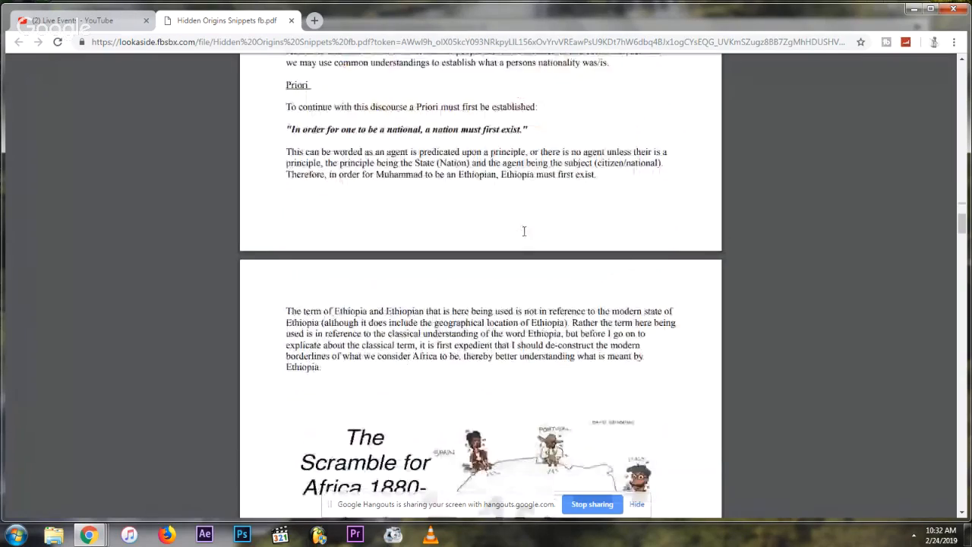
Step: Scroll past the Africa map, Iliad and Odyssey quotes to the Xenophanes 'Description' page
{"action": "scroll", "scroll_direction": "down", "scroll_amount": 3}
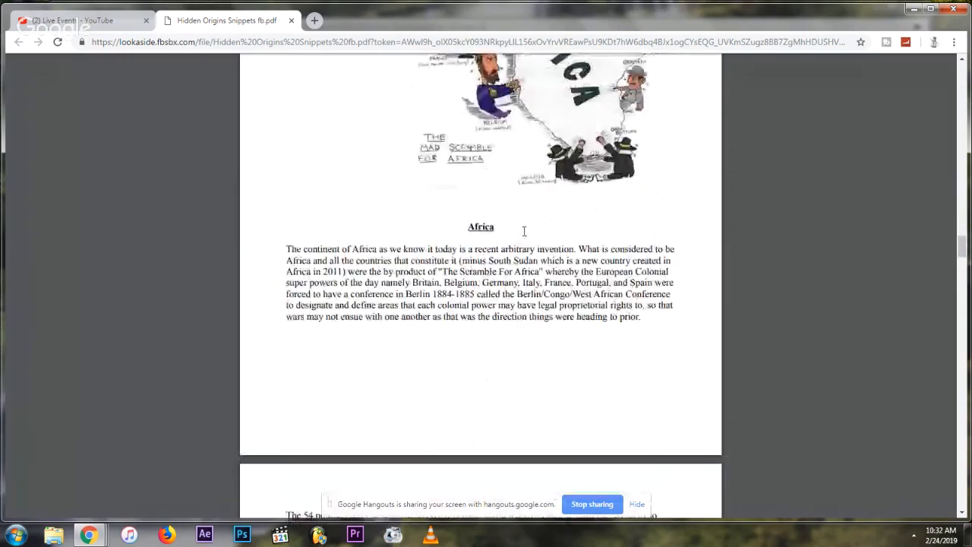
{"action": "scroll", "scroll_direction": "down", "scroll_amount": 3}
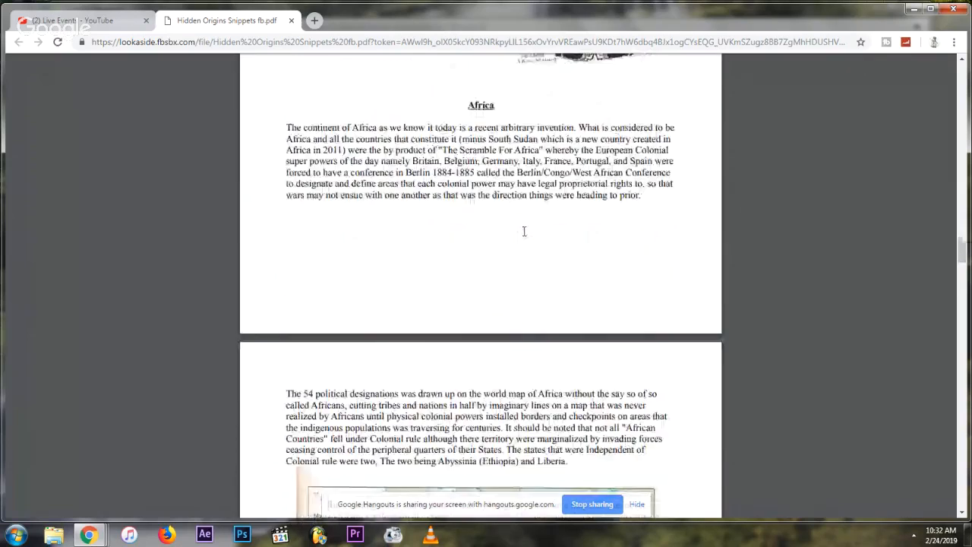
{"action": "scroll", "scroll_direction": "down", "scroll_amount": 3}
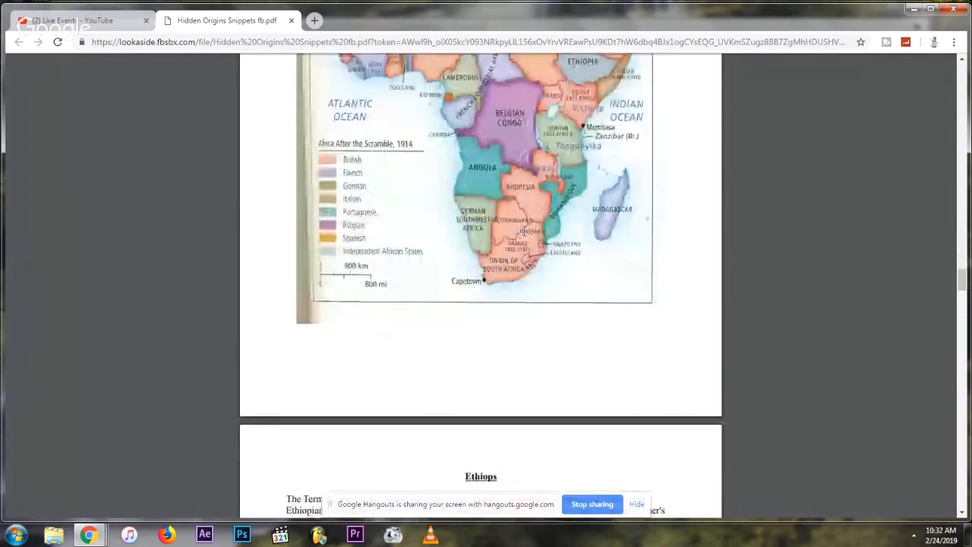
{"action": "scroll", "scroll_direction": "down", "scroll_amount": 3}
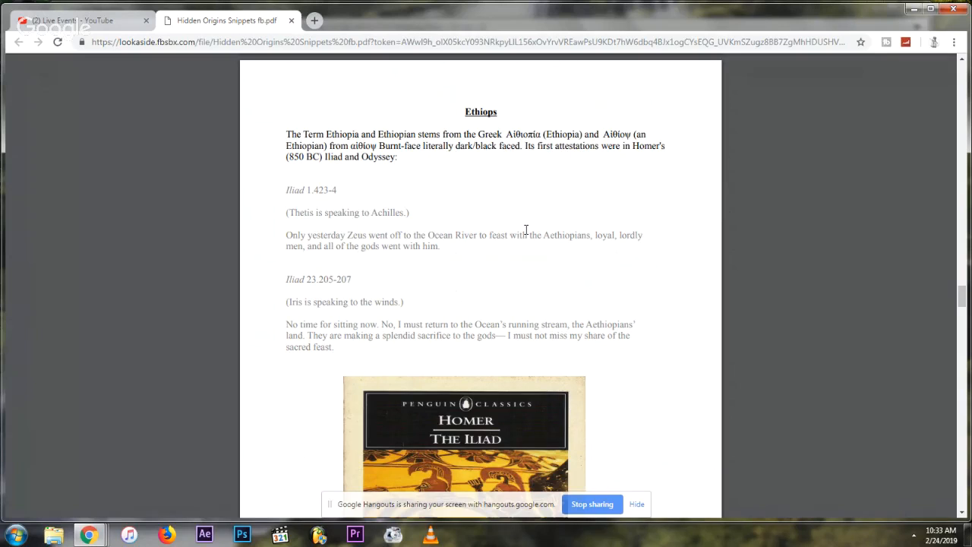
{"action": "scroll", "scroll_direction": "down", "scroll_amount": 3}
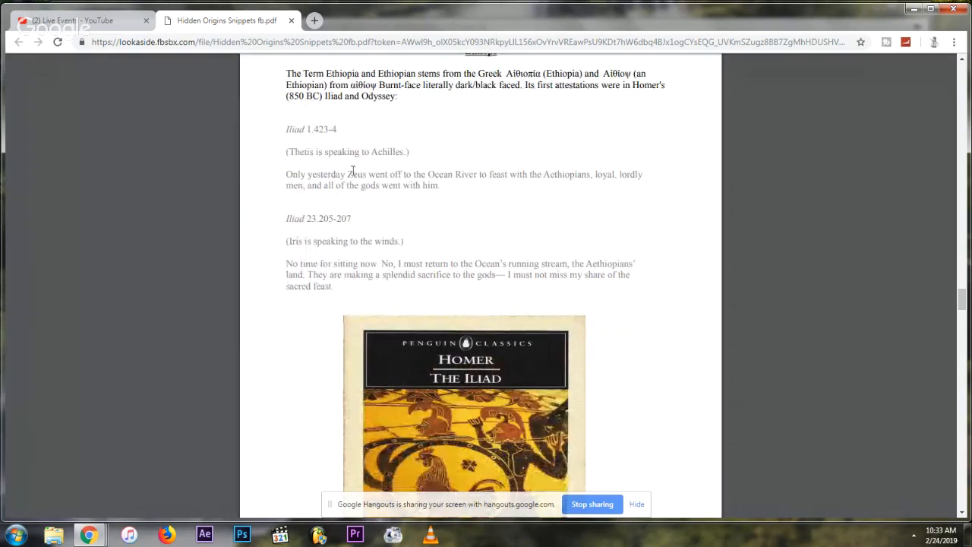
{"action": "mouse_move", "coordinate": [577, 196]}
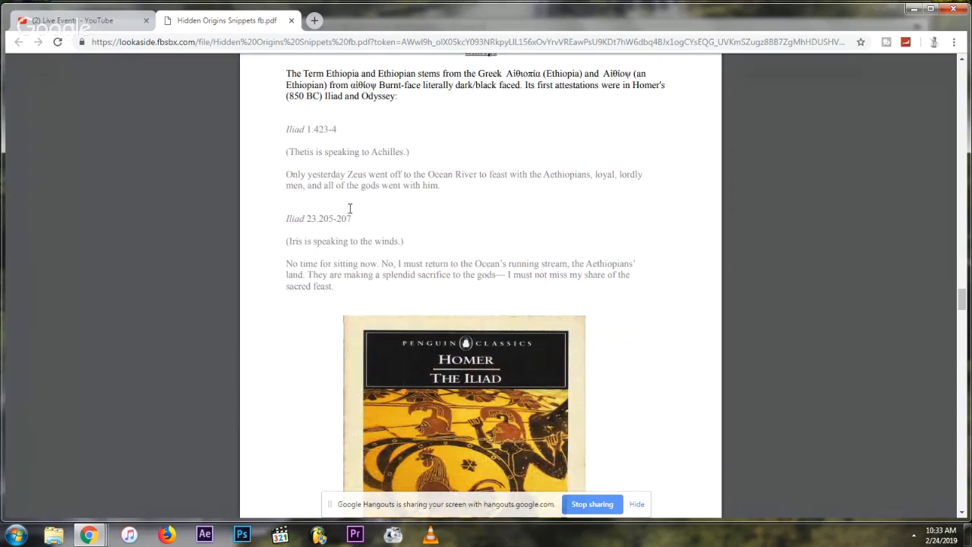
{"action": "scroll", "scroll_direction": "down", "scroll_amount": 3}
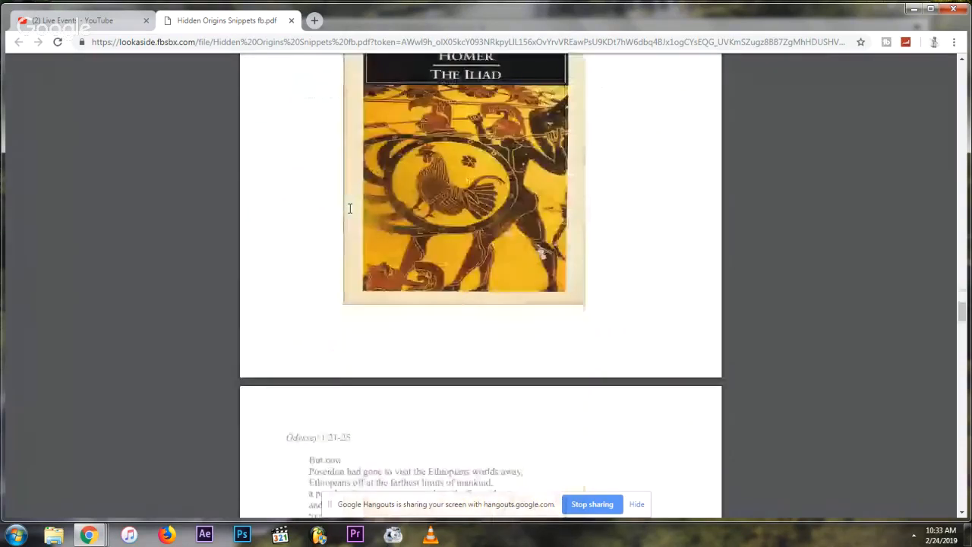
{"action": "scroll", "scroll_direction": "down", "scroll_amount": 3}
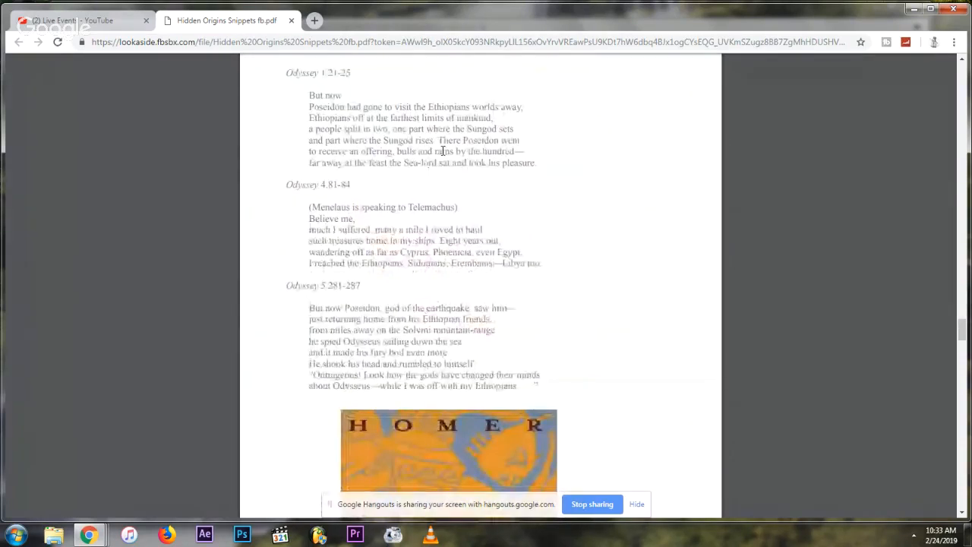
{"action": "scroll", "scroll_direction": "down", "scroll_amount": 3}
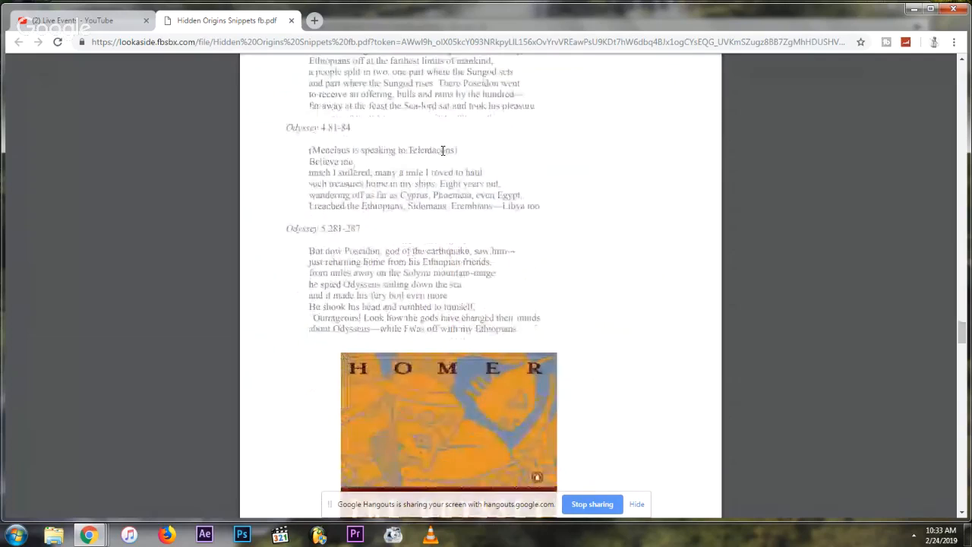
{"action": "scroll", "scroll_direction": "down", "scroll_amount": 3}
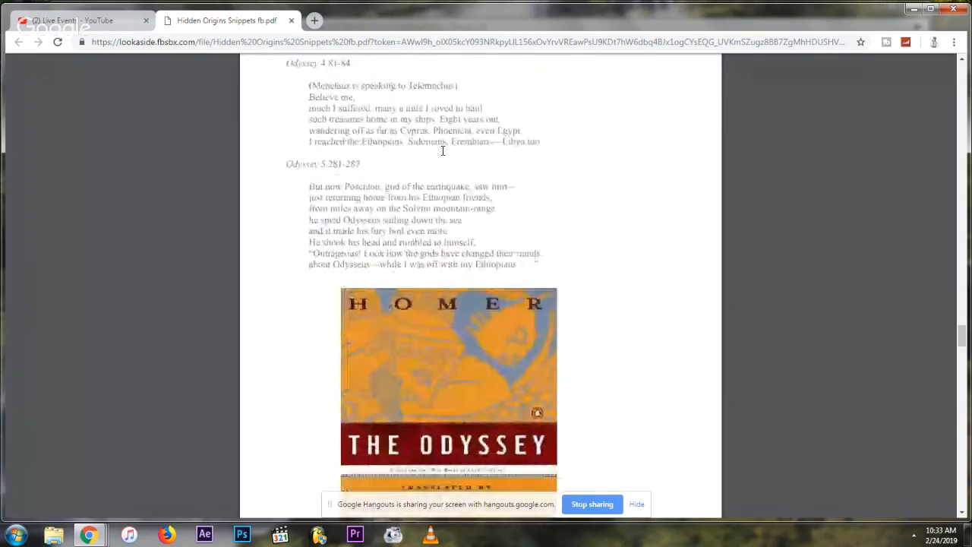
{"action": "scroll", "scroll_direction": "down", "scroll_amount": 3}
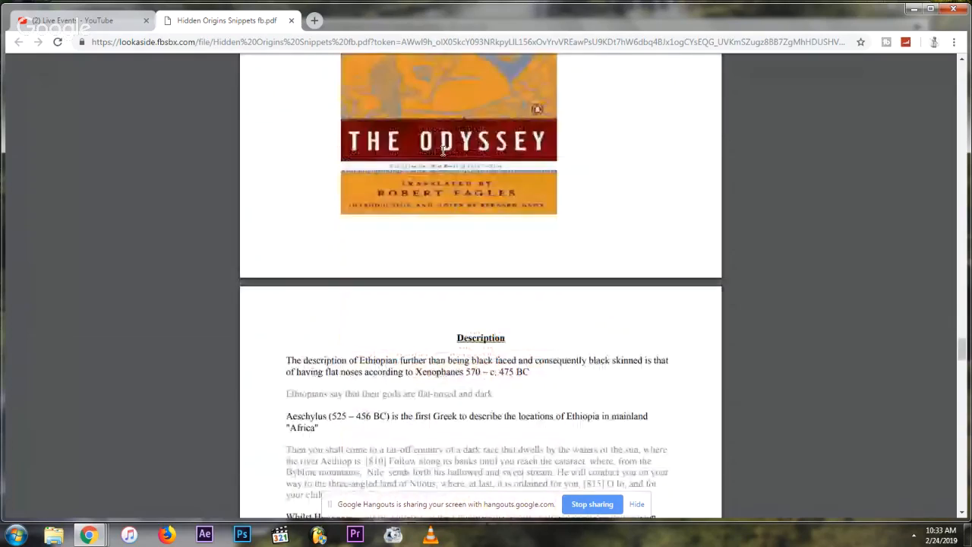
Step: Scroll past the six-point Ethiopian traits list and citizenship pages to the JUS SOLI heading
{"action": "scroll", "scroll_direction": "down", "scroll_amount": 3}
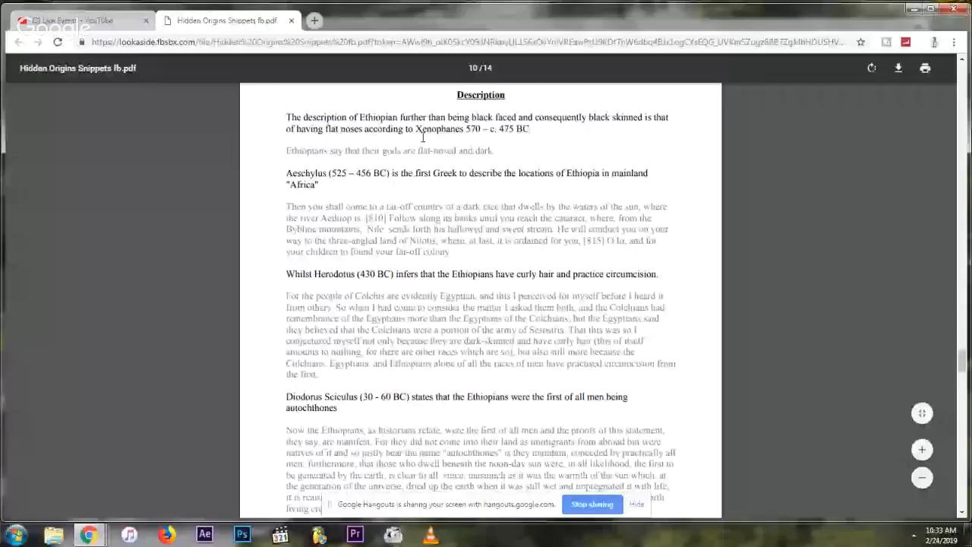
{"action": "scroll", "scroll_direction": "down", "scroll_amount": 3}
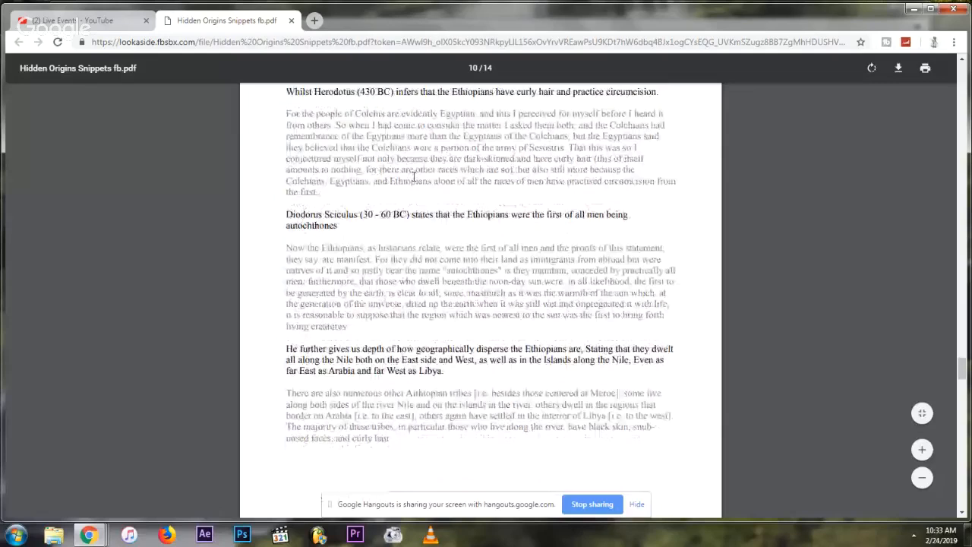
{"action": "scroll", "scroll_direction": "down", "scroll_amount": 3}
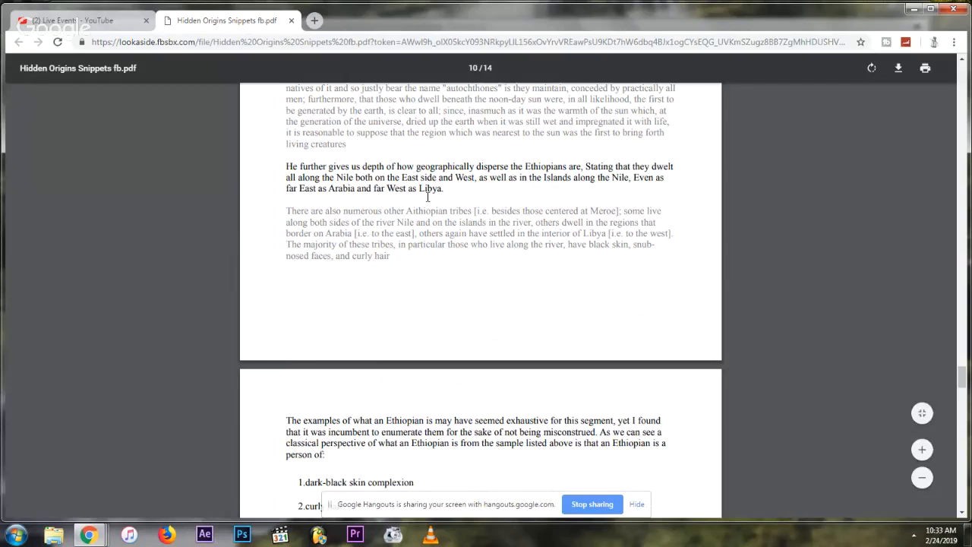
{"action": "scroll", "scroll_direction": "down", "scroll_amount": 3}
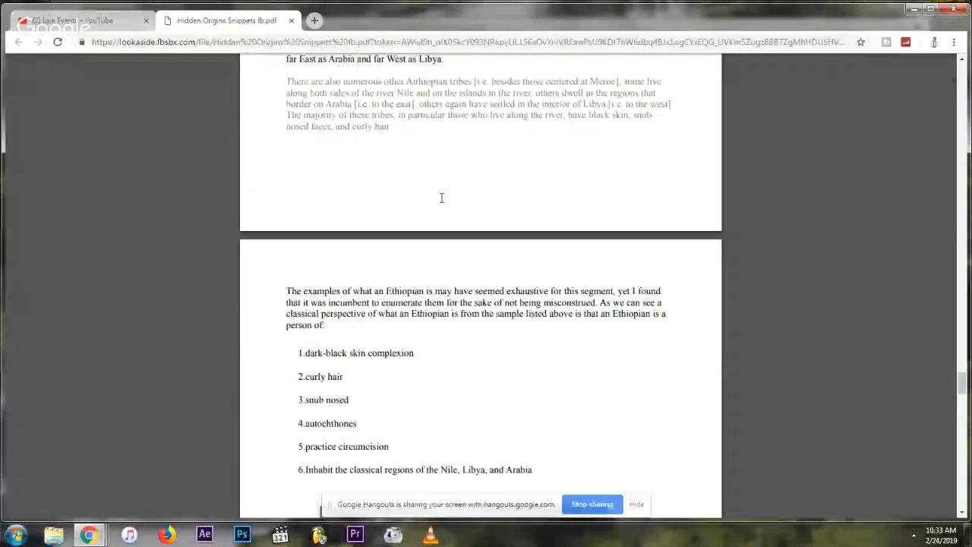
{"action": "scroll", "scroll_direction": "down", "scroll_amount": 3}
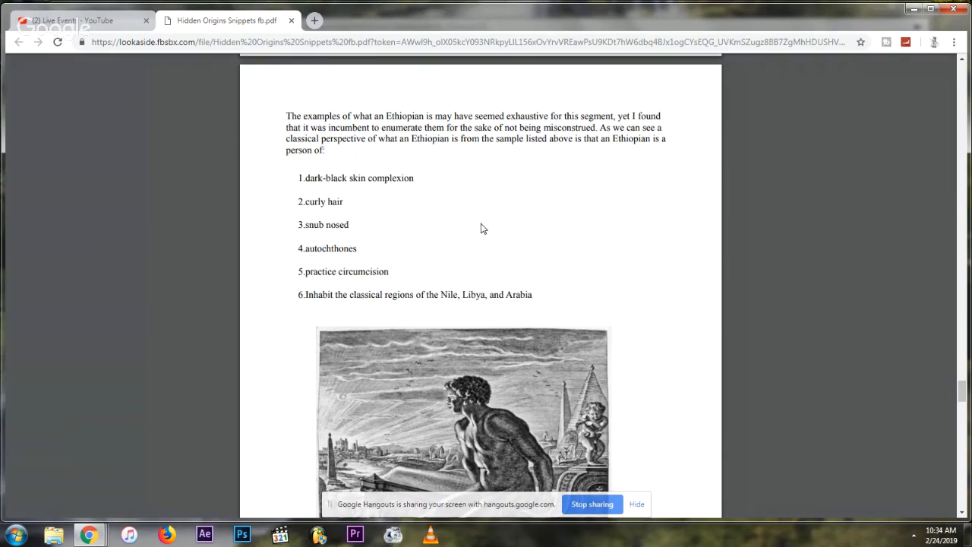
{"action": "scroll", "scroll_direction": "down", "scroll_amount": 3}
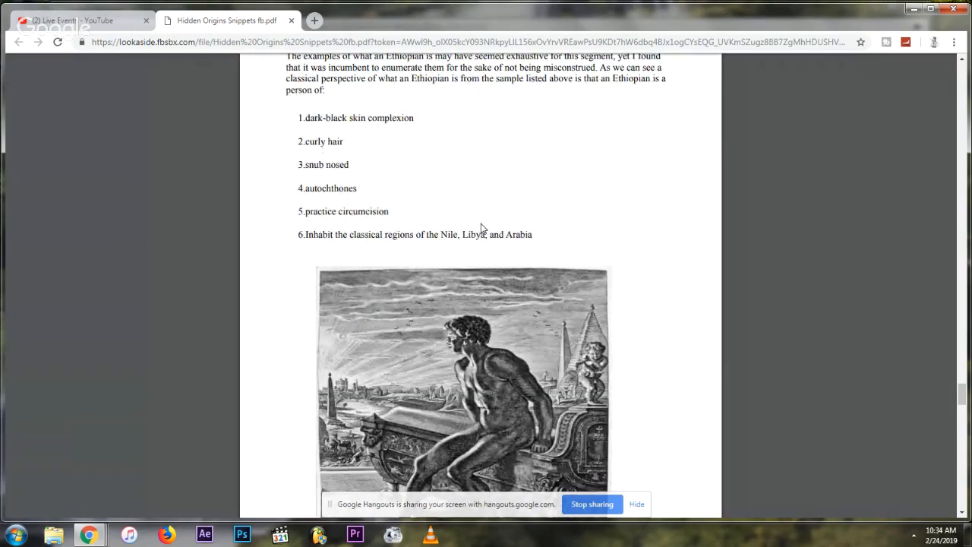
{"action": "scroll", "scroll_direction": "down", "scroll_amount": 3}
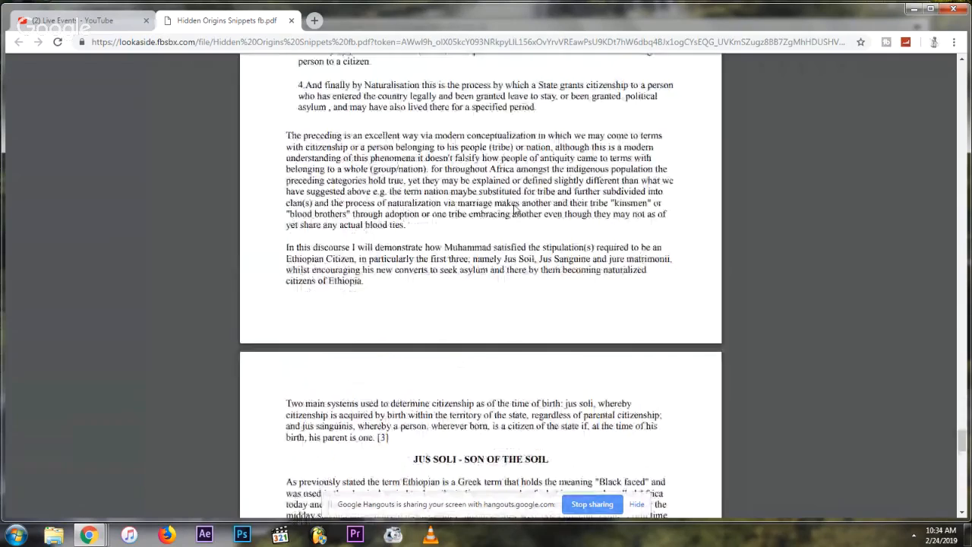
Step: Scroll to the Axumite Empire pages with the GDRT inscription and Empire of Axum map
{"action": "scroll", "scroll_direction": "down", "scroll_amount": 3}
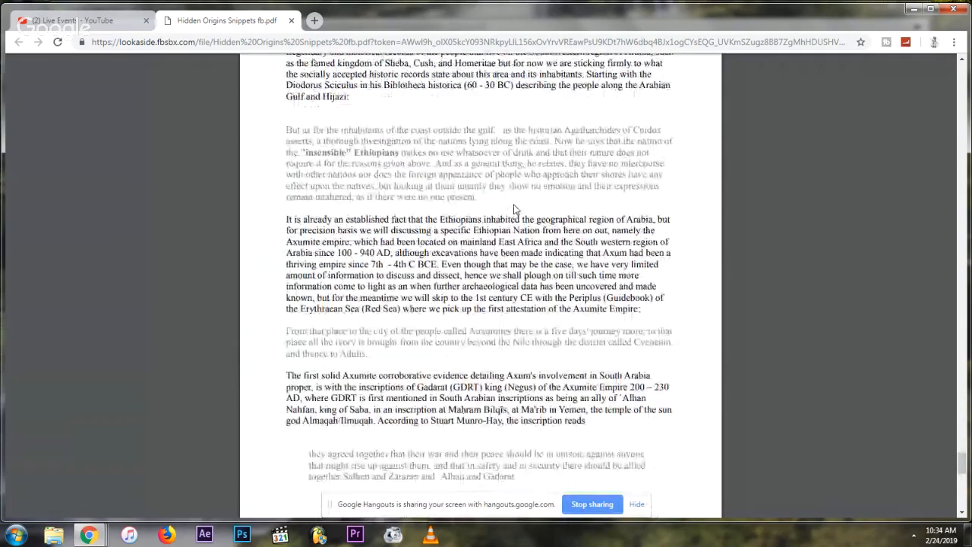
{"action": "scroll", "scroll_direction": "down", "scroll_amount": 3}
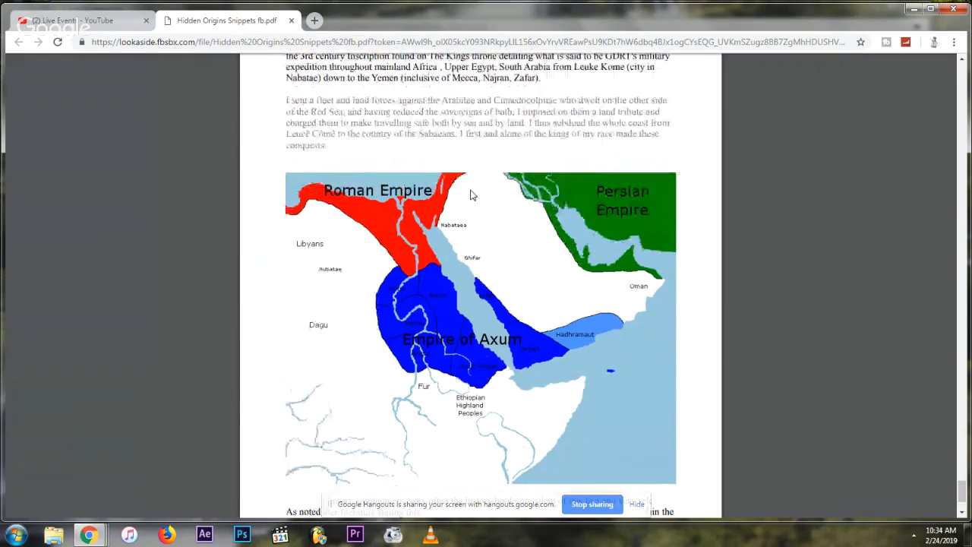
{"action": "scroll", "scroll_direction": "up", "scroll_amount": 3}
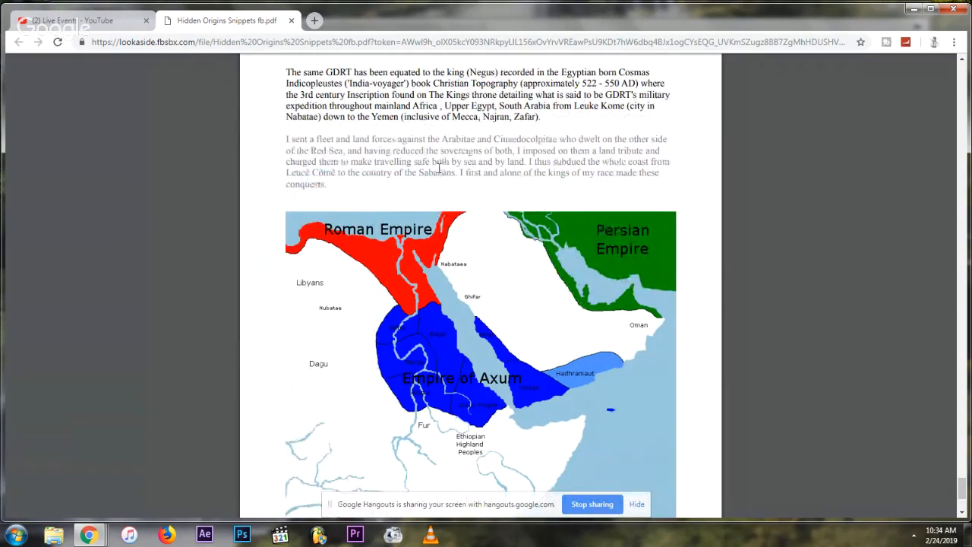
{"action": "mouse_move", "coordinate": [477, 325]}
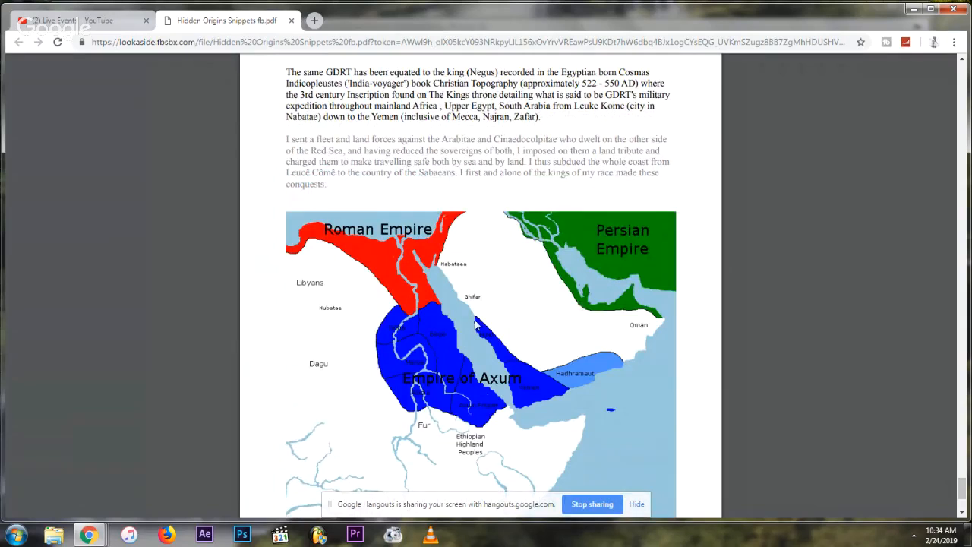
{"action": "mouse_move", "coordinate": [486, 412]}
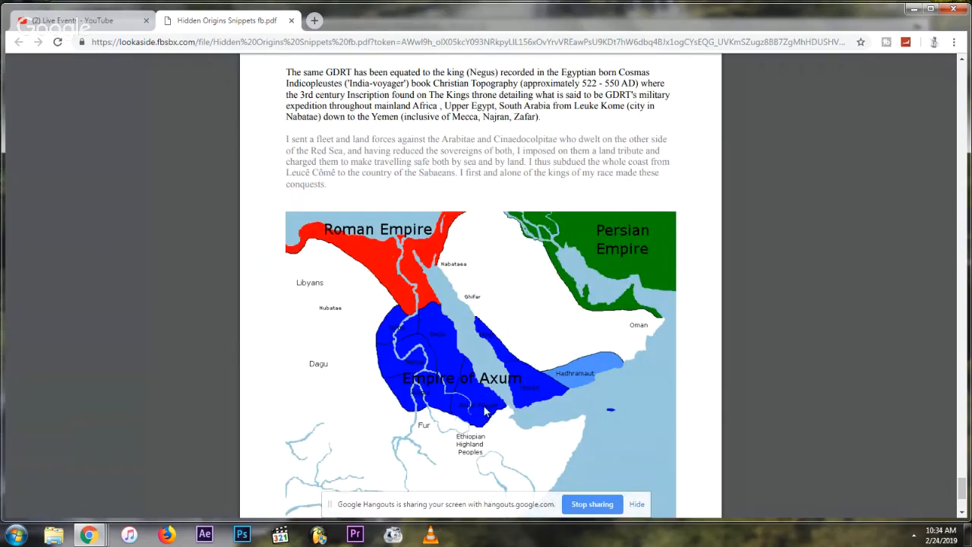
{"action": "mouse_move", "coordinate": [429, 346]}
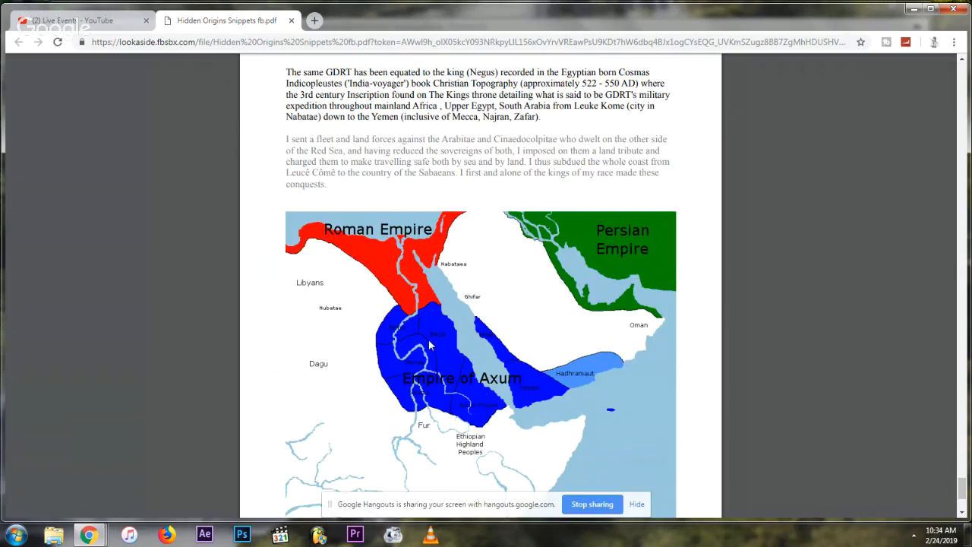
{"action": "mouse_move", "coordinate": [517, 382]}
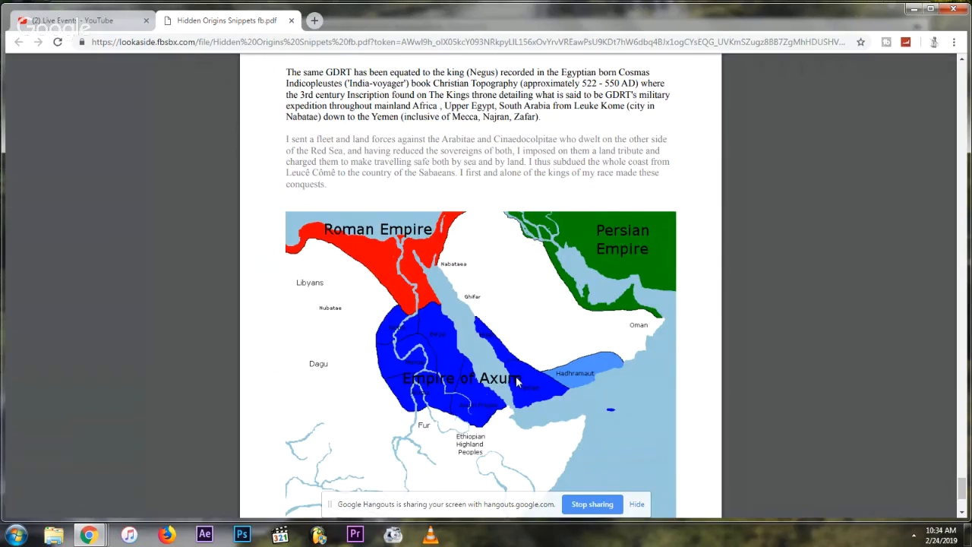
{"action": "mouse_move", "coordinate": [515, 375]}
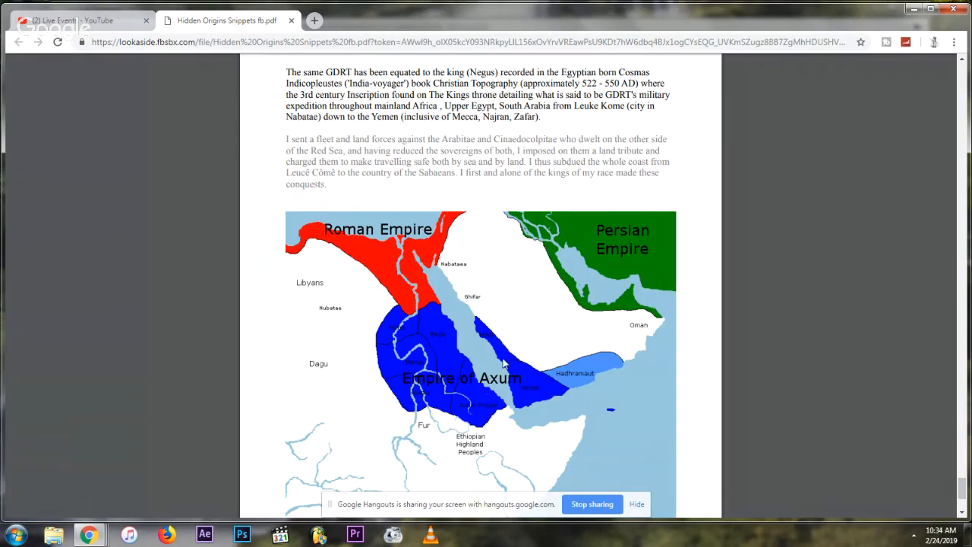
{"action": "mouse_move", "coordinate": [499, 357]}
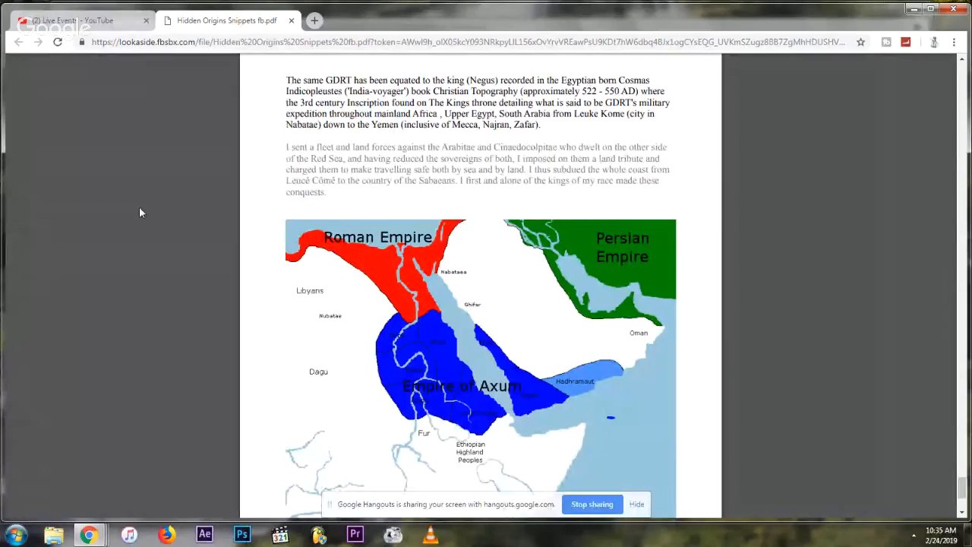
Step: Return to page 1 of 14, the 'HIDDEN: East African Origins of Islam' cover
{"action": "scroll", "scroll_direction": "down", "scroll_amount": 3}
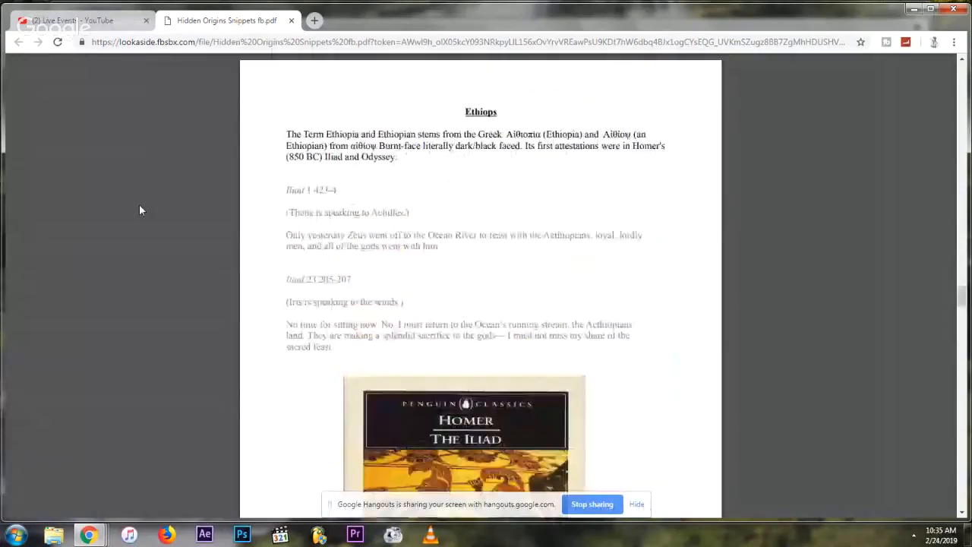
{"action": "scroll", "scroll_direction": "down", "scroll_amount": 3}
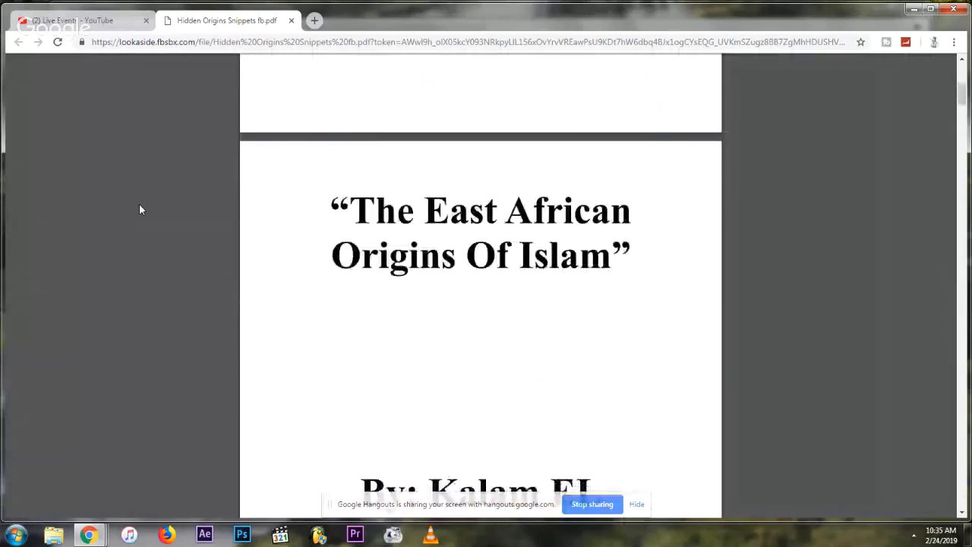
{"action": "scroll", "scroll_direction": "up", "scroll_amount": 3}
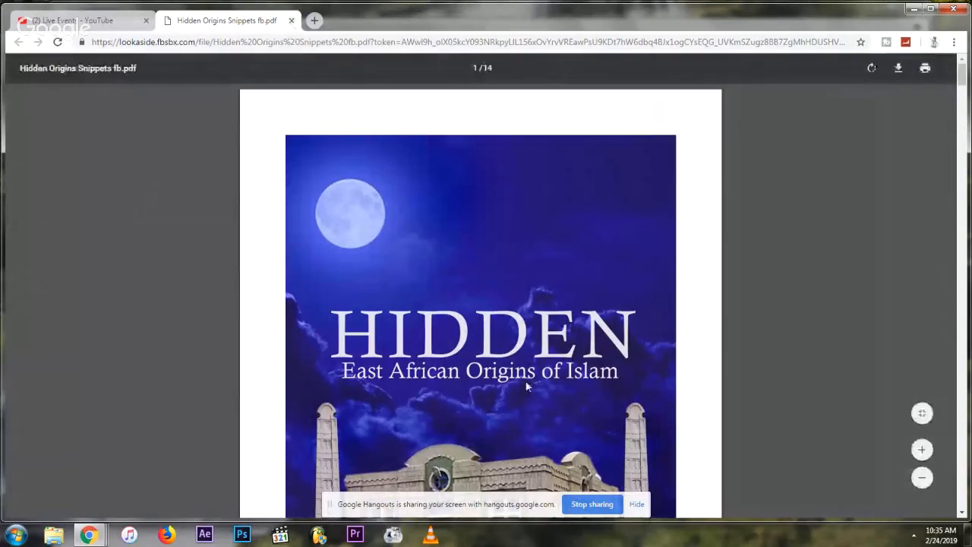
{"action": "scroll", "scroll_direction": "down", "scroll_amount": 3}
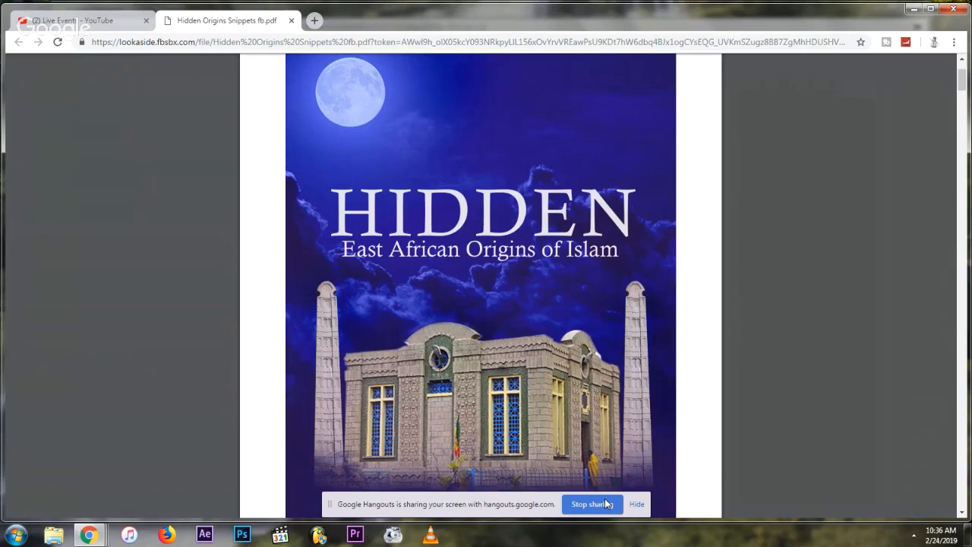
{"action": "scroll", "scroll_direction": "down", "scroll_amount": 3}
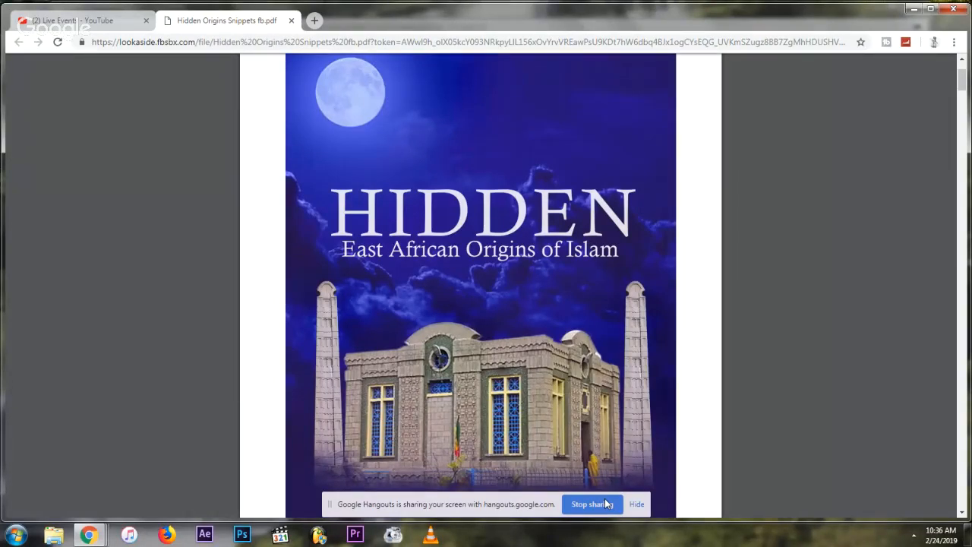
{"action": "mouse_move", "coordinate": [668, 500]}
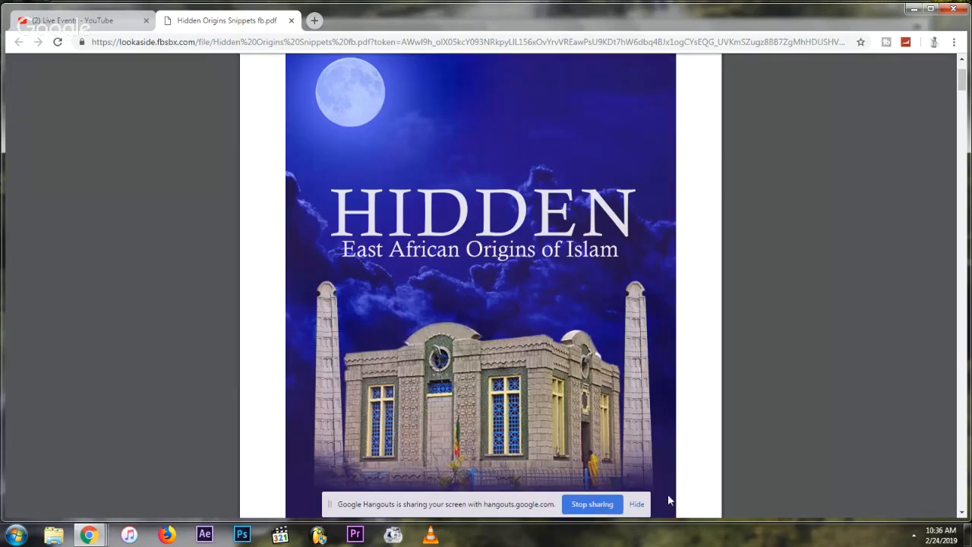
{"action": "scroll", "scroll_direction": "up", "scroll_amount": 3}
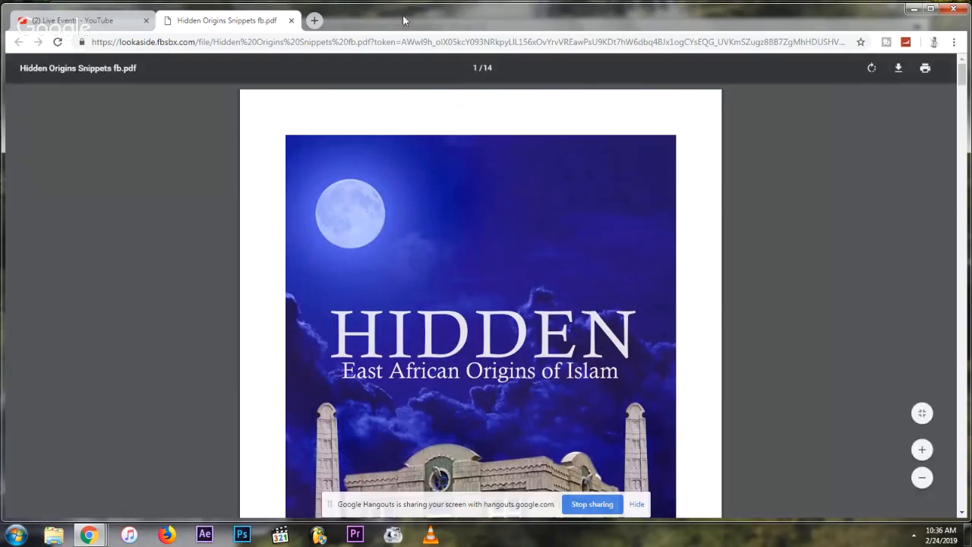
Step: Show Image results for 'saudi arabian soccer team' and enlarge a green-kit team photo
{"action": "left_click", "coordinate": [471, 42]}
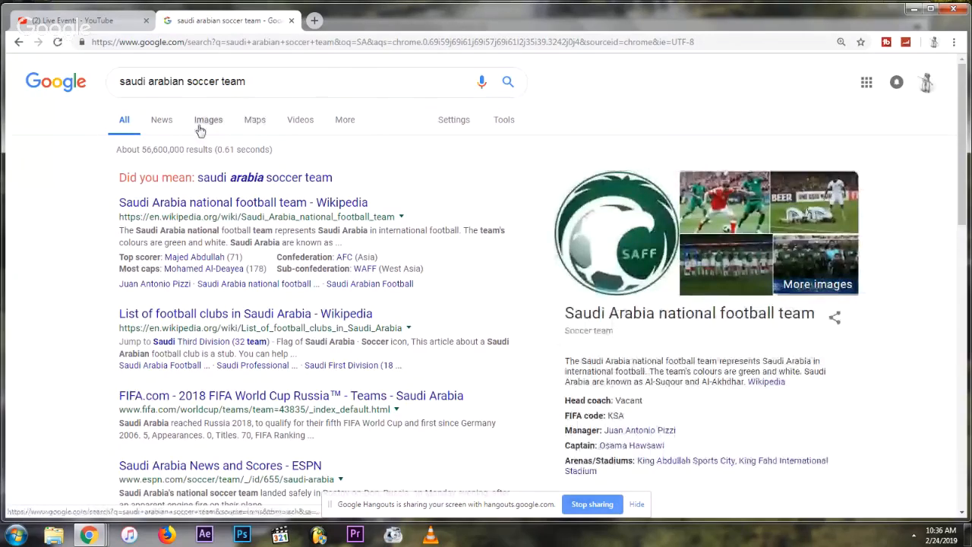
{"action": "left_click", "coordinate": [208, 119]}
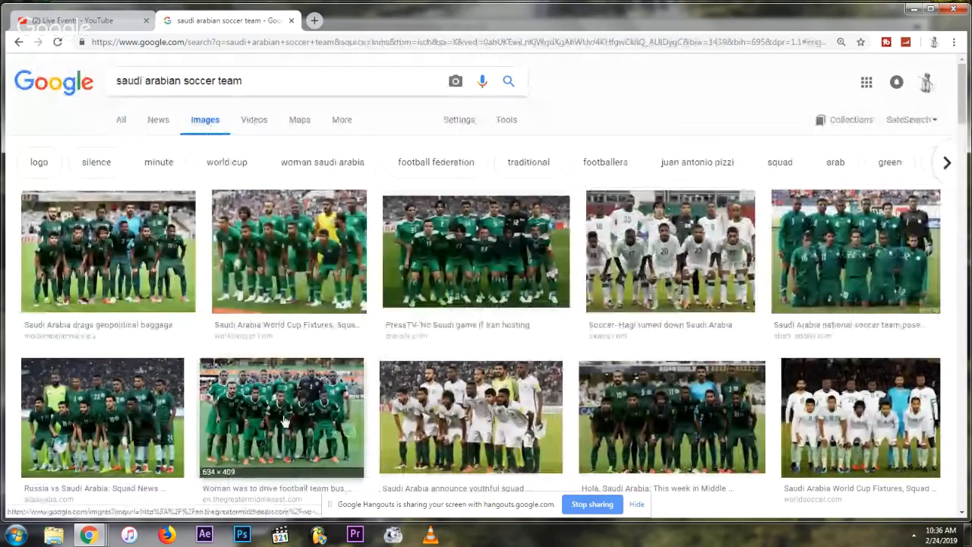
{"action": "left_click", "coordinate": [281, 418]}
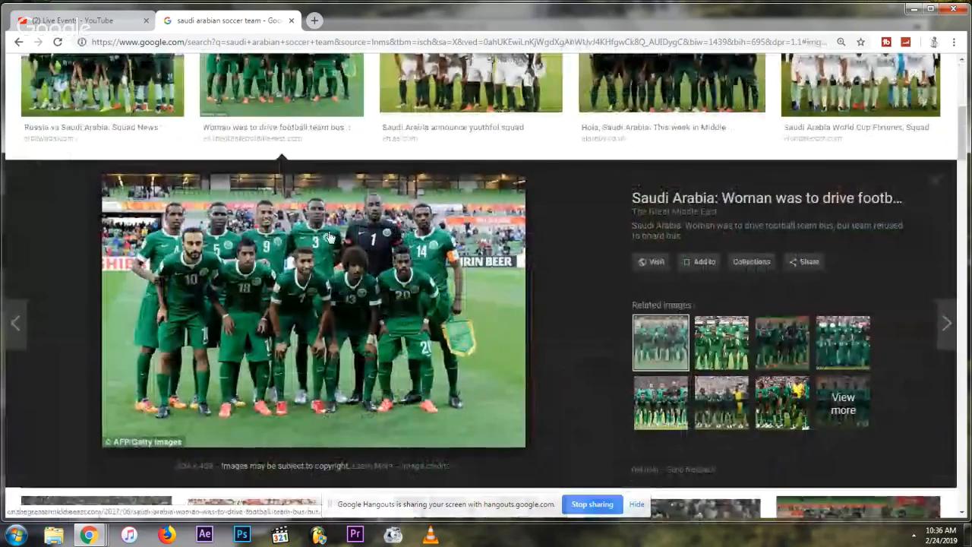
{"action": "mouse_move", "coordinate": [349, 229]}
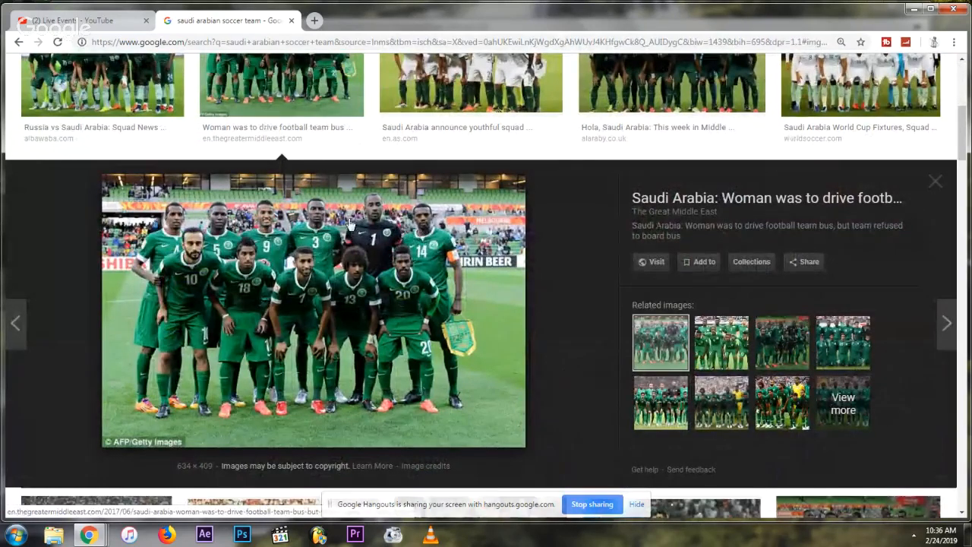
{"action": "mouse_move", "coordinate": [387, 242]}
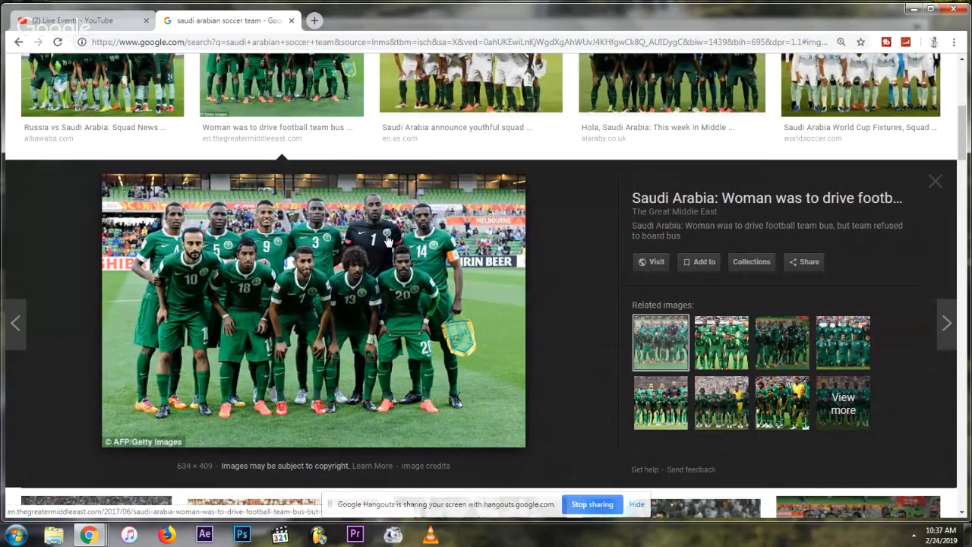
{"action": "mouse_move", "coordinate": [243, 273]}
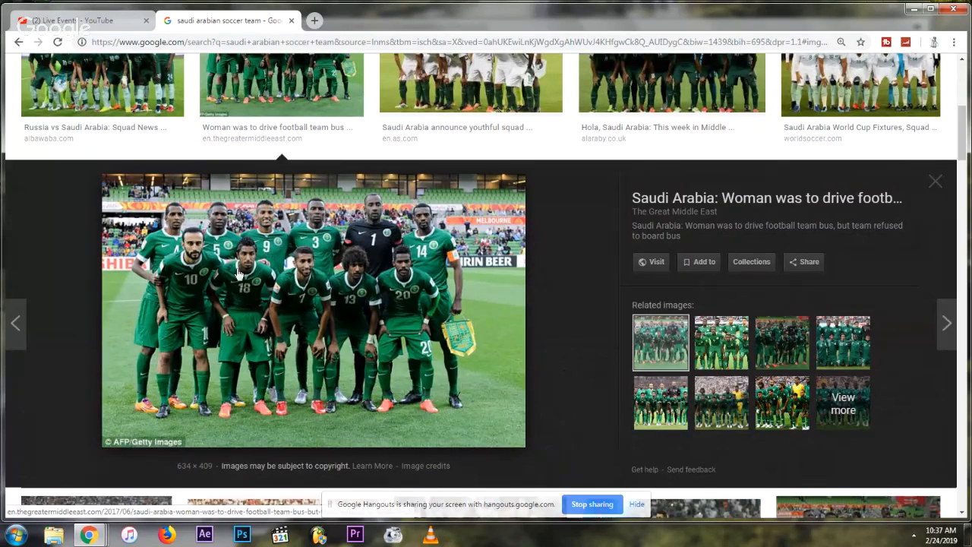
{"action": "mouse_move", "coordinate": [410, 222]}
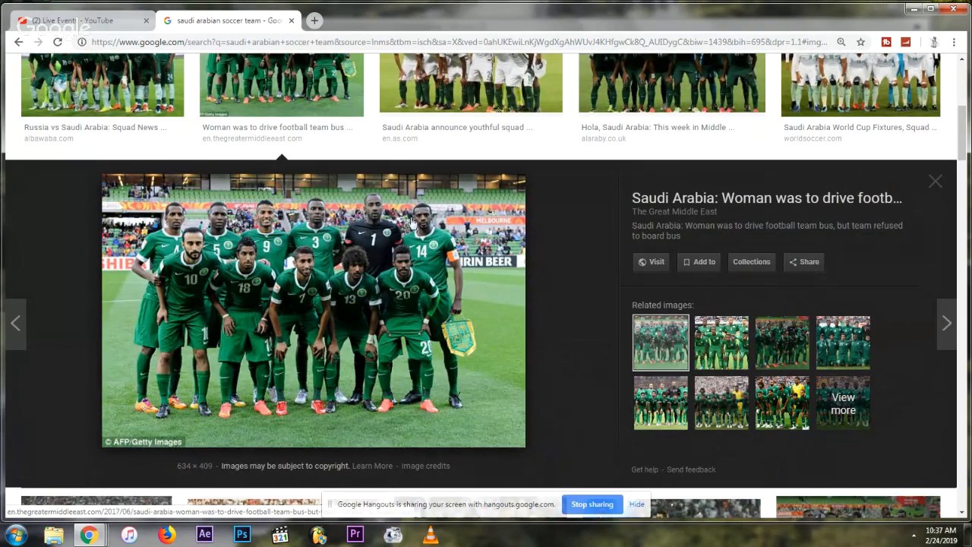
{"action": "mouse_move", "coordinate": [383, 224]}
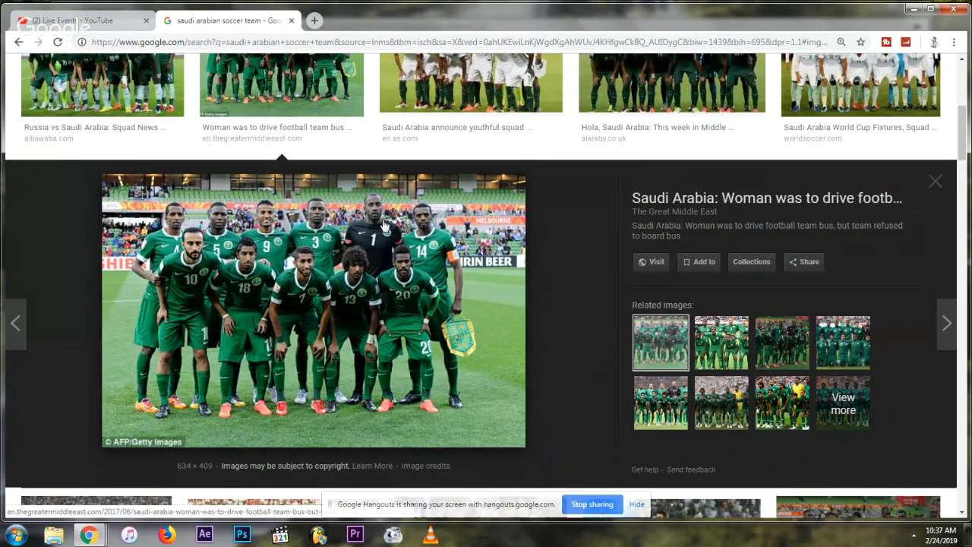
{"action": "mouse_move", "coordinate": [324, 226]}
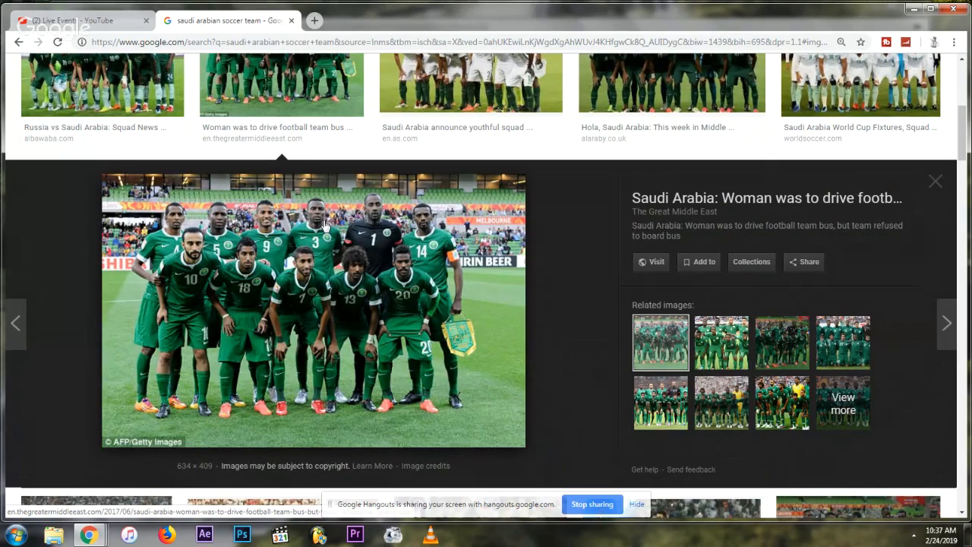